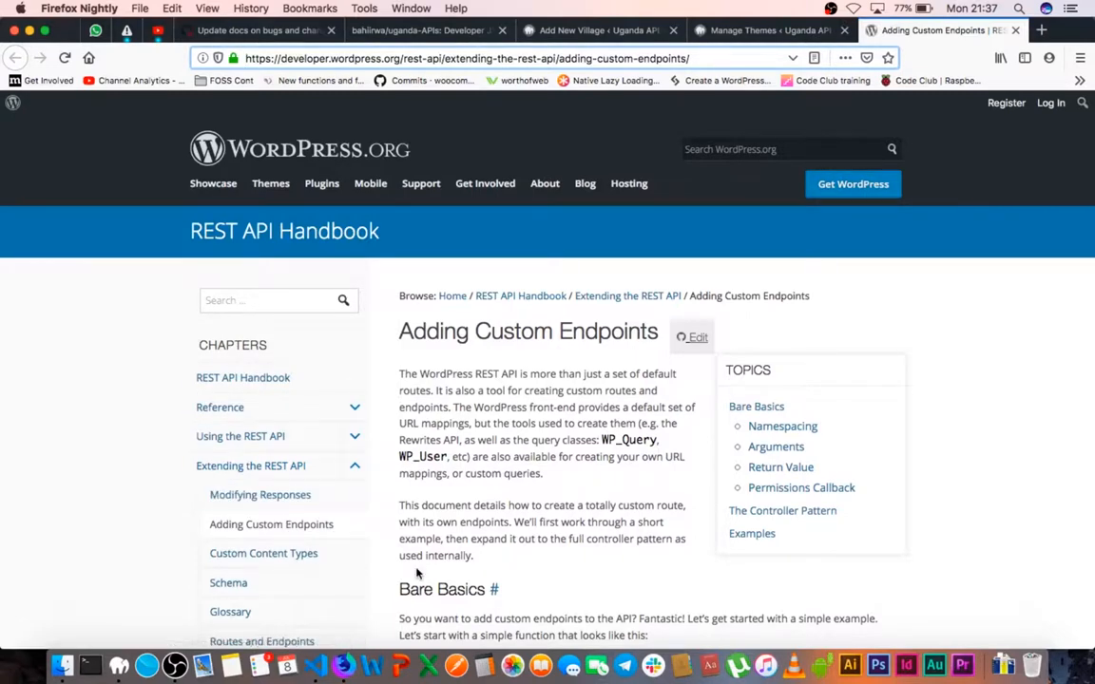
- Read through the reference page, expanding the complete first example function code
scroll("down", 3)
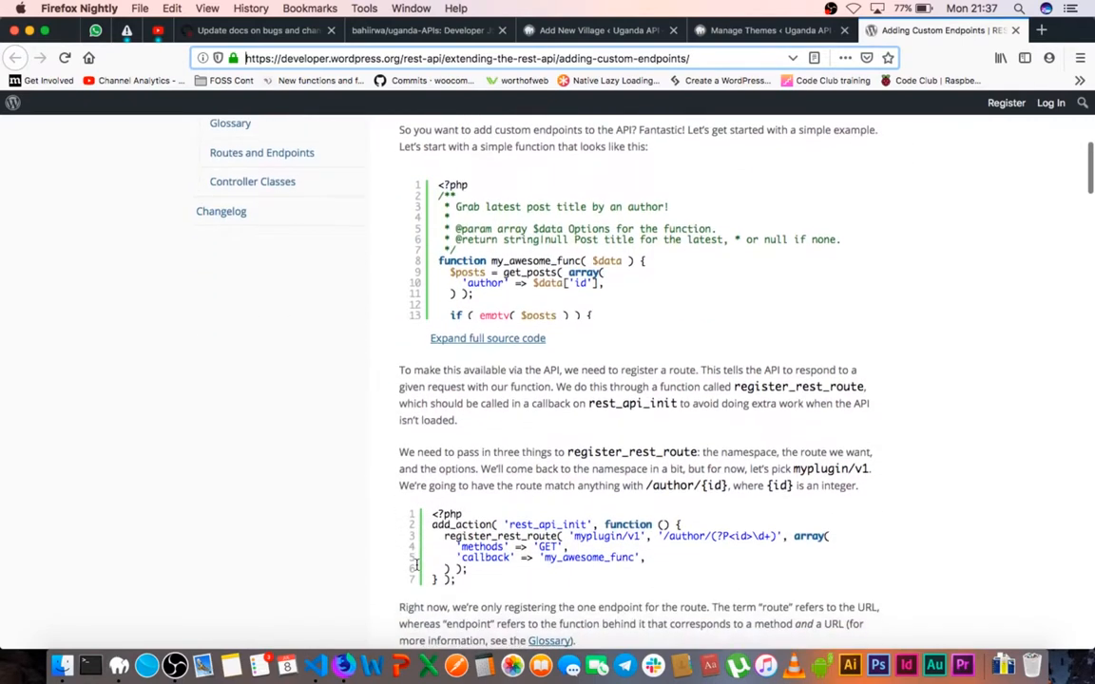
left_click(488, 338)
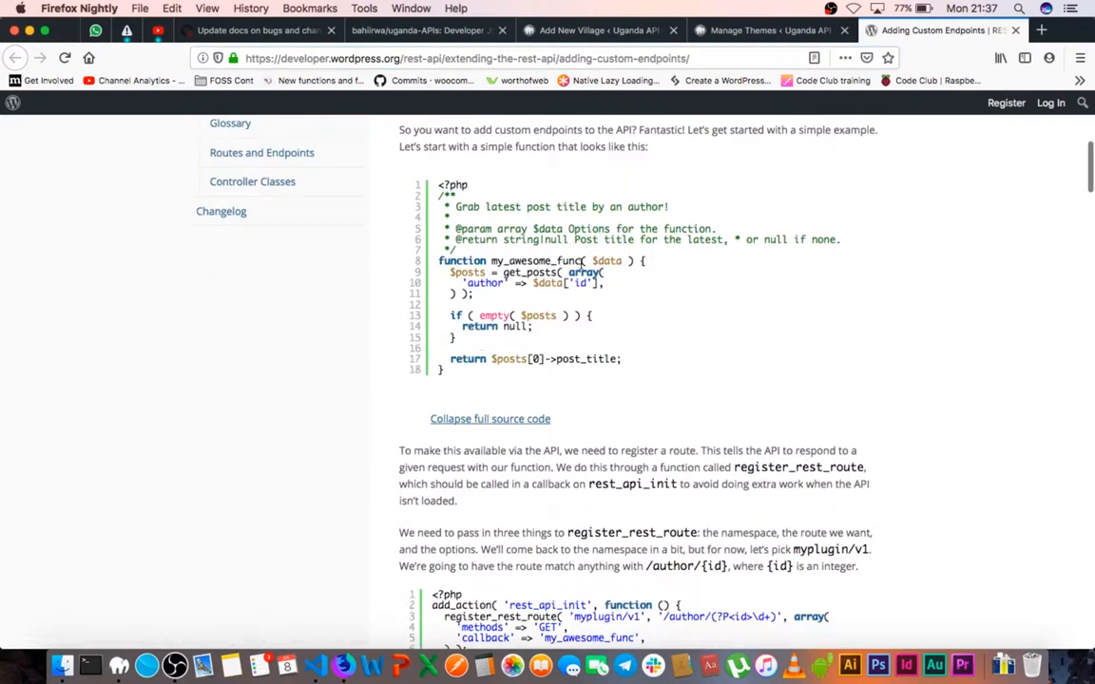
scroll("down", 3)
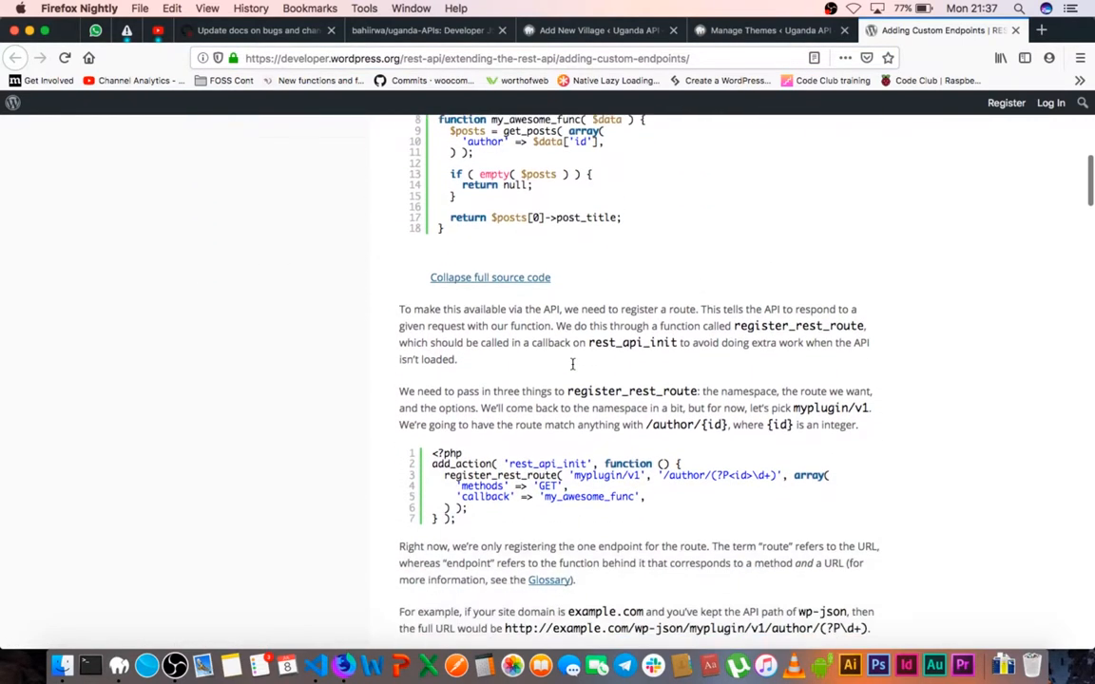
scroll("down", 3)
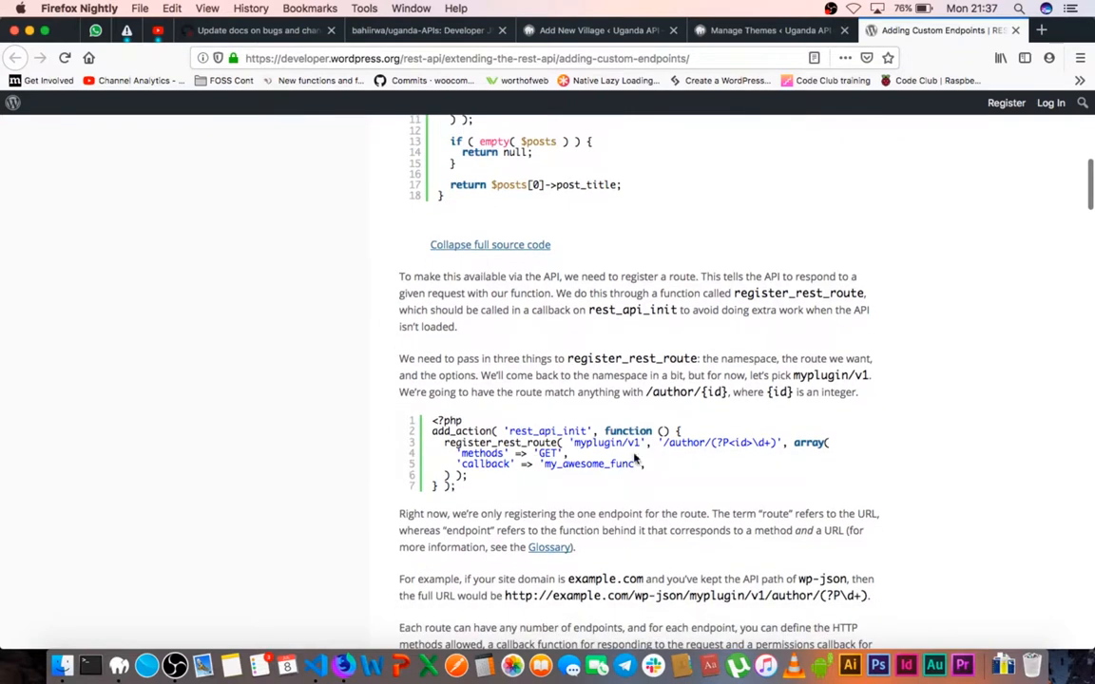
mouse_move(592, 262)
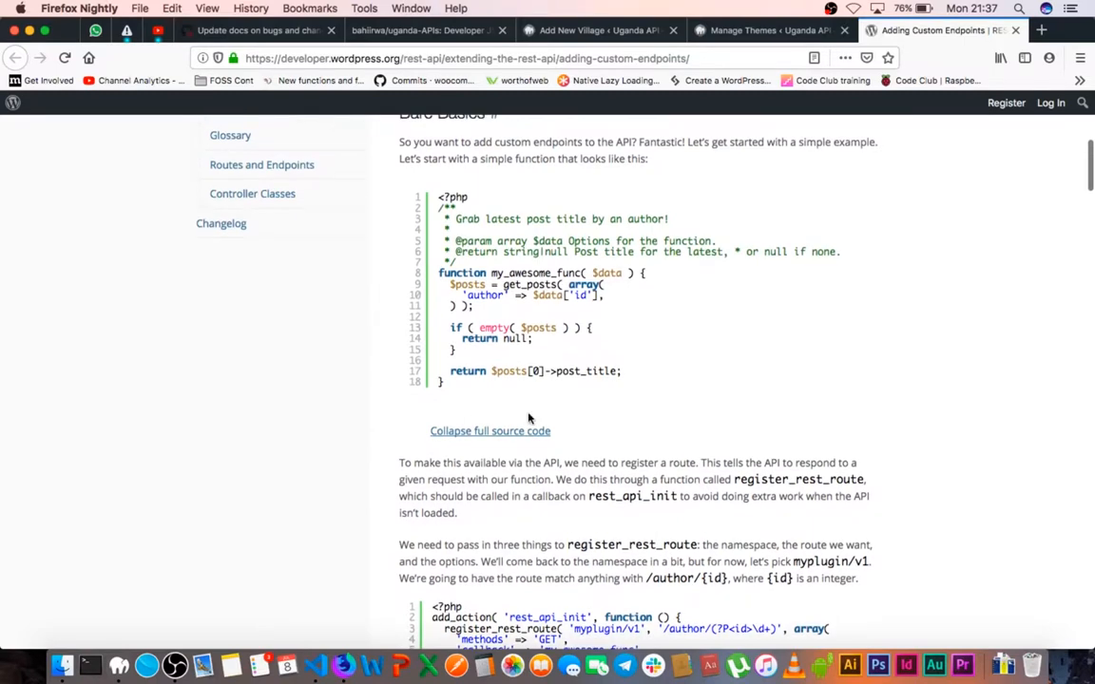
mouse_move(692, 448)
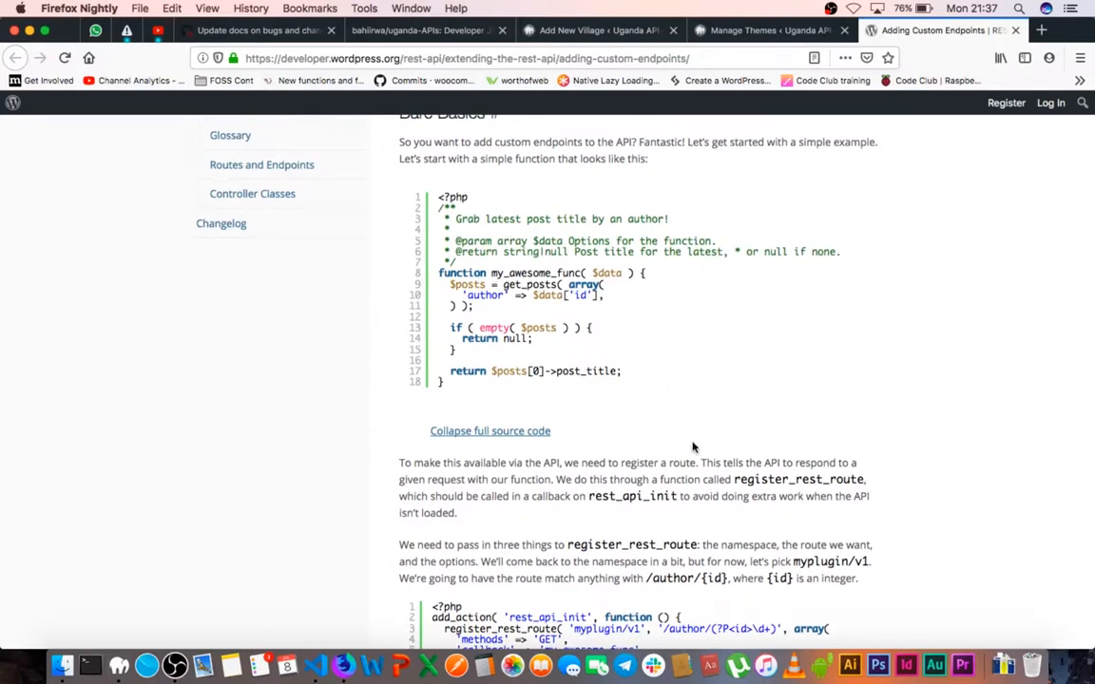
scroll("down", 3)
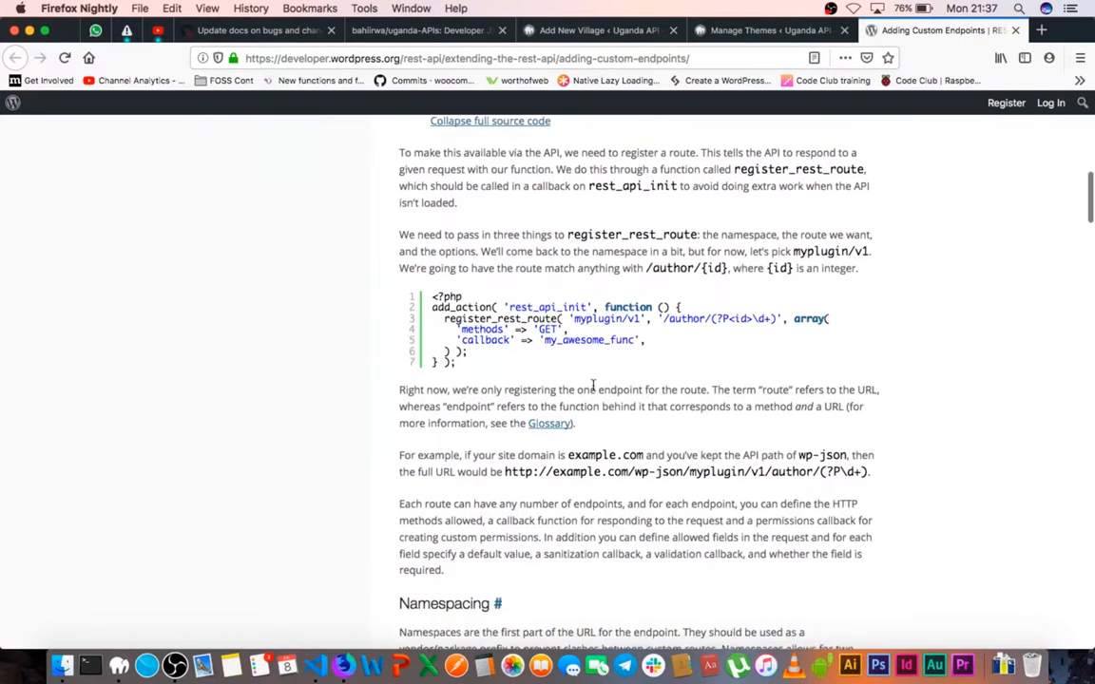
scroll("down", 3)
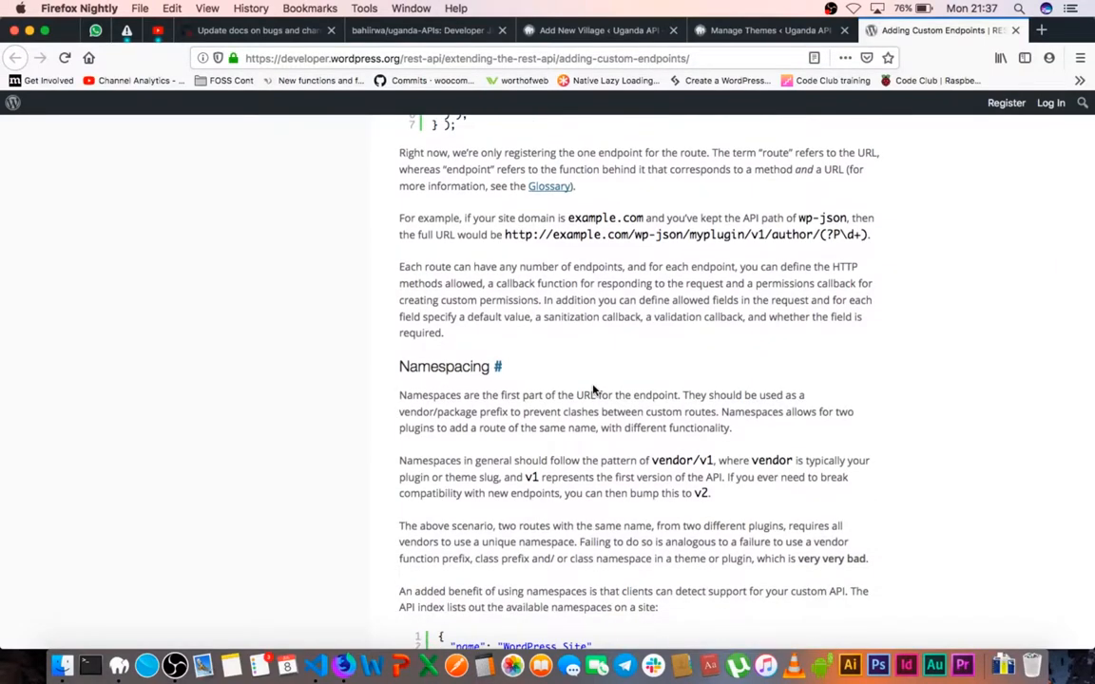
mouse_move(550, 489)
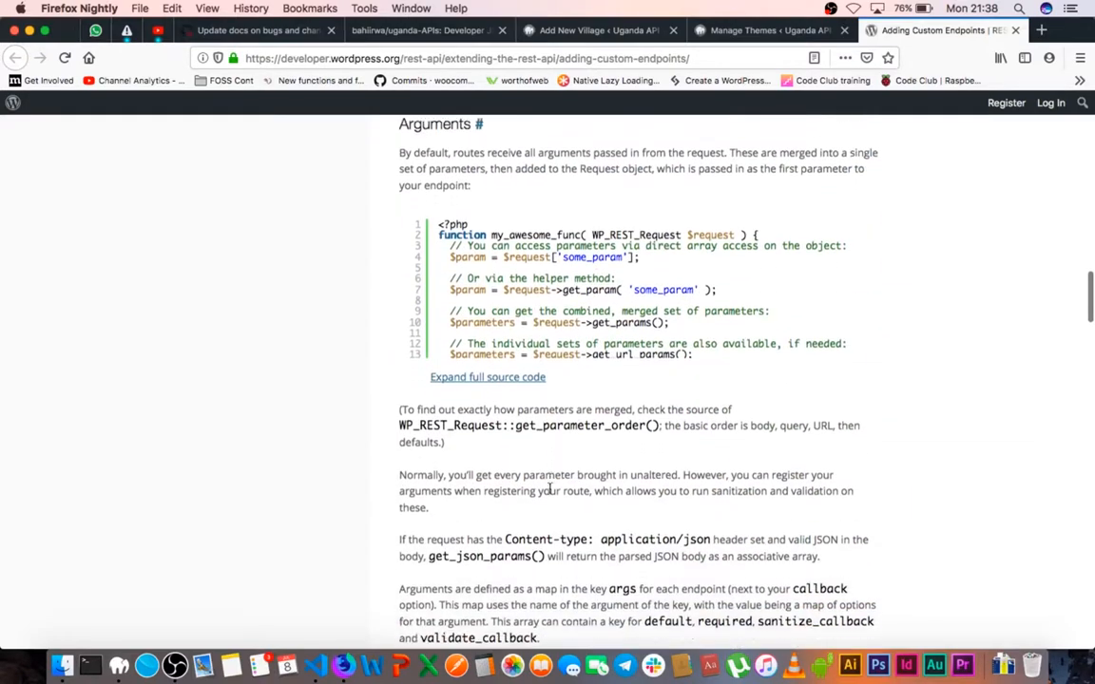
scroll("up", 3)
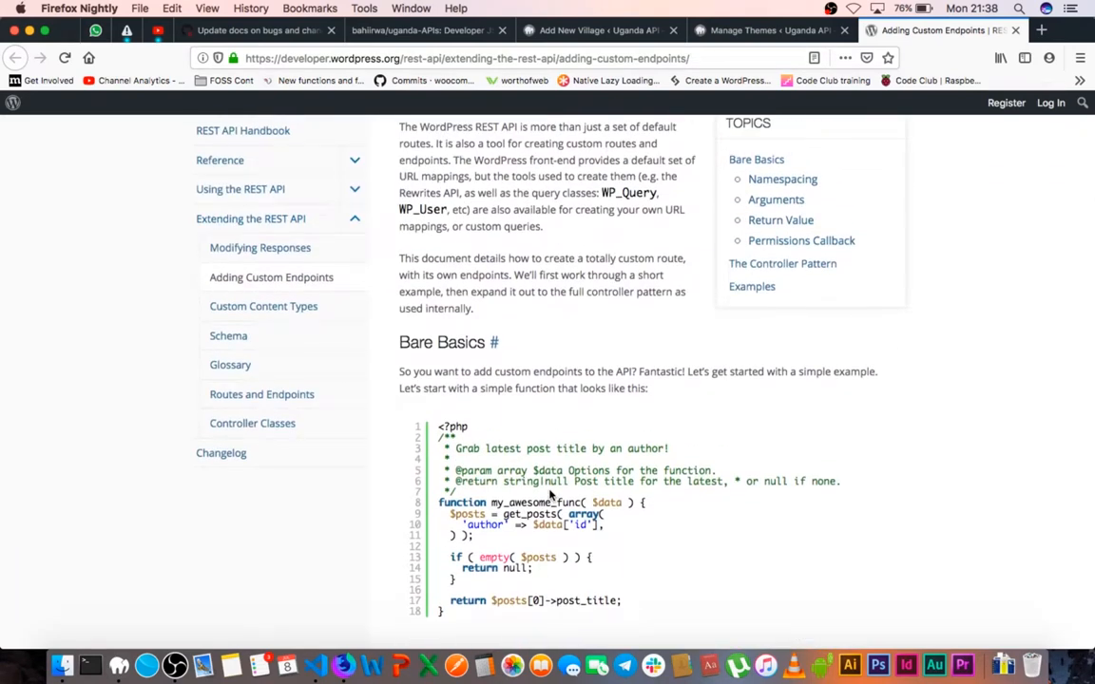
- Switch to the local site's wp-json tab and scroll down through the API index output
left_click(723, 29)
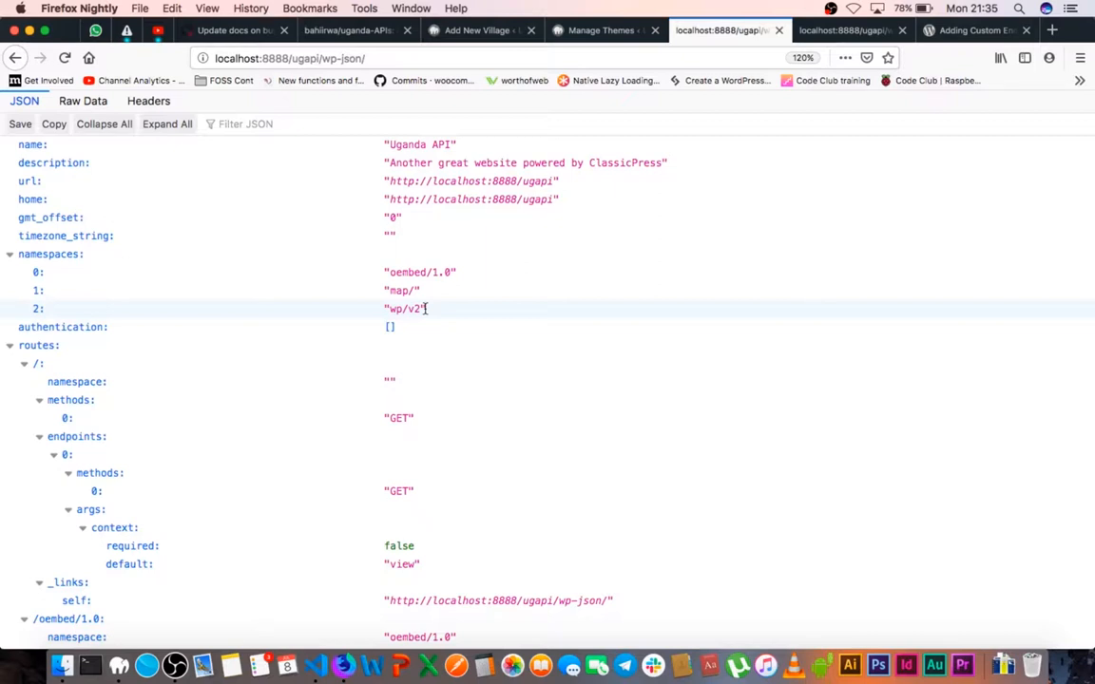
scroll("down", 3)
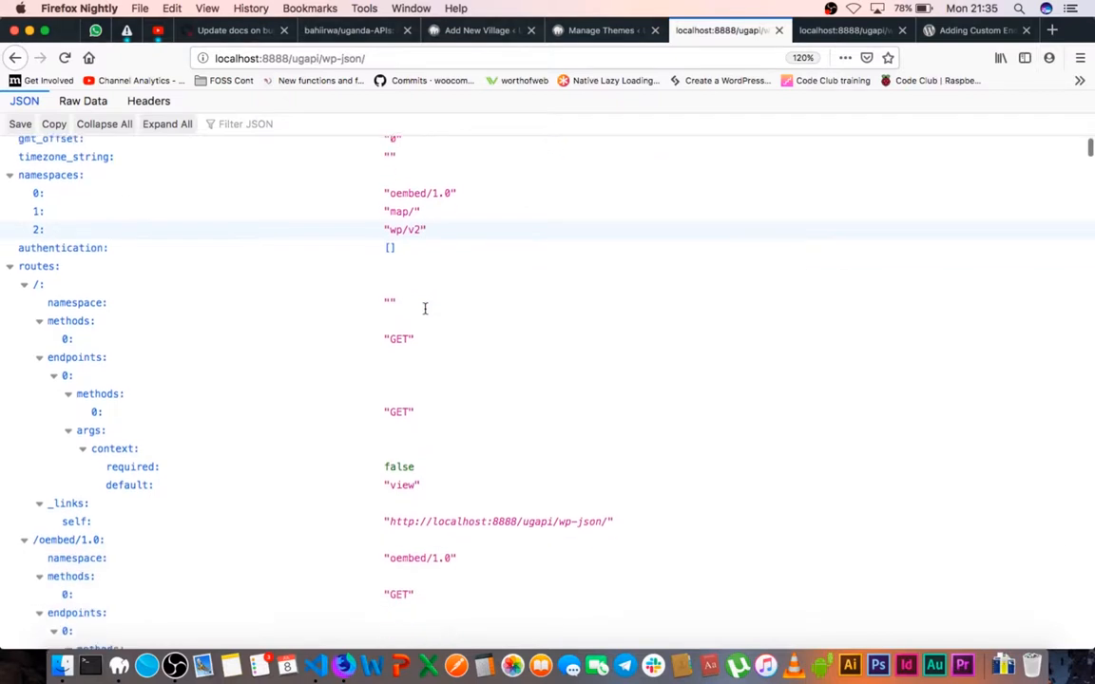
scroll("down", 3)
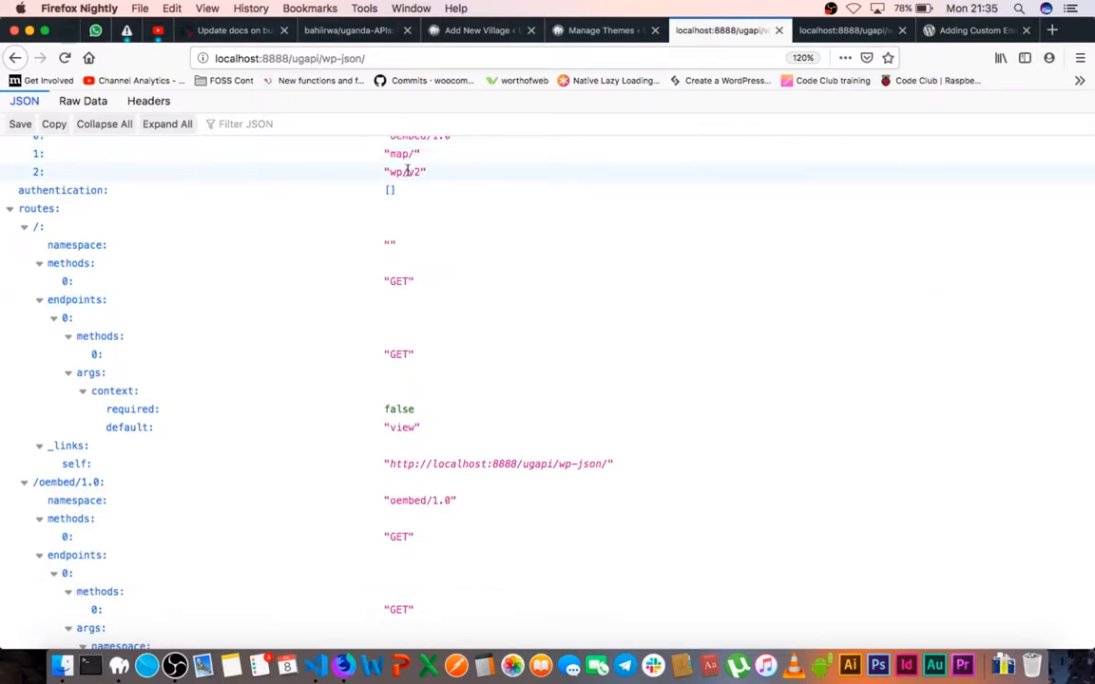
scroll("down", 3)
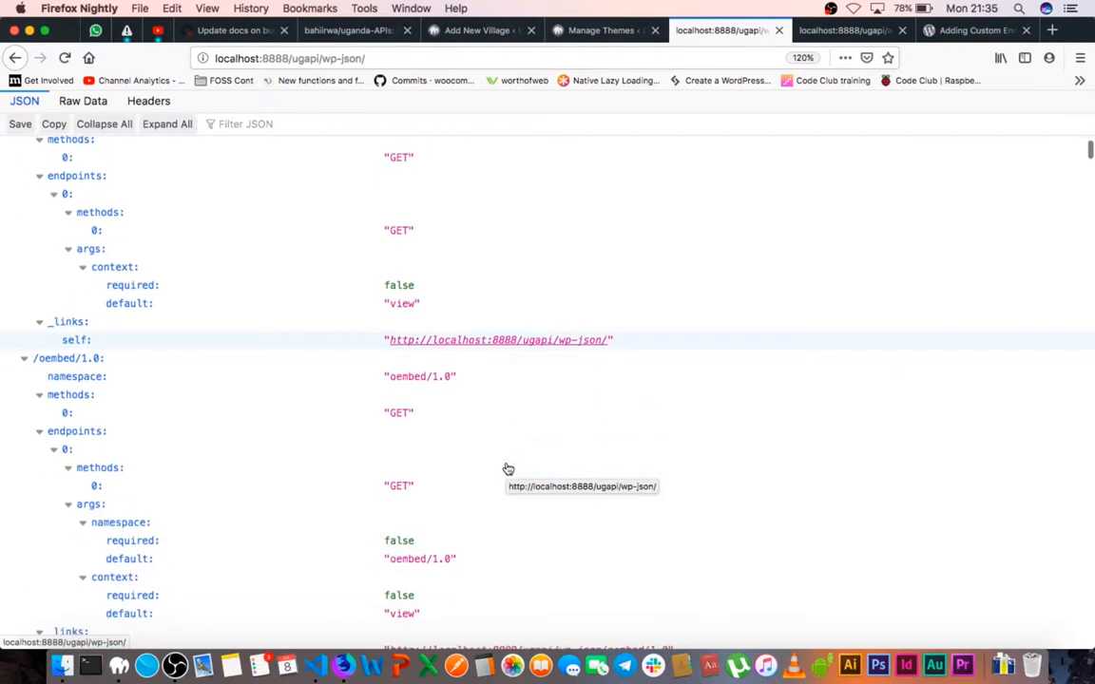
scroll("down", 3)
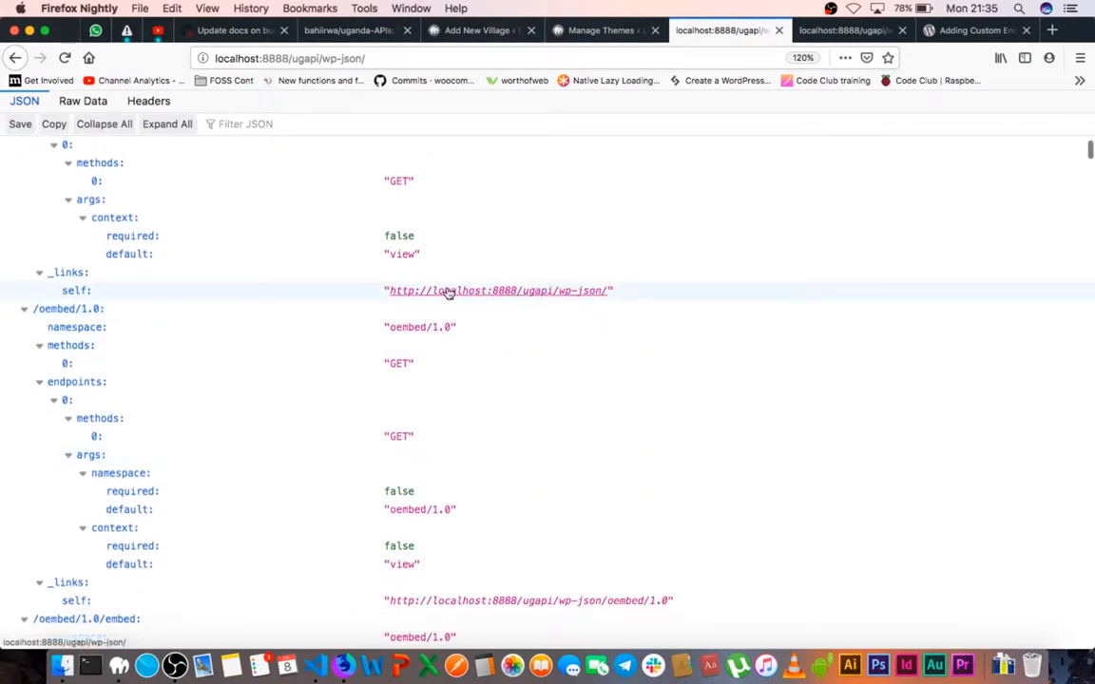
mouse_move(577, 298)
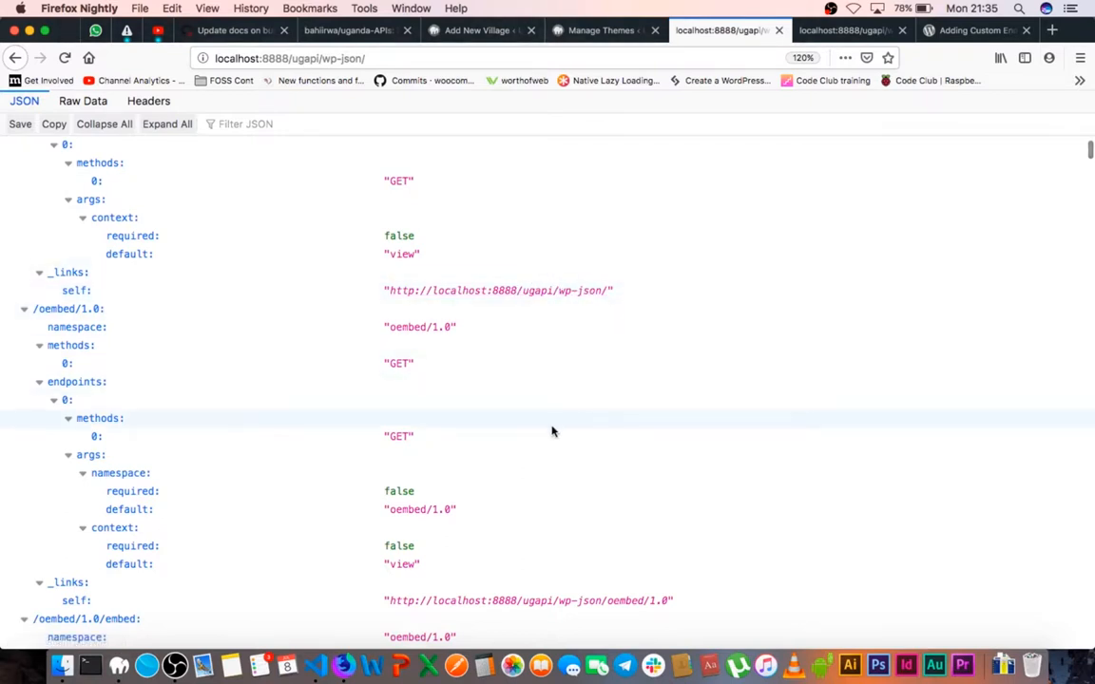
scroll("down", 3)
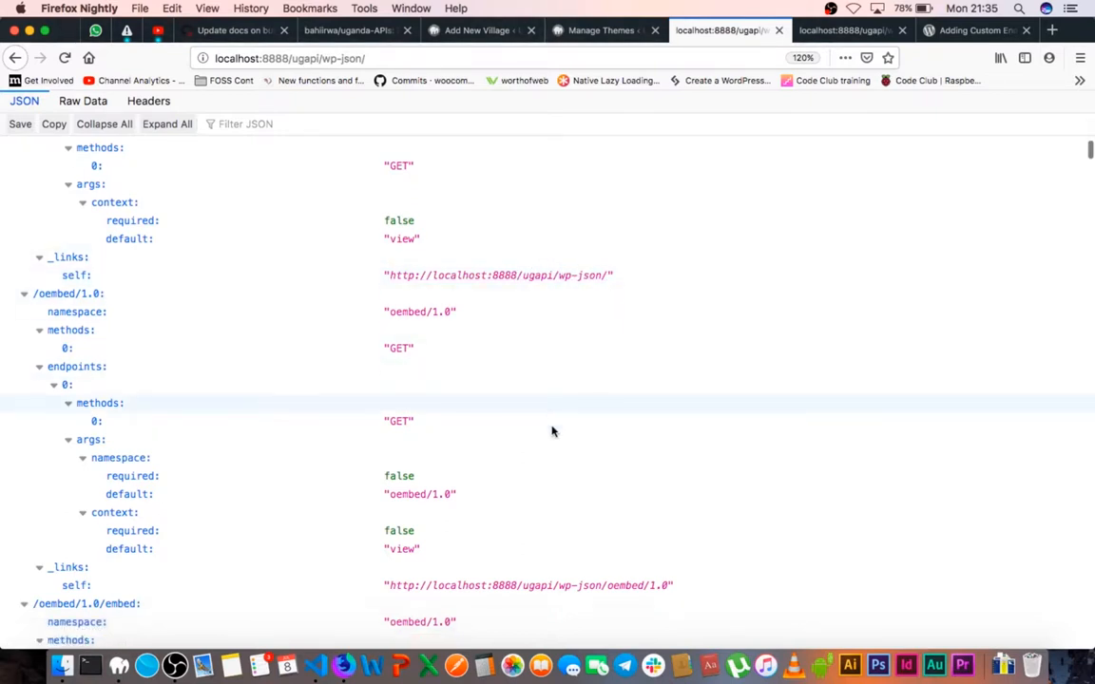
scroll("down", 3)
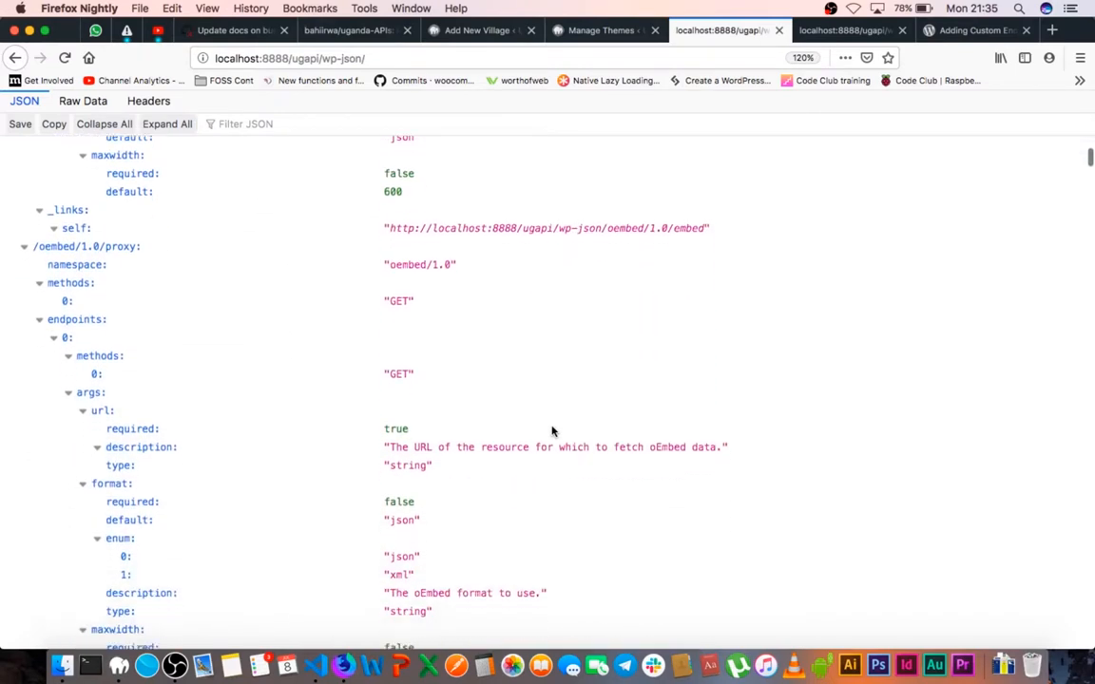
scroll("down", 3)
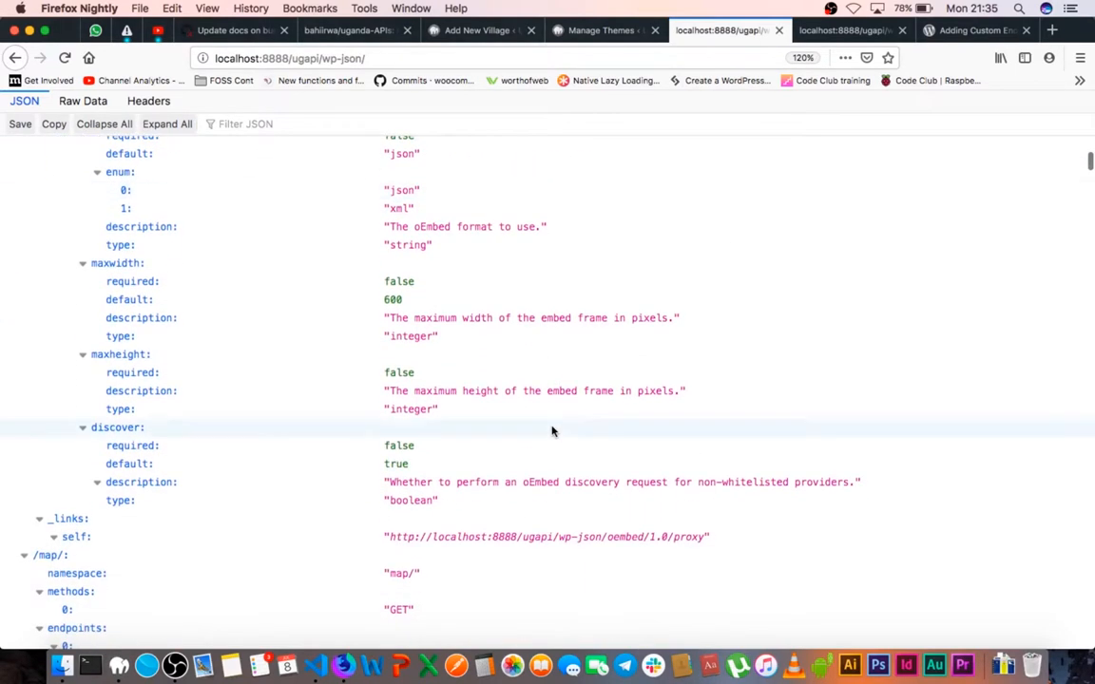
scroll("down", 3)
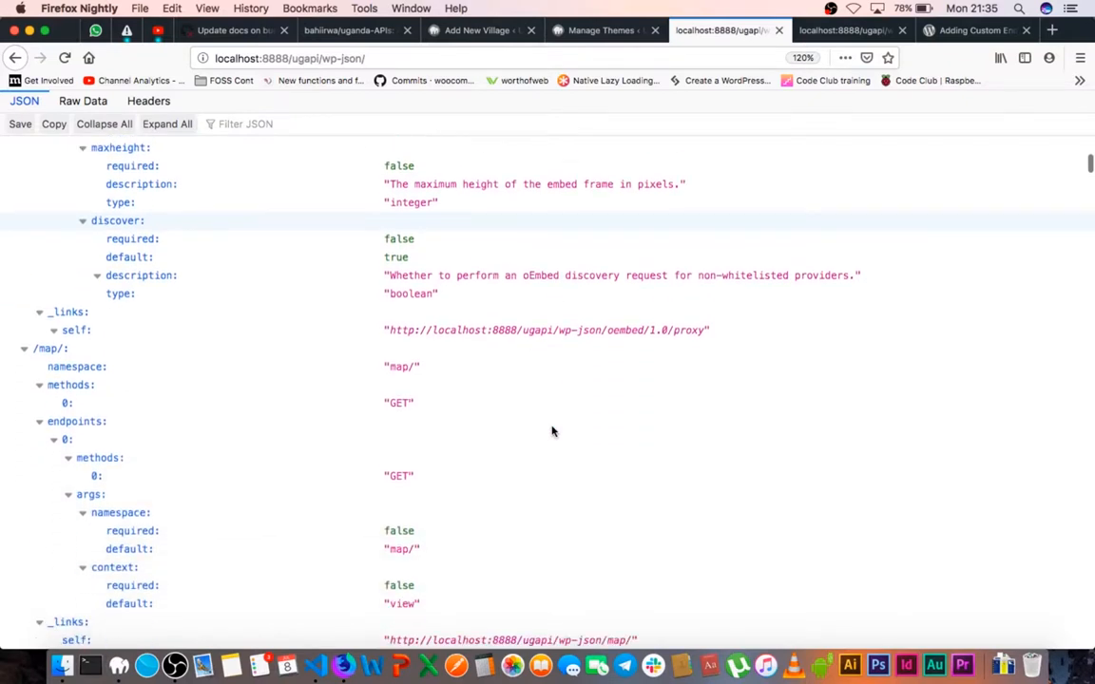
scroll("down", 3)
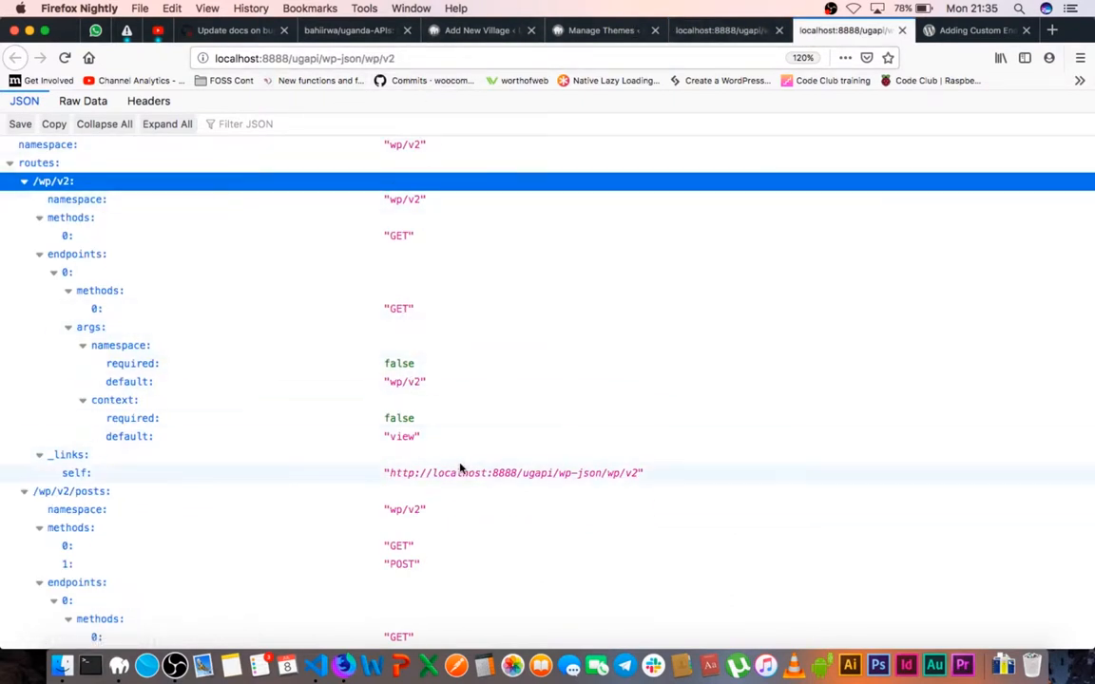
scroll("down", 3)
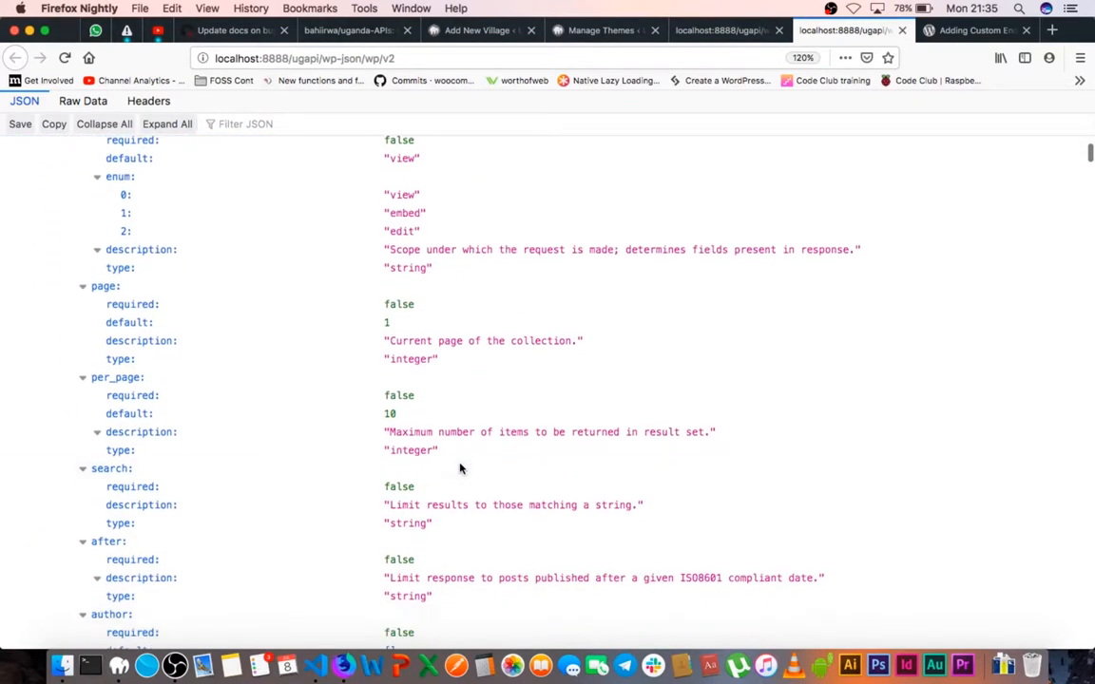
mouse_move(698, 116)
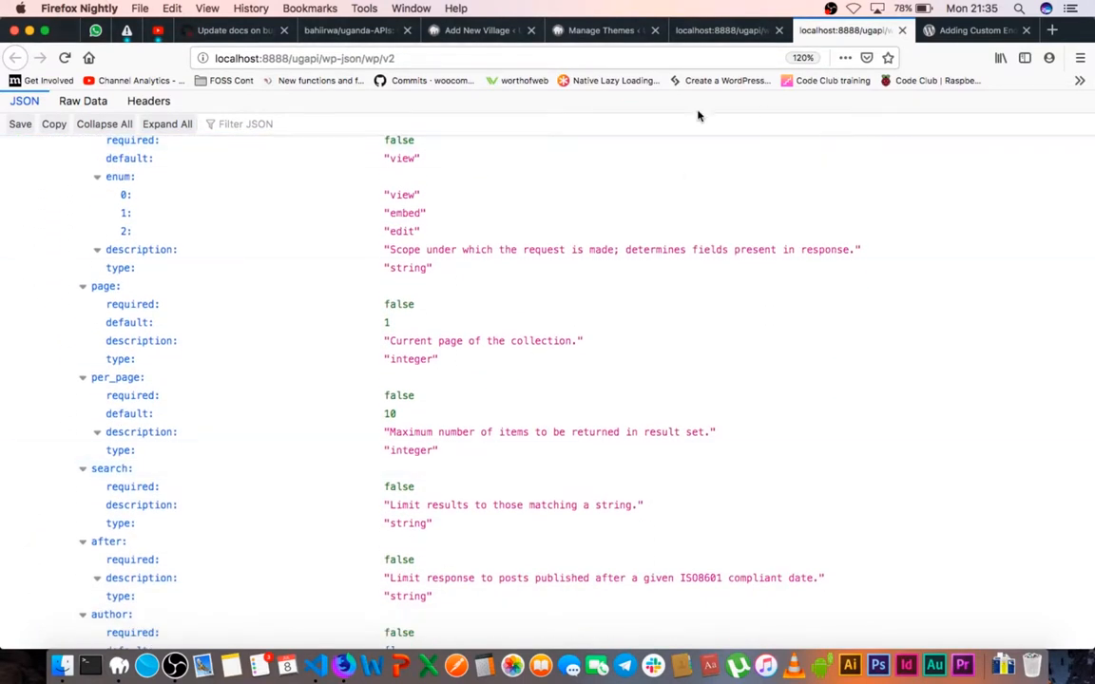
scroll("down", 3)
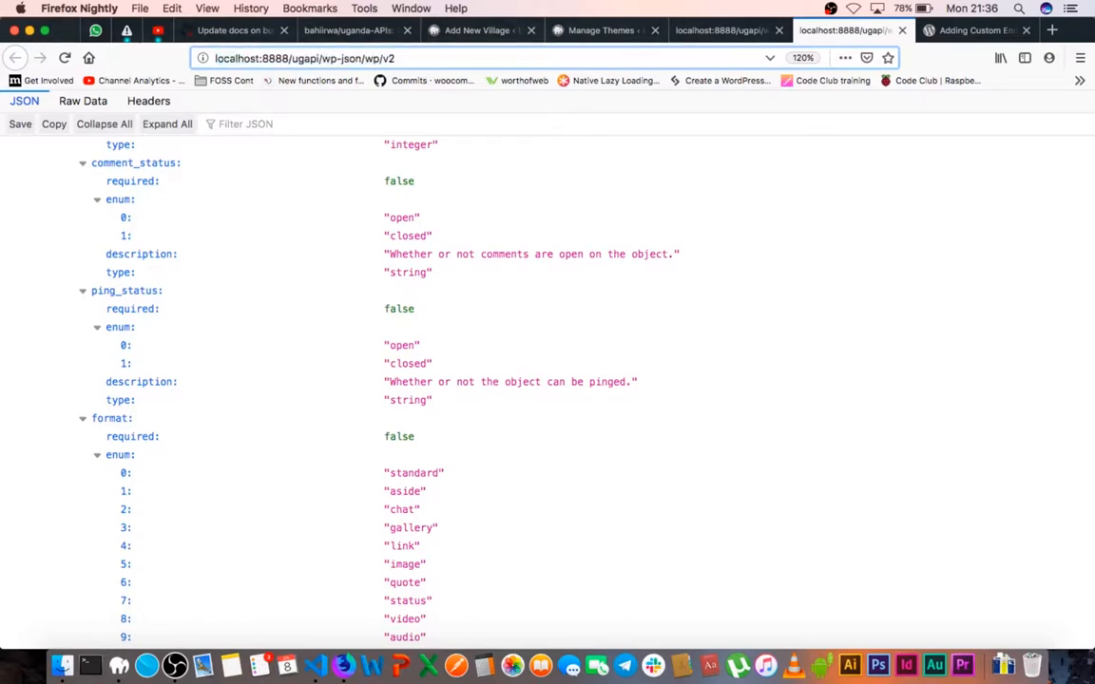
- Load wp/v2/posts, inspect the Hello world post with its guid collapsed, then return to the wp-json root
type("/posts")
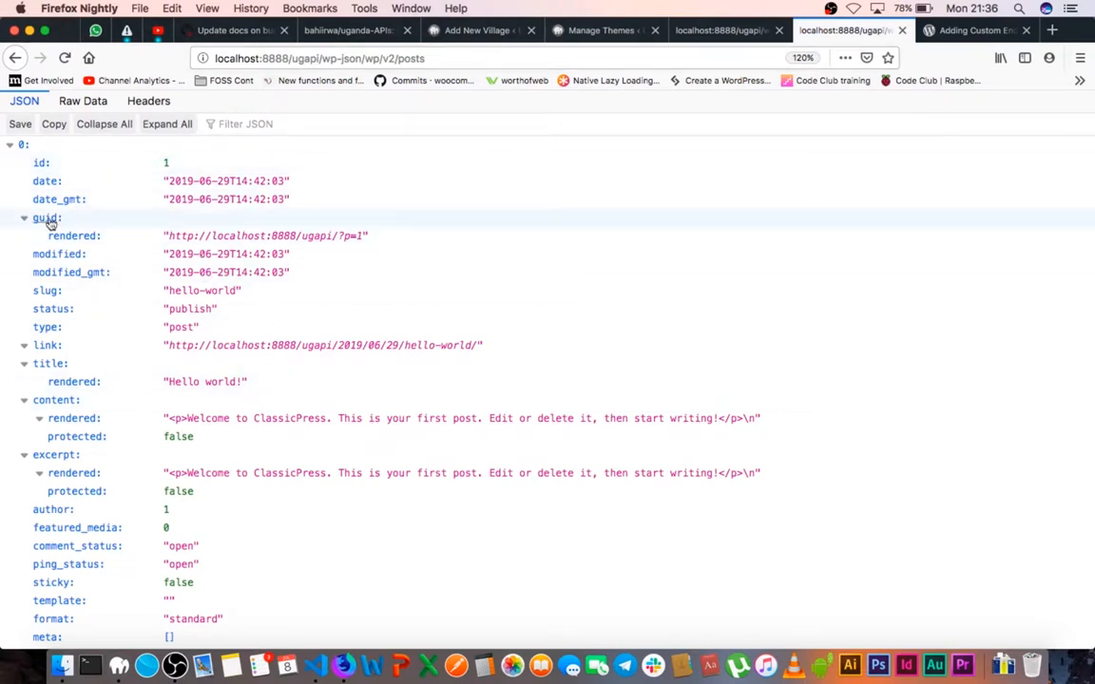
left_click(24, 217)
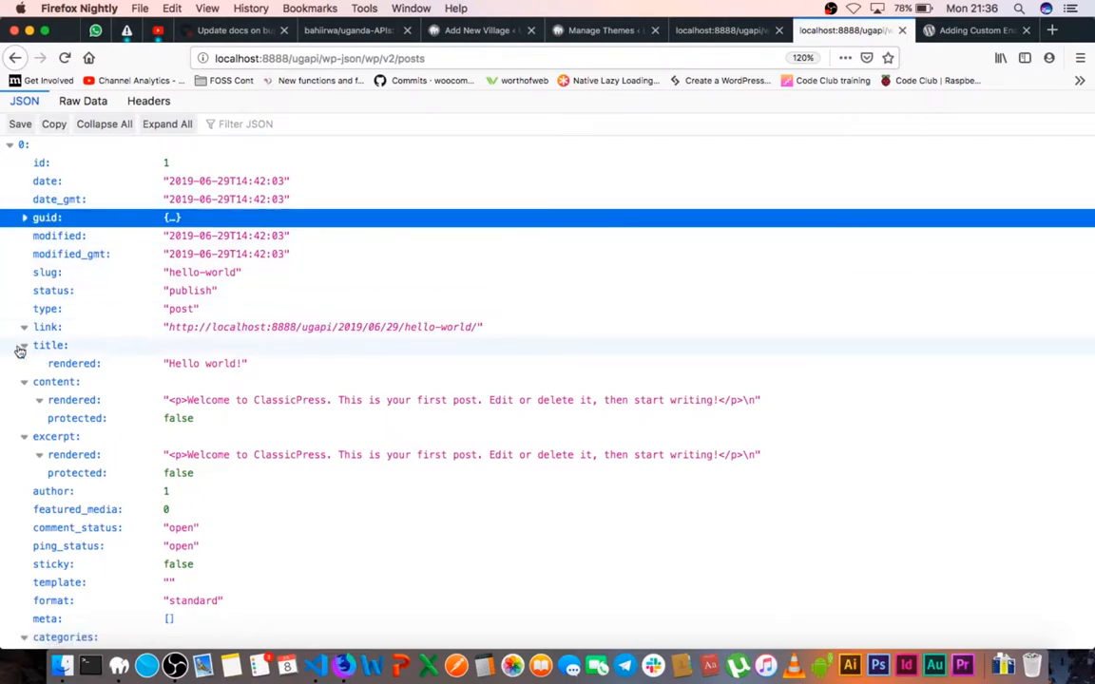
scroll("down", 3)
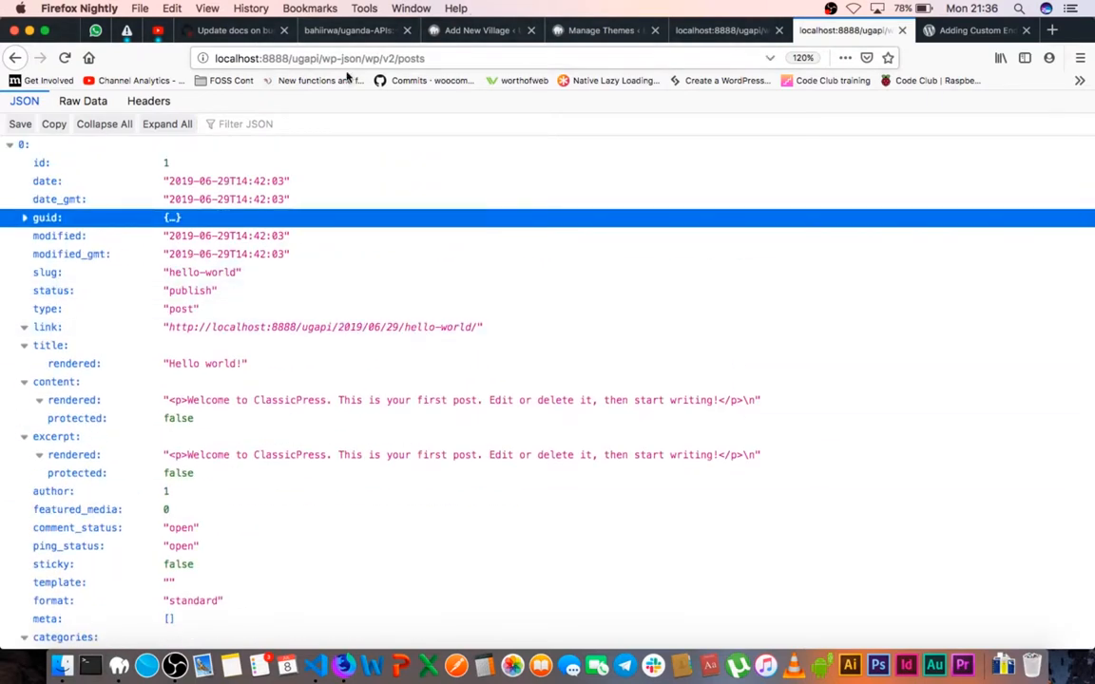
left_click(380, 58)
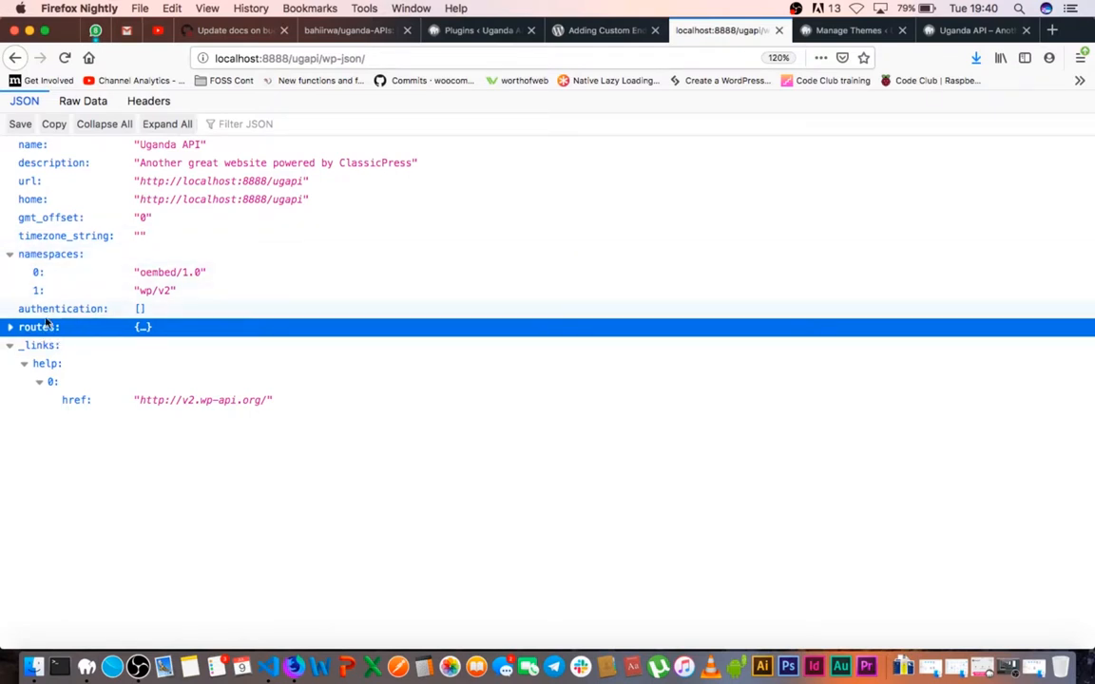
mouse_move(97, 333)
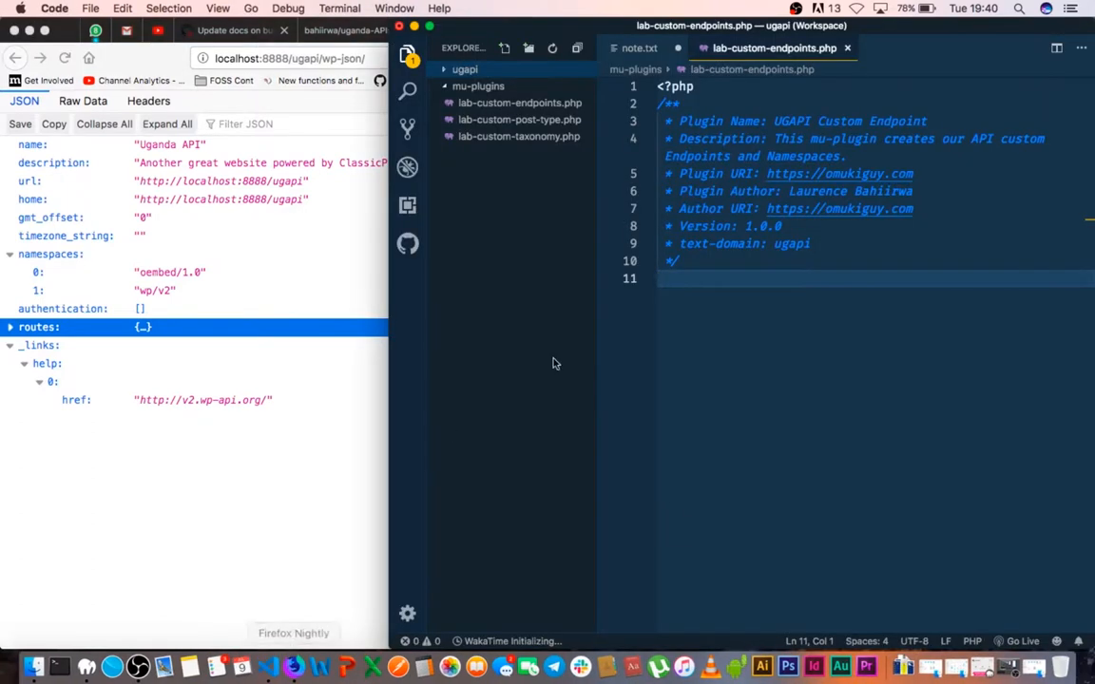
mouse_move(519, 119)
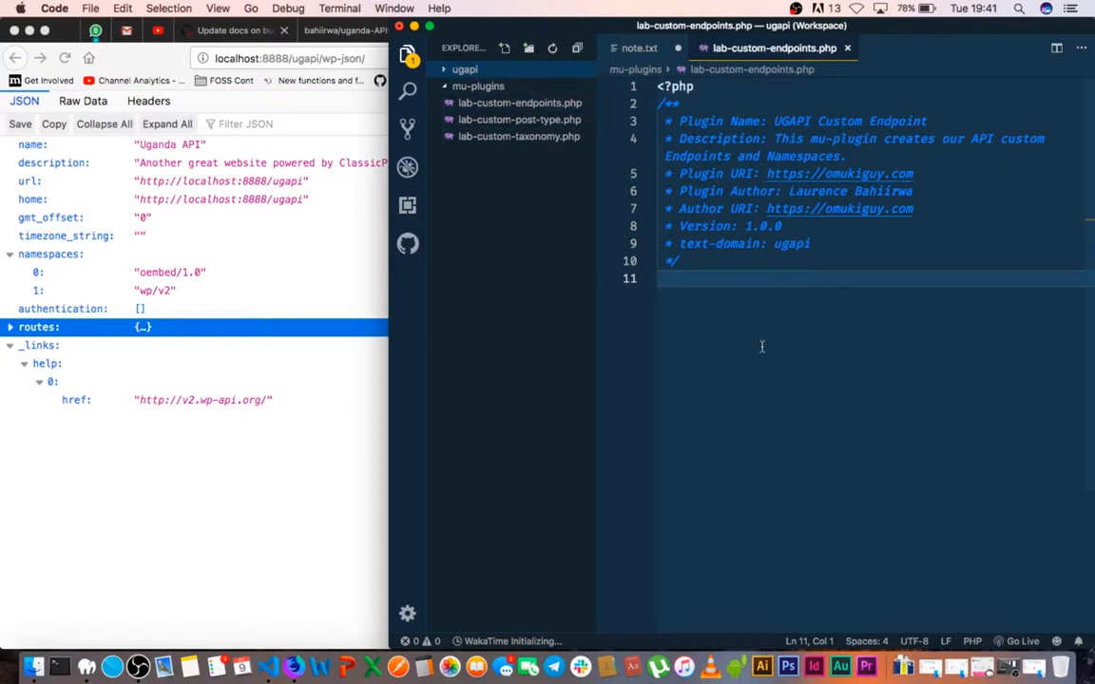
- Add add_action('rest_api_init', 'lab_get_districts'); and start the lab_get_districts function
type("add")
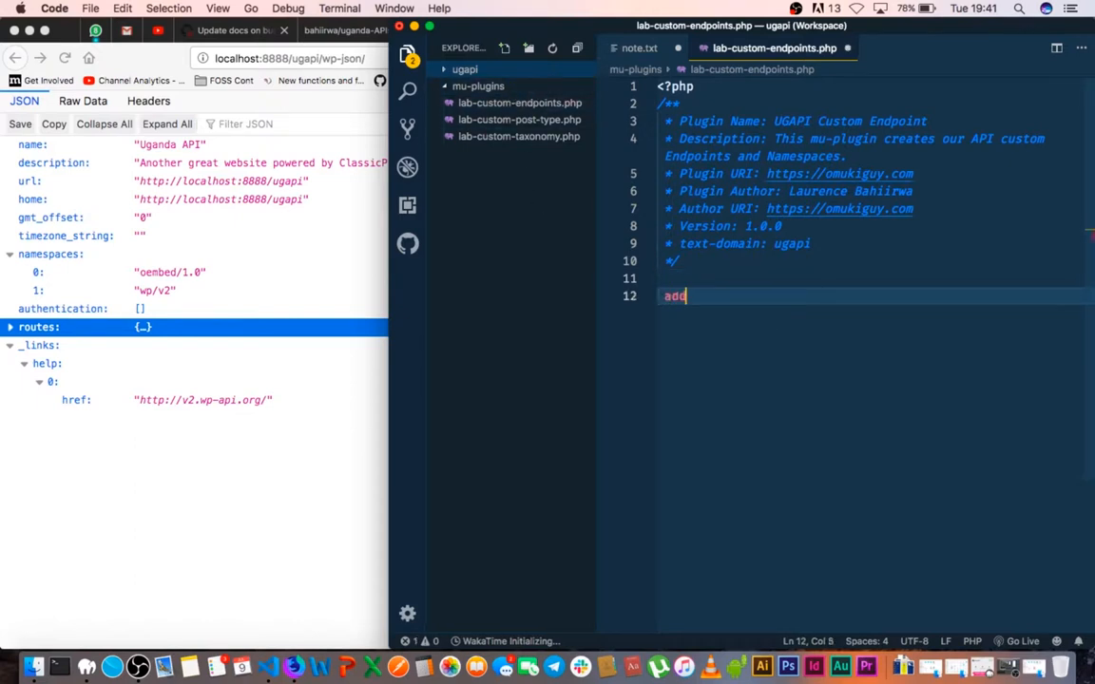
type("_action();")
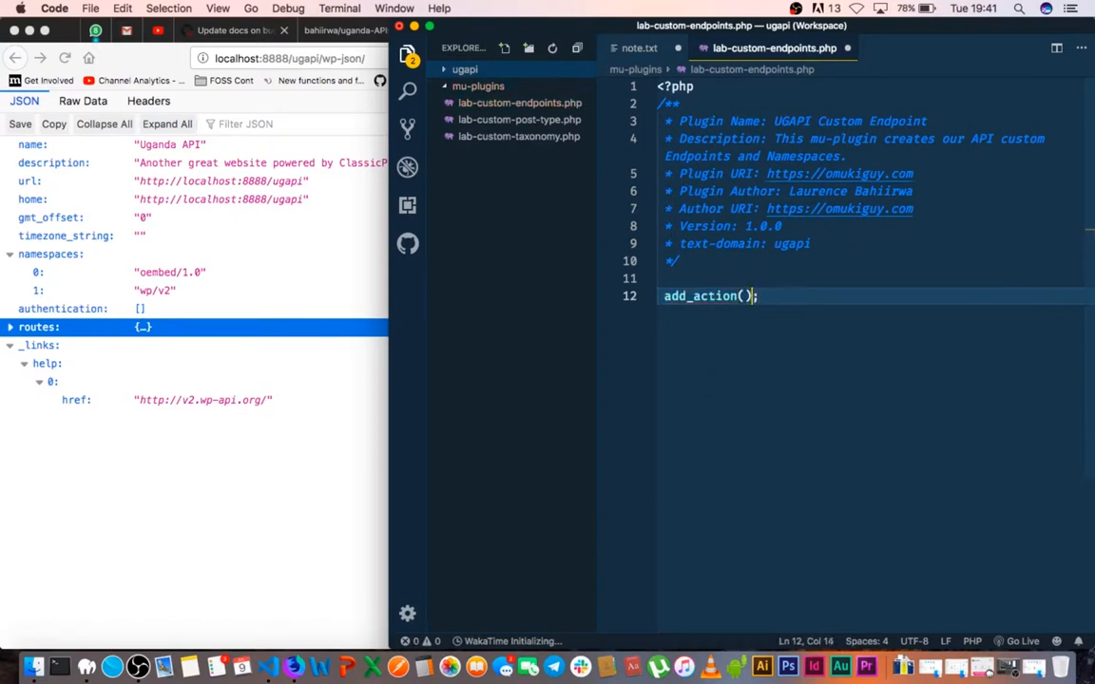
type("'r'")
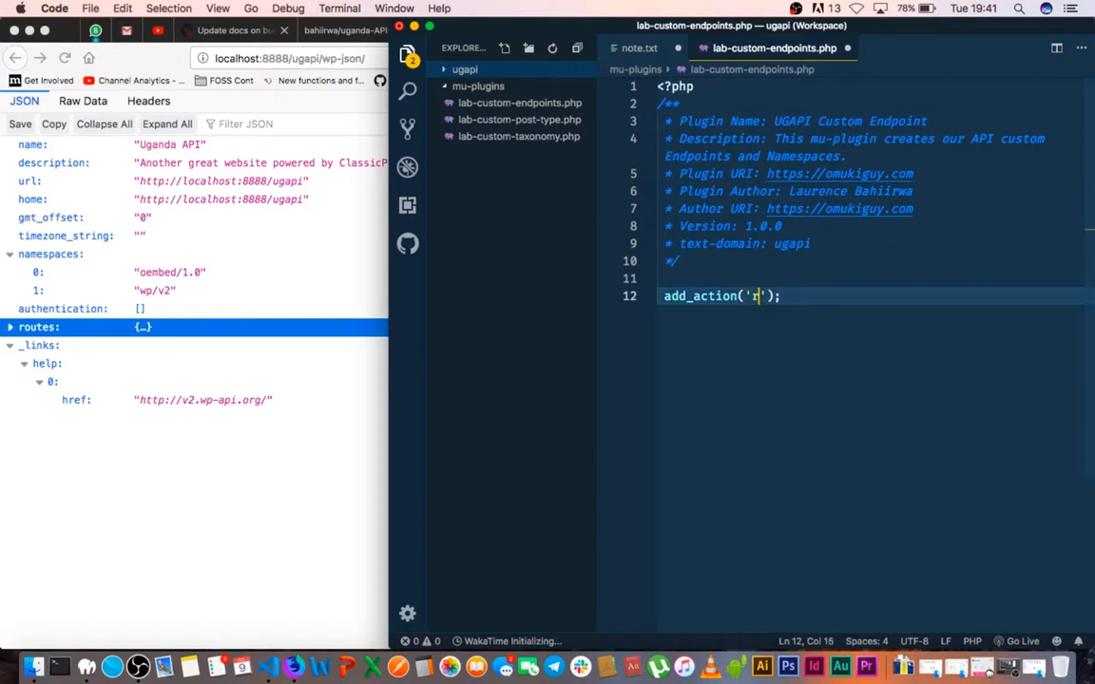
type("est_ap")
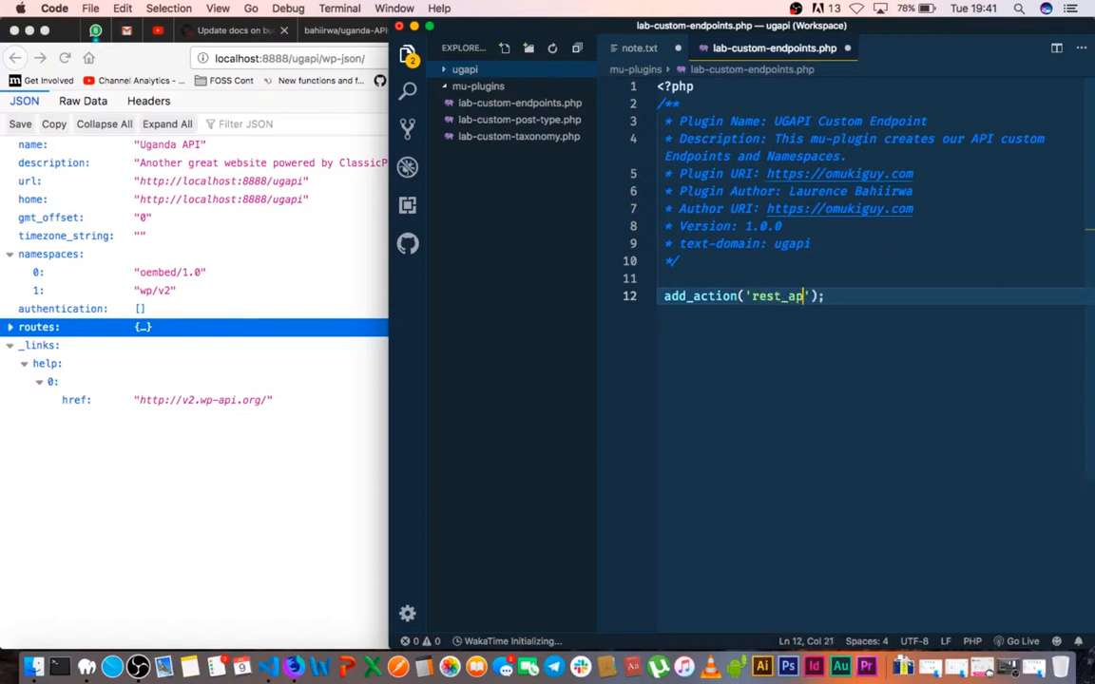
type("i_init")
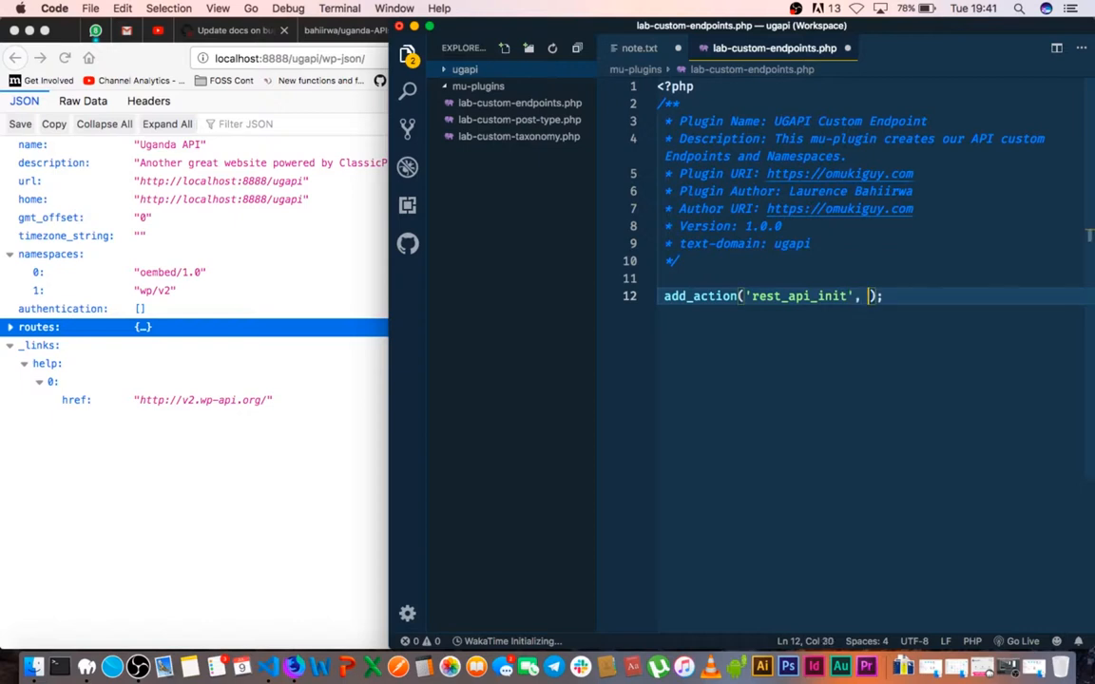
type("''")
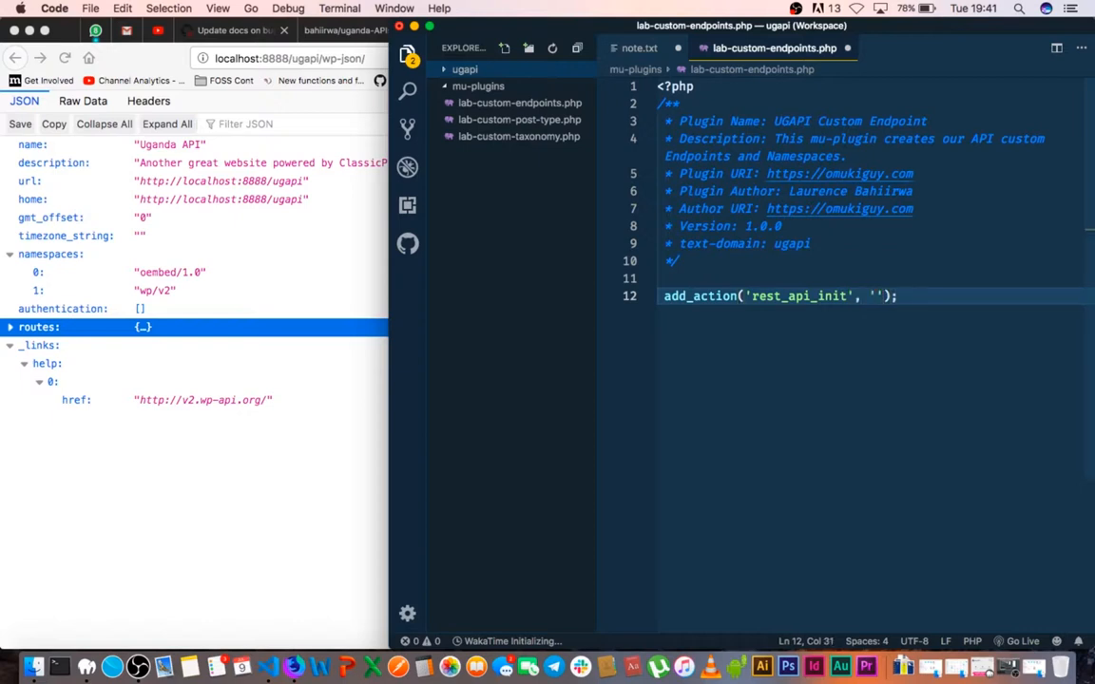
type("get_districts")
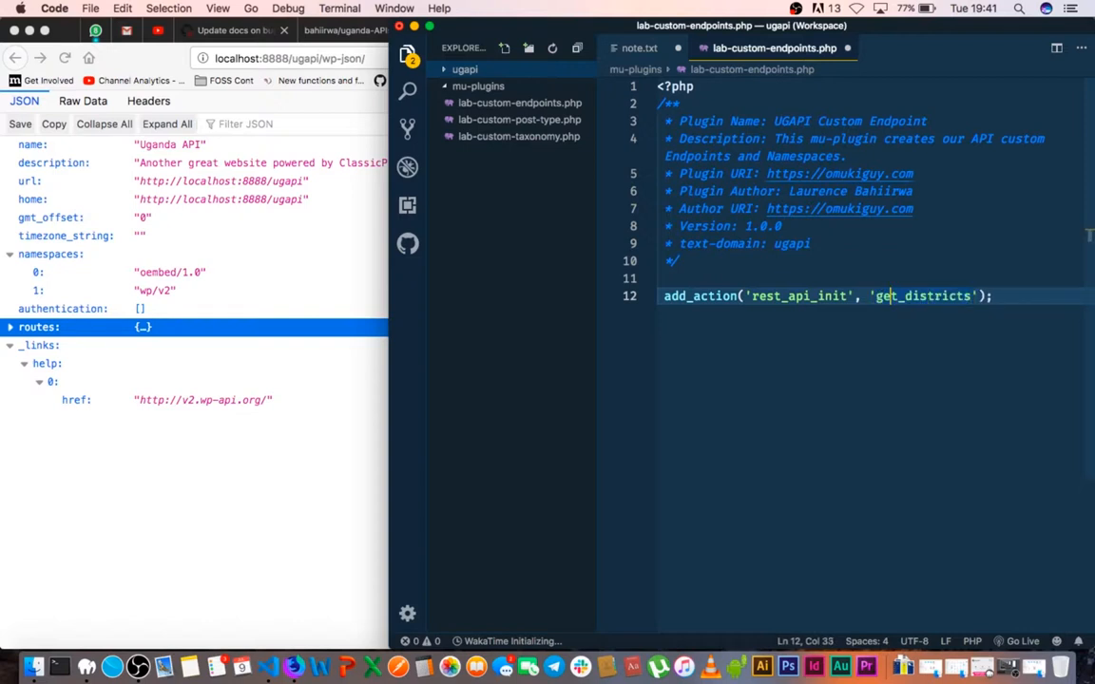
type("lab_")
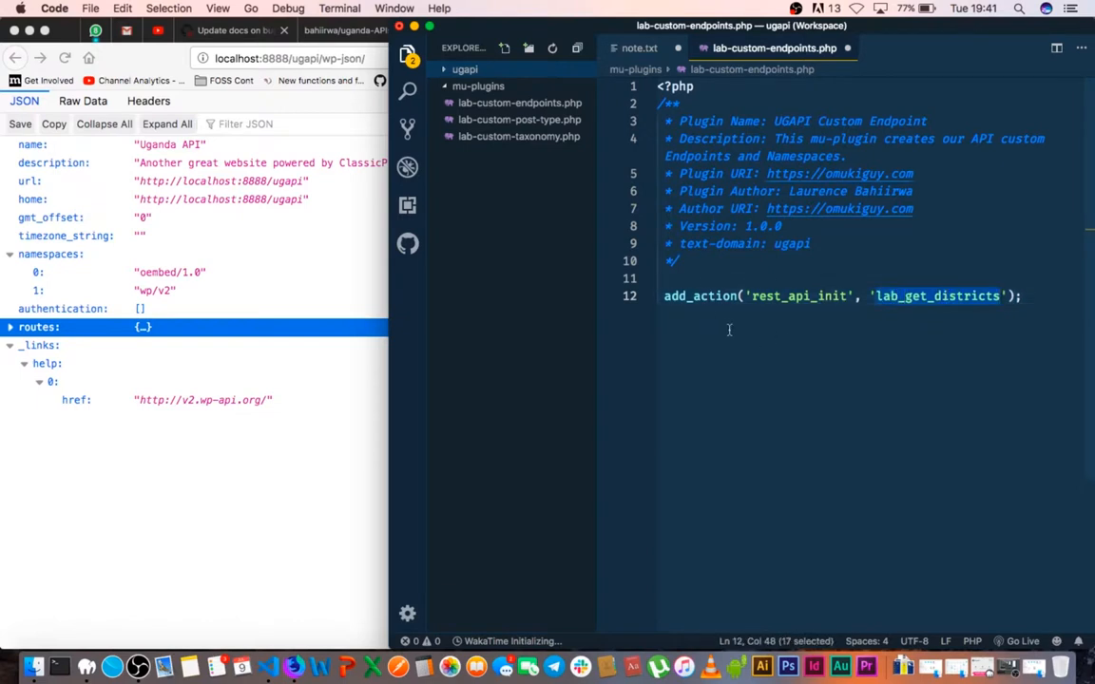
type("function lab_get_districts() {")
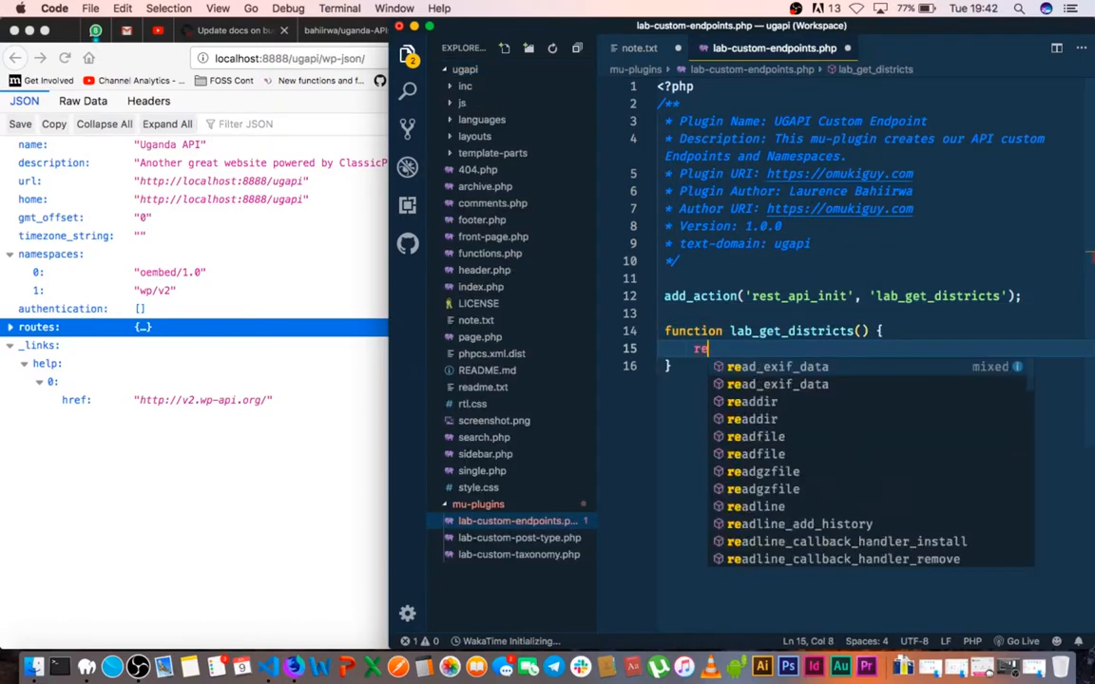
- Inside lab_get_districts, call register_rest_route('map/', 'districts');
type("register_rest_route();")
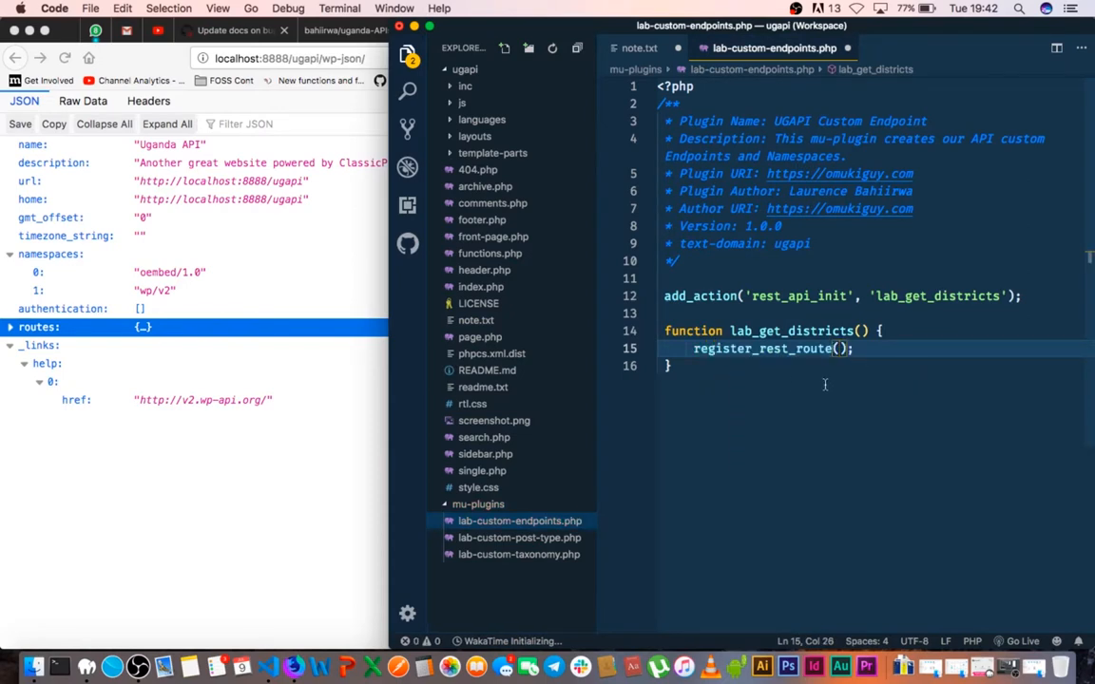
type("''")
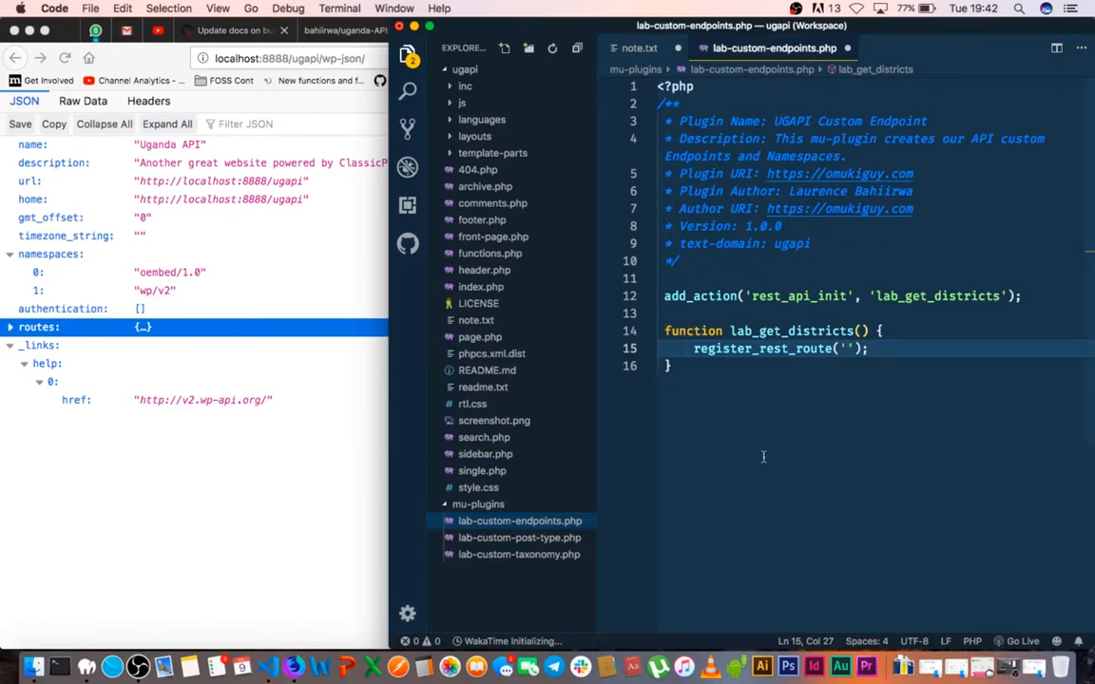
type("maps")
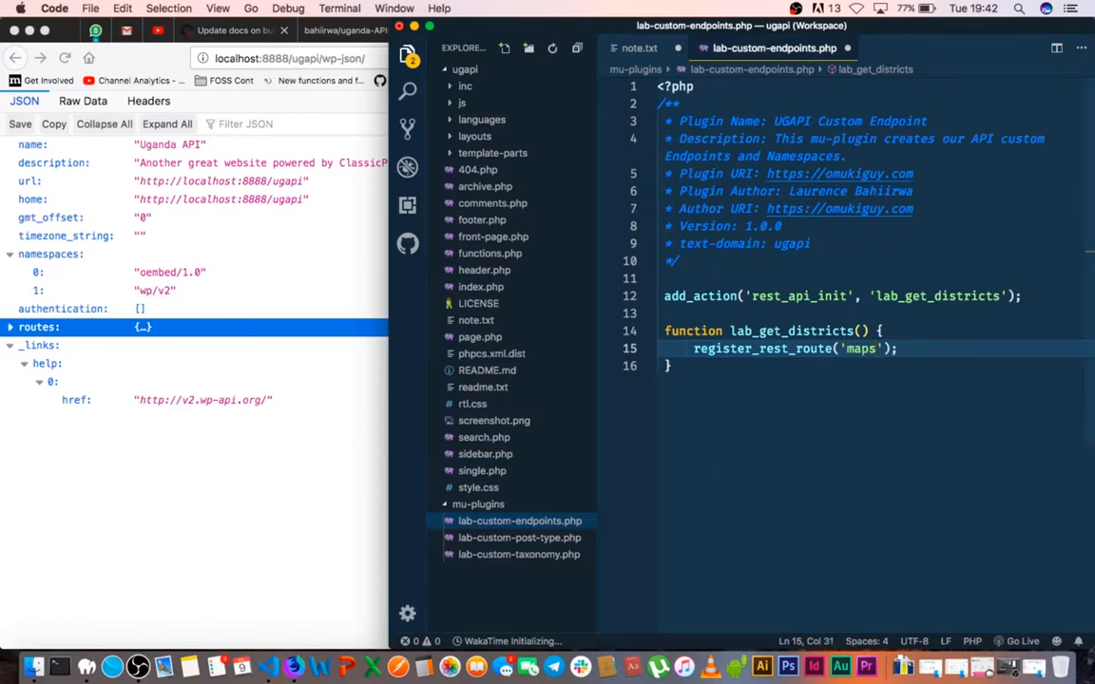
type("/")
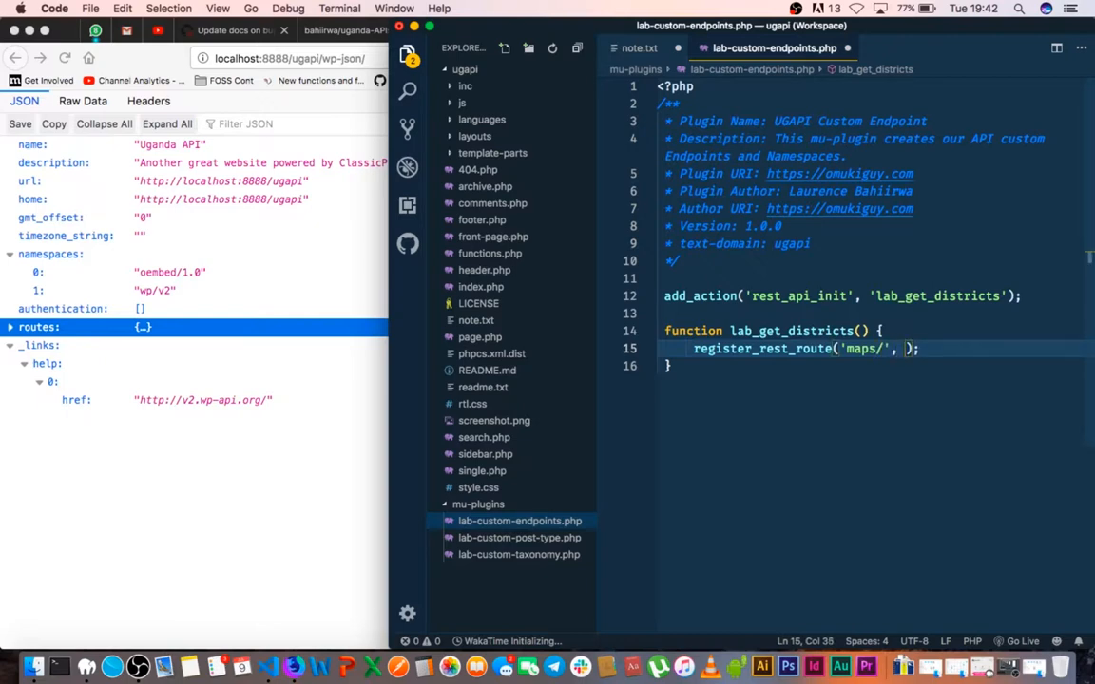
type("''")
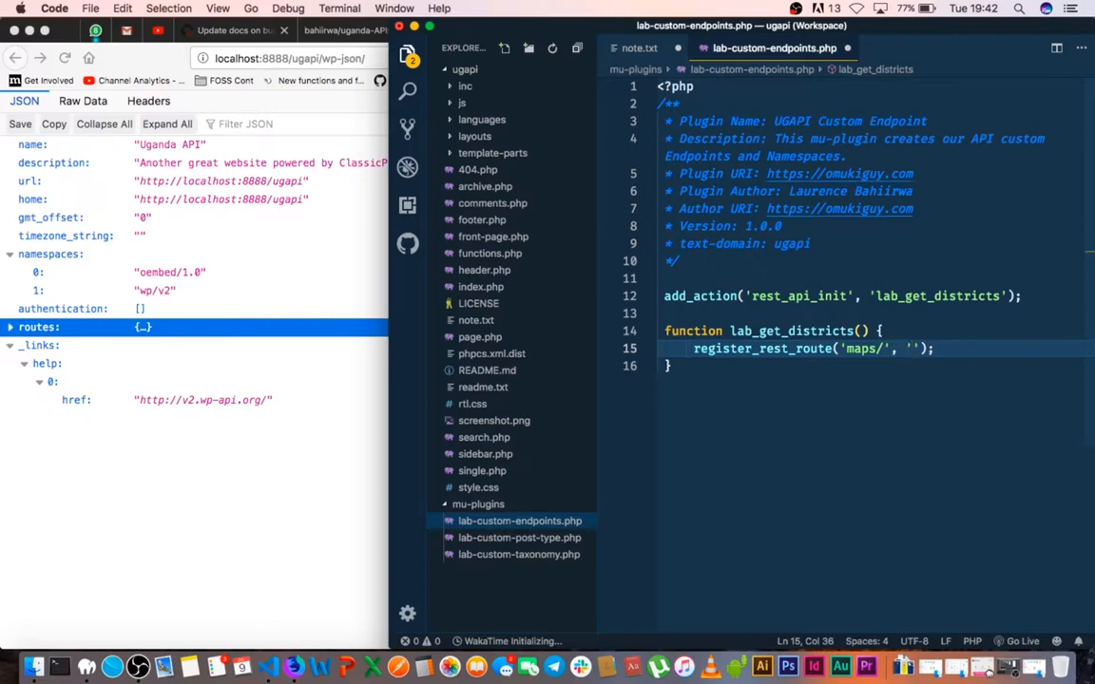
type("district")
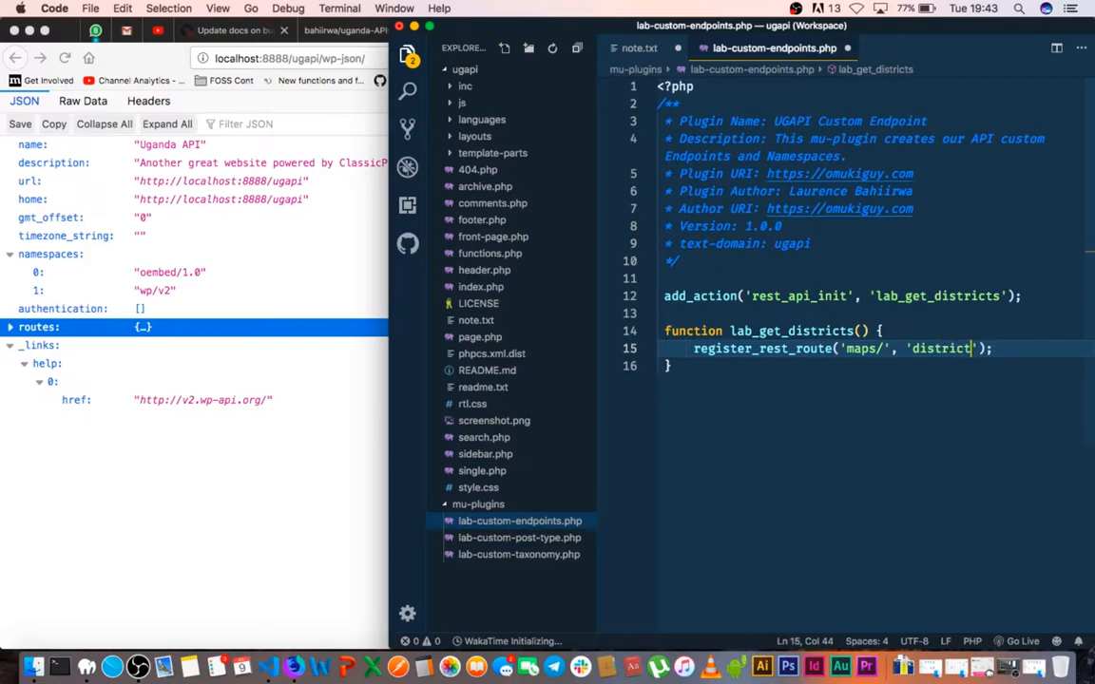
type("s")
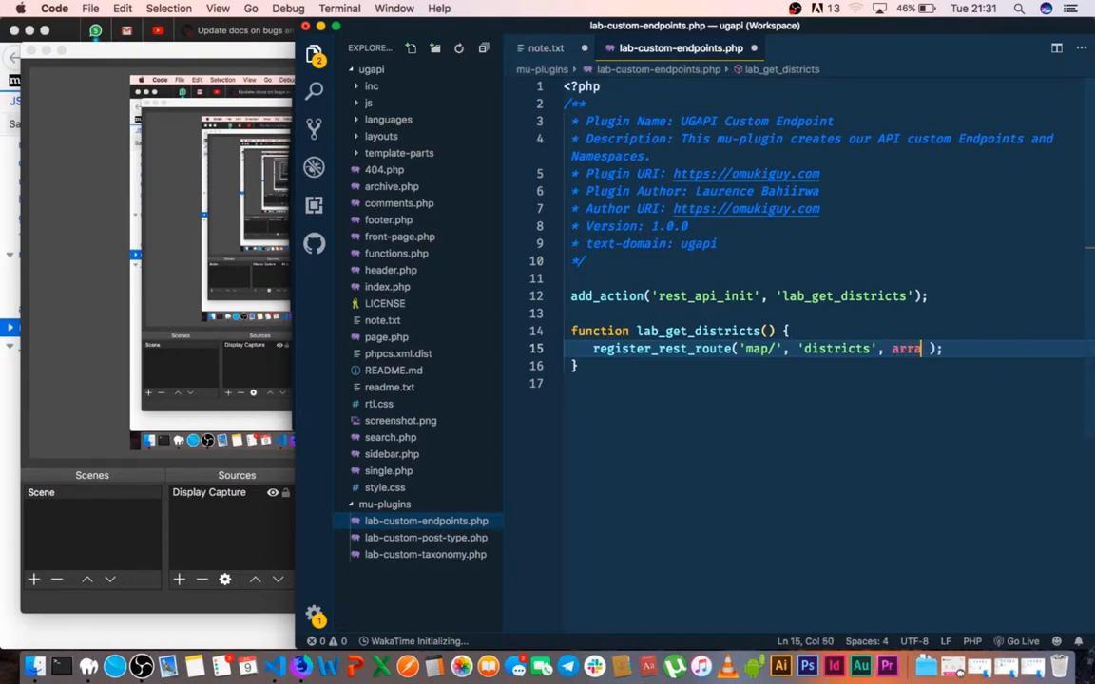
- Give the route an options array containing 'method' => 'GET',
type("y()")
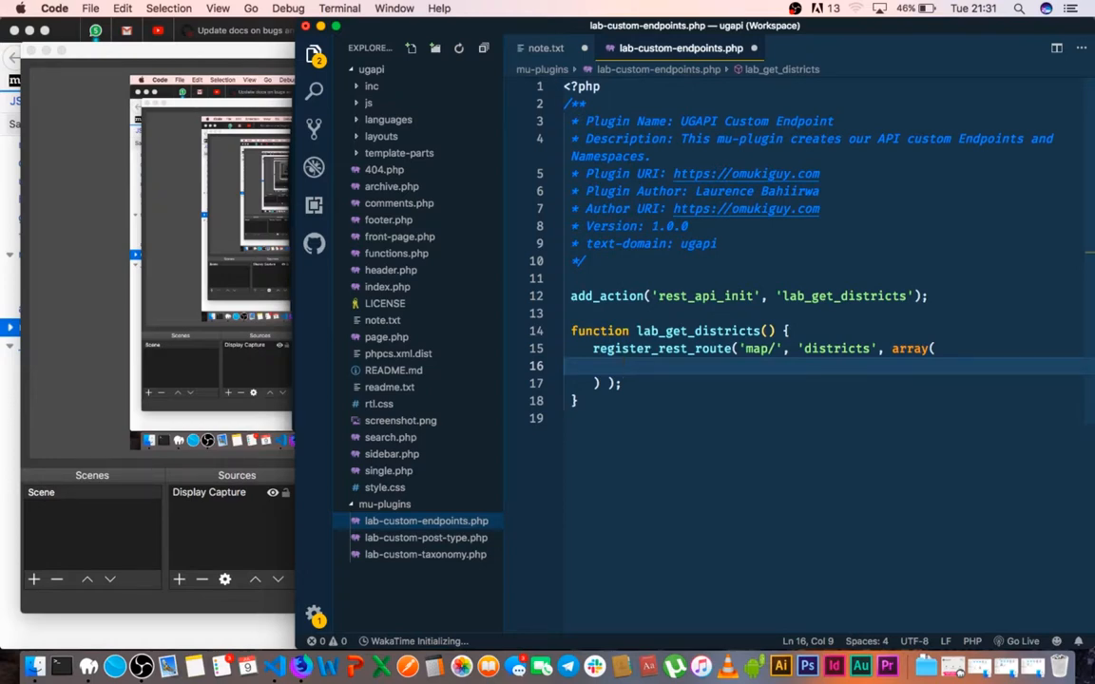
type("'method'")
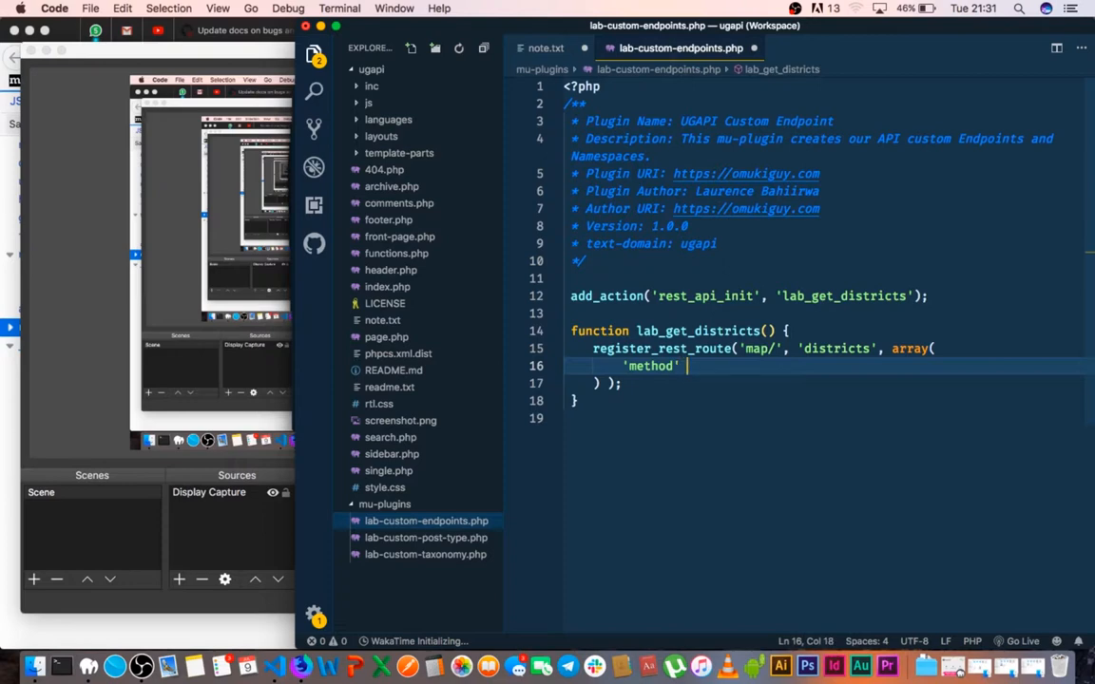
type("=>")
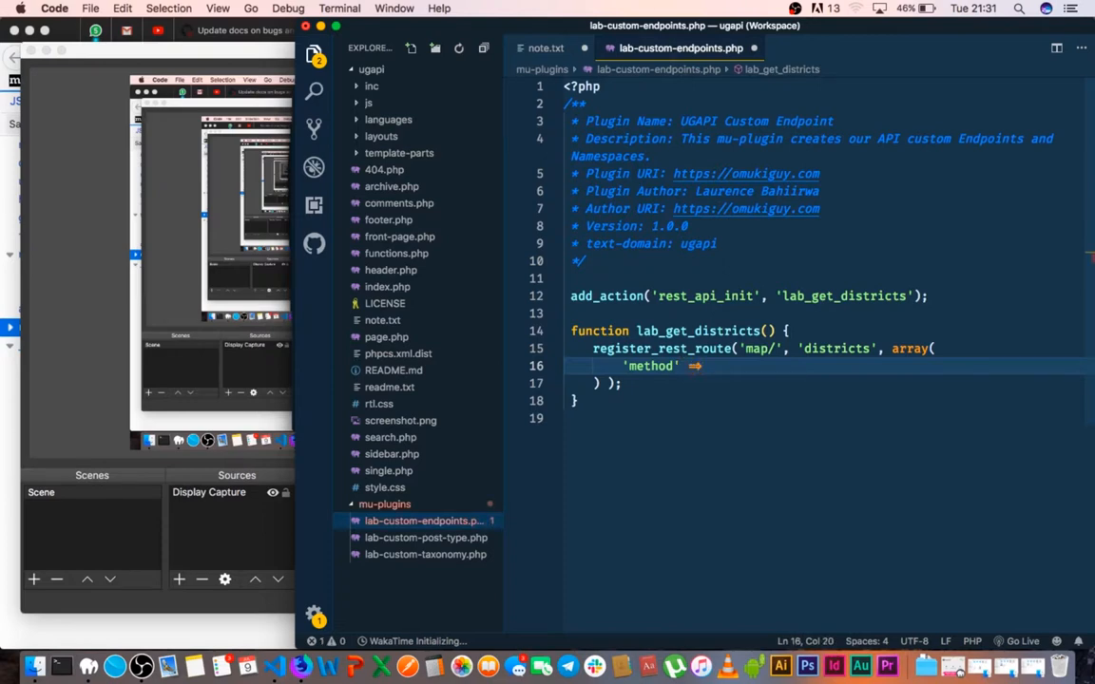
key("Right")
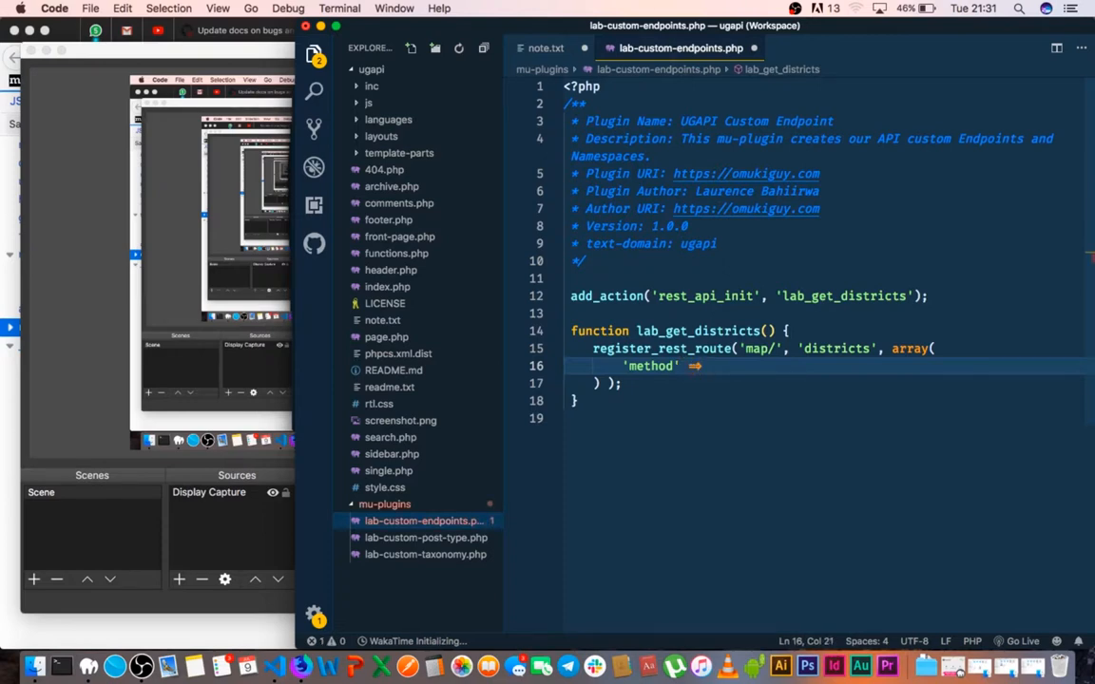
type("'GET'")
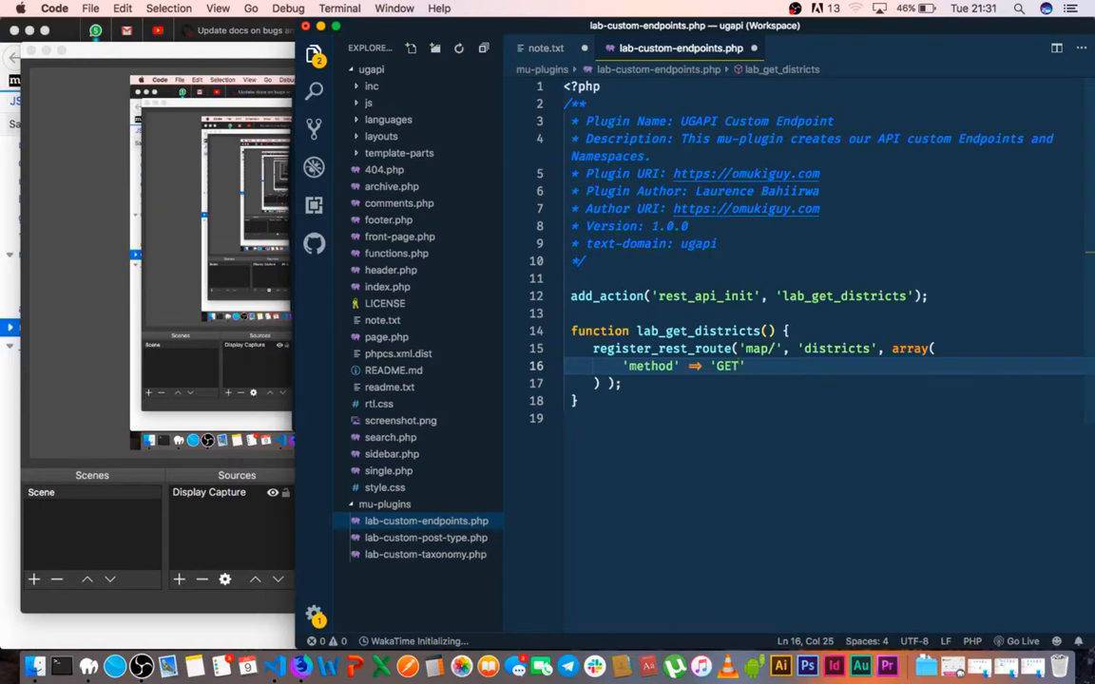
type(",")
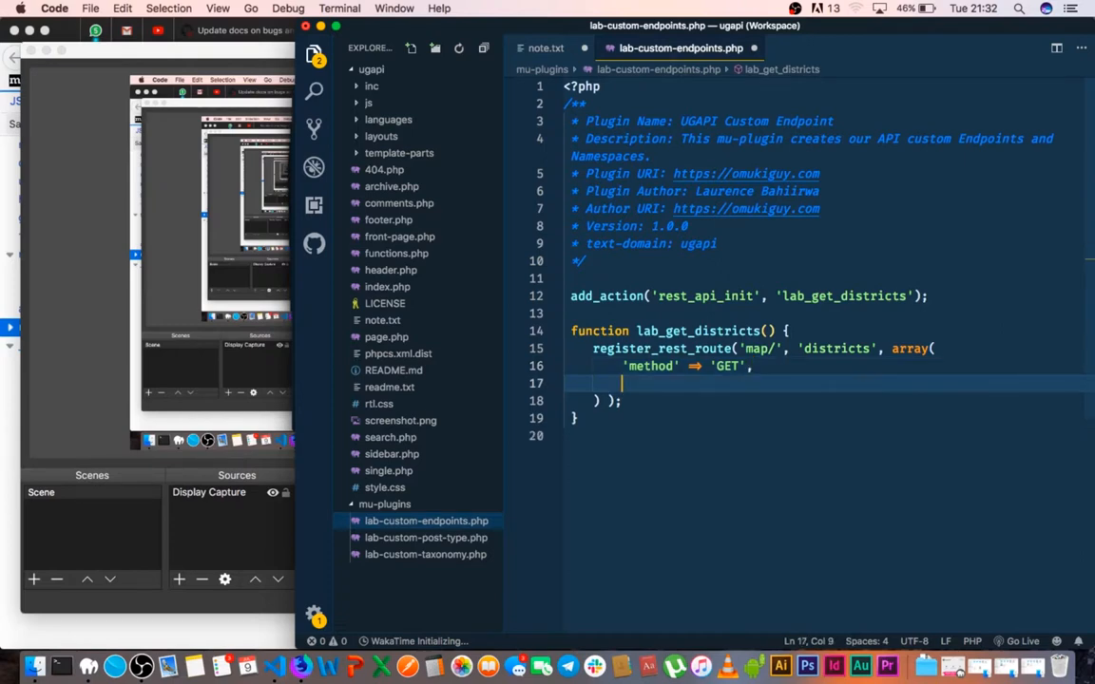
- Add 'callback' => 'get_district_information' to the route options and move below the function
type("callba")
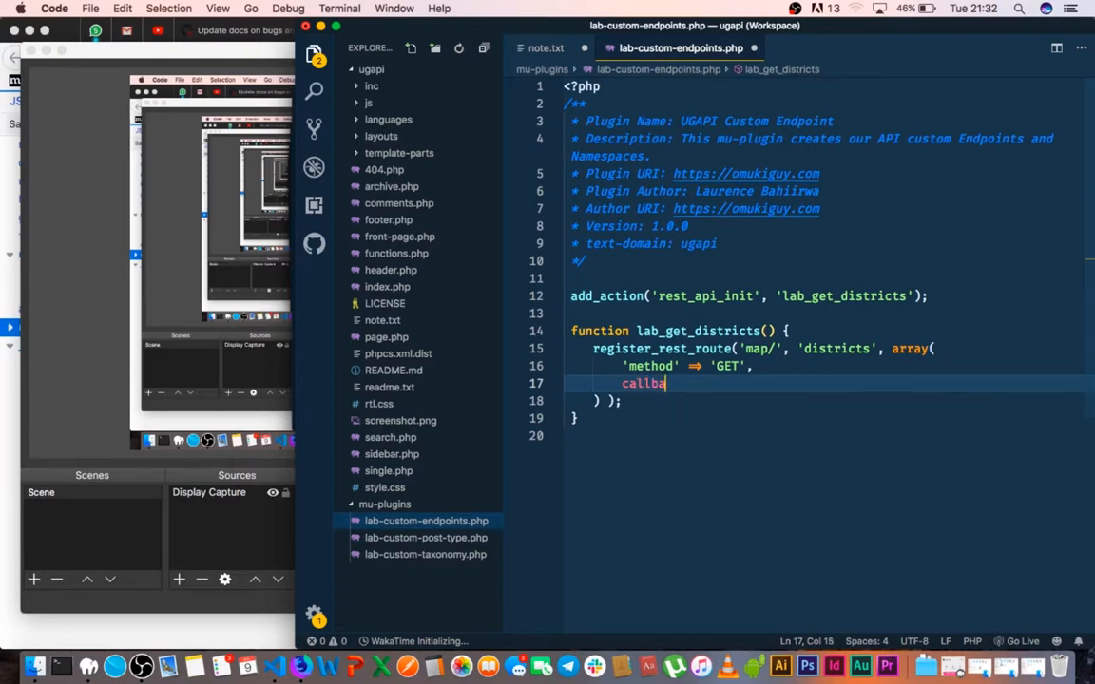
type("ck'")
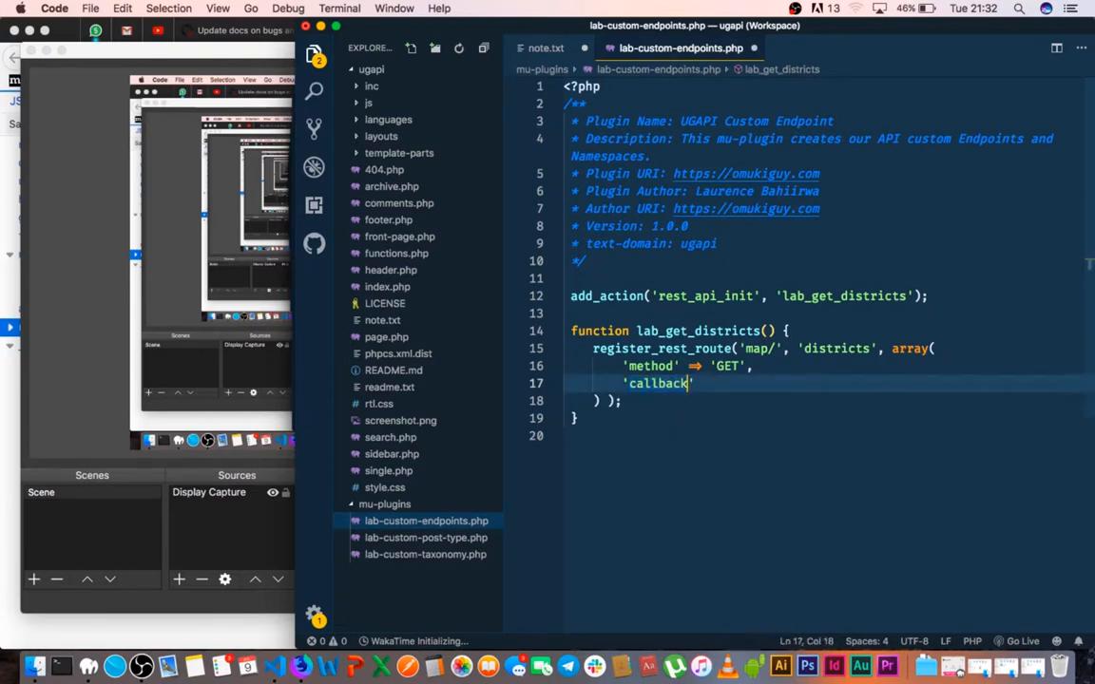
type("=")
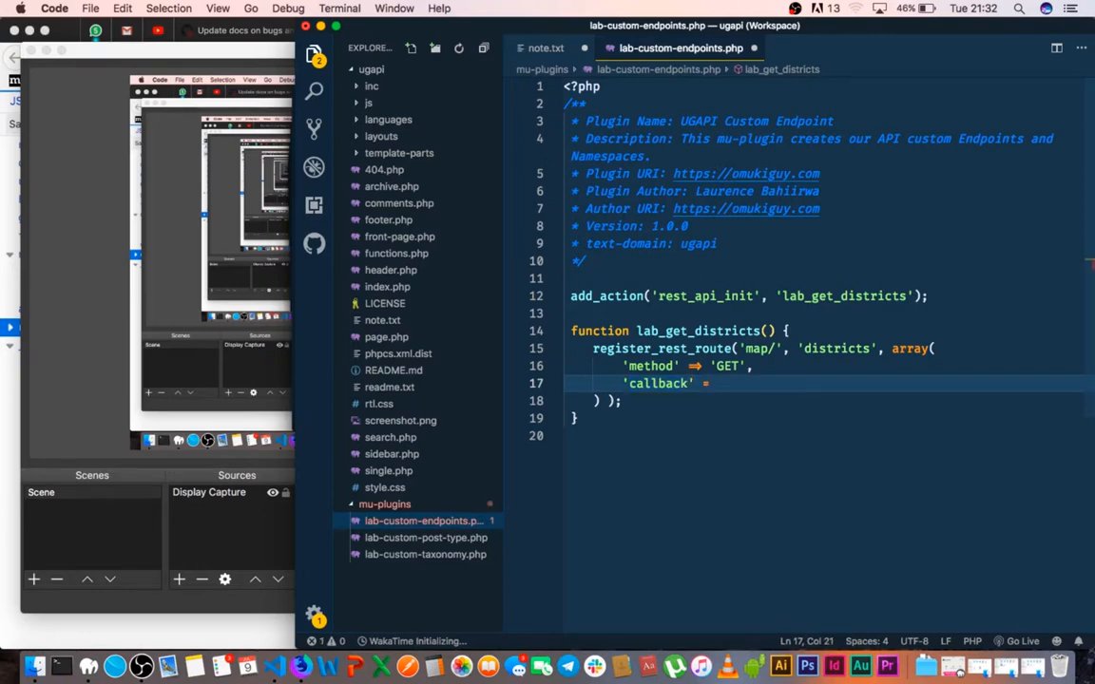
type("=>")
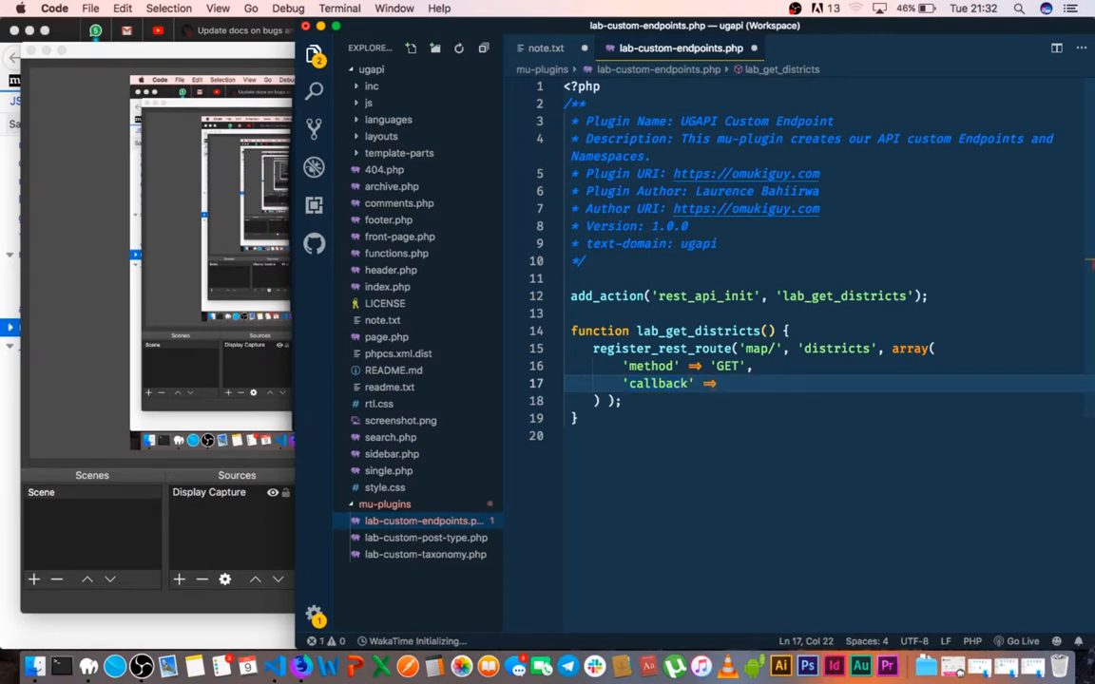
type("'")
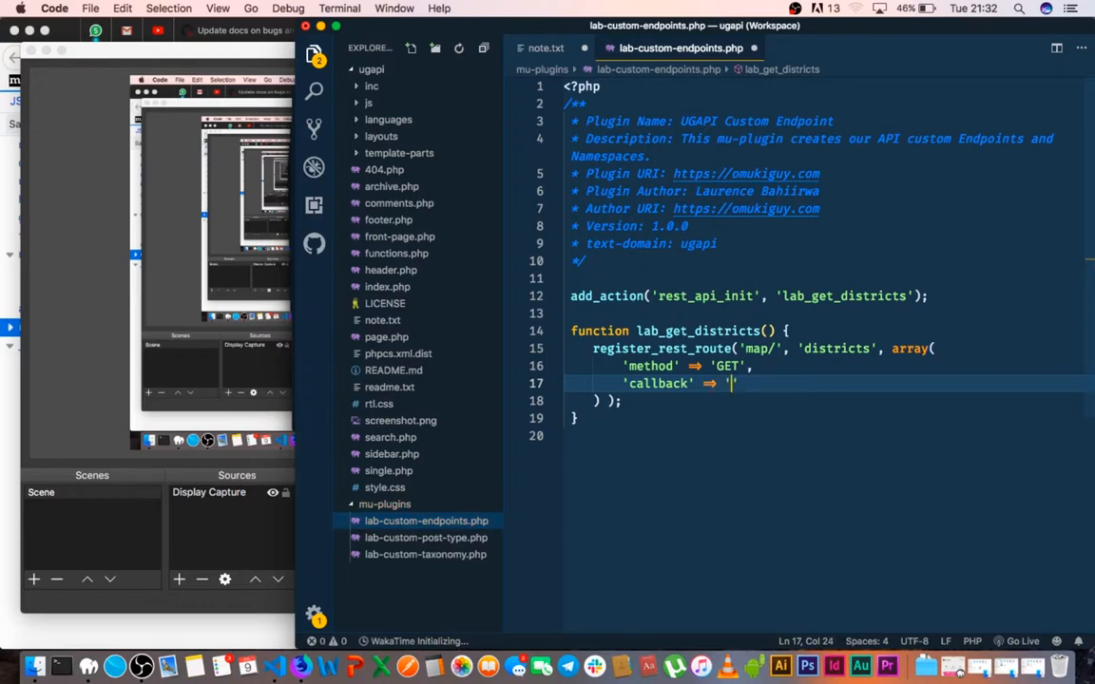
type("get_district_i")
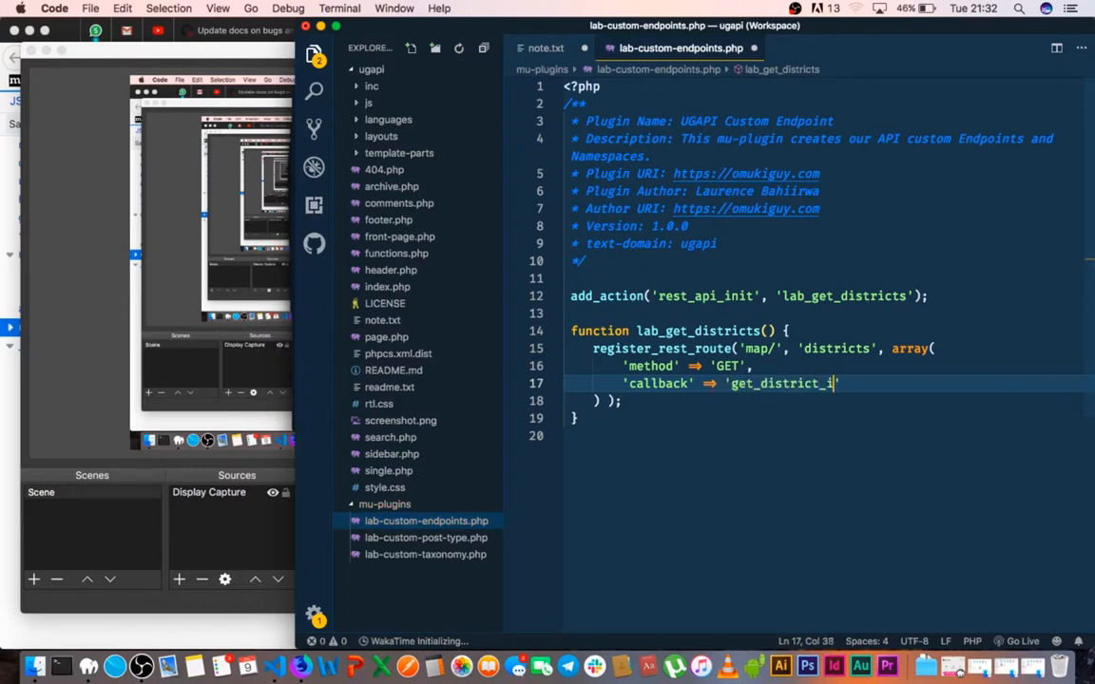
type("nformation")
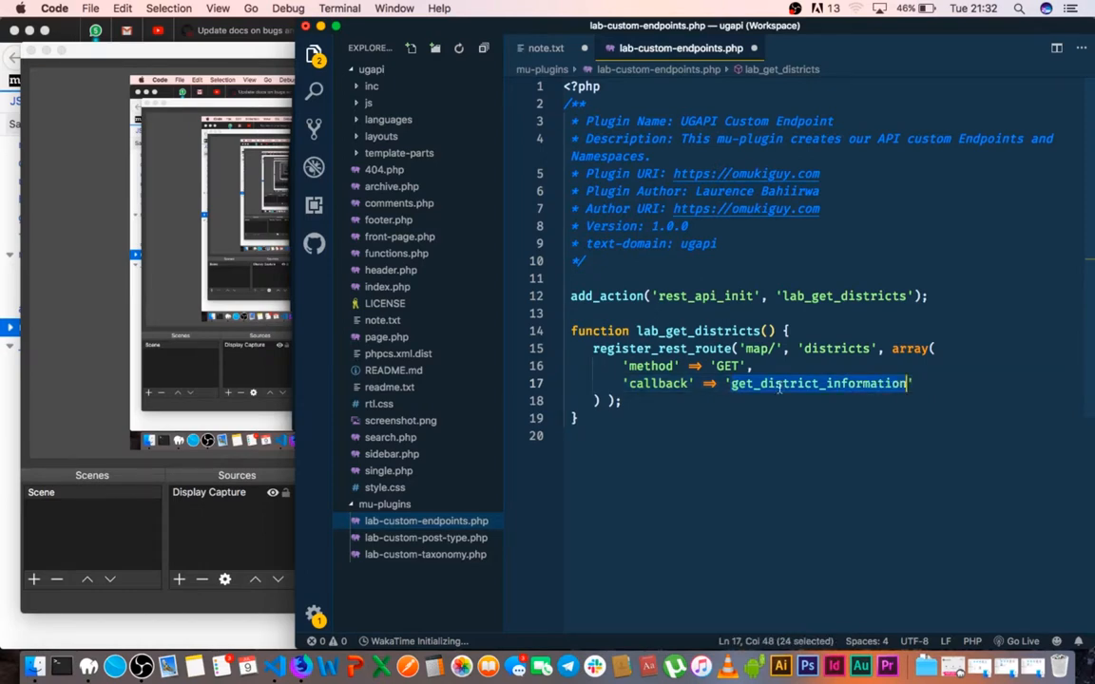
left_click(638, 435)
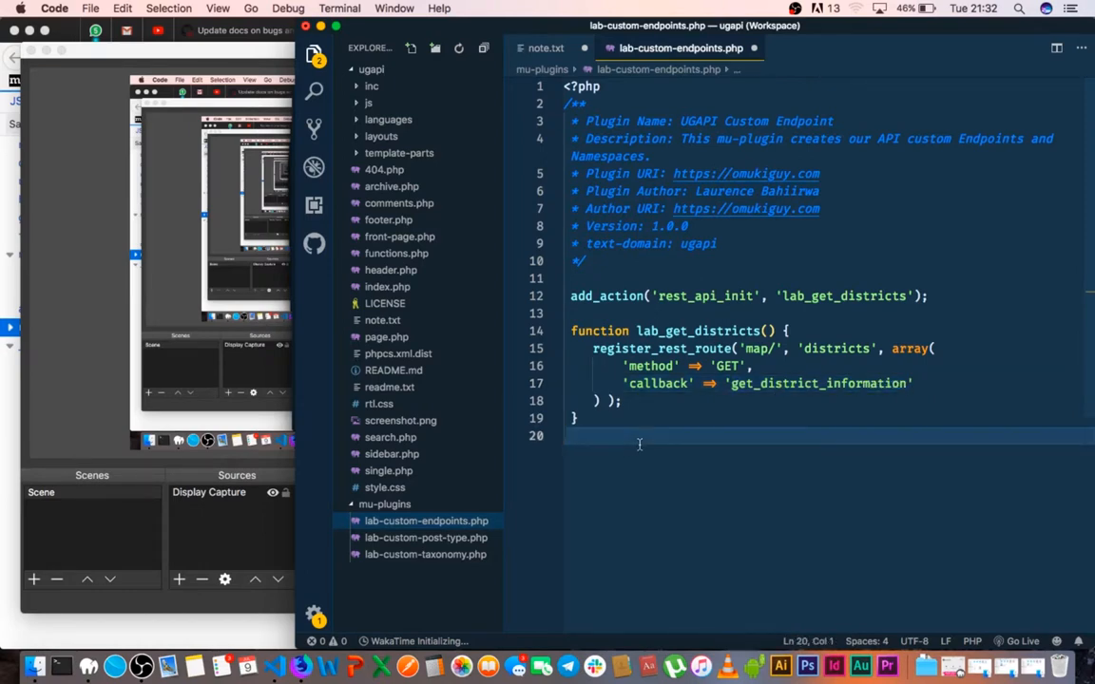
- Write get_district_information() returning rest_ensure_response('API works!'); and save the file
type("function")
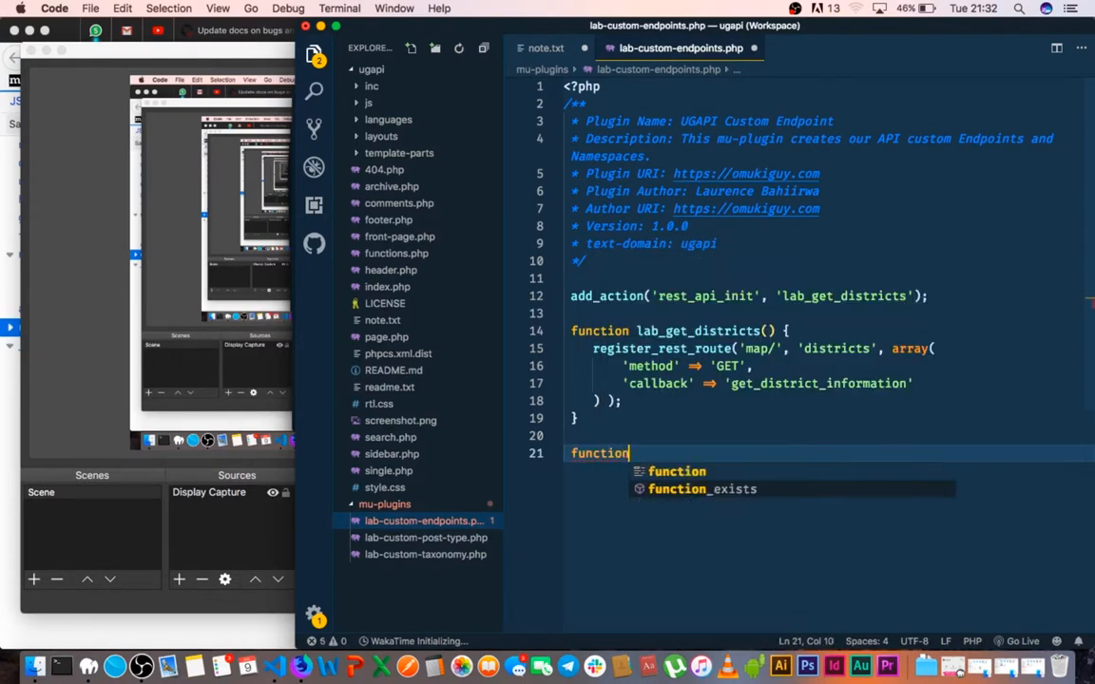
type("get_district_information() {")
type("rest_")
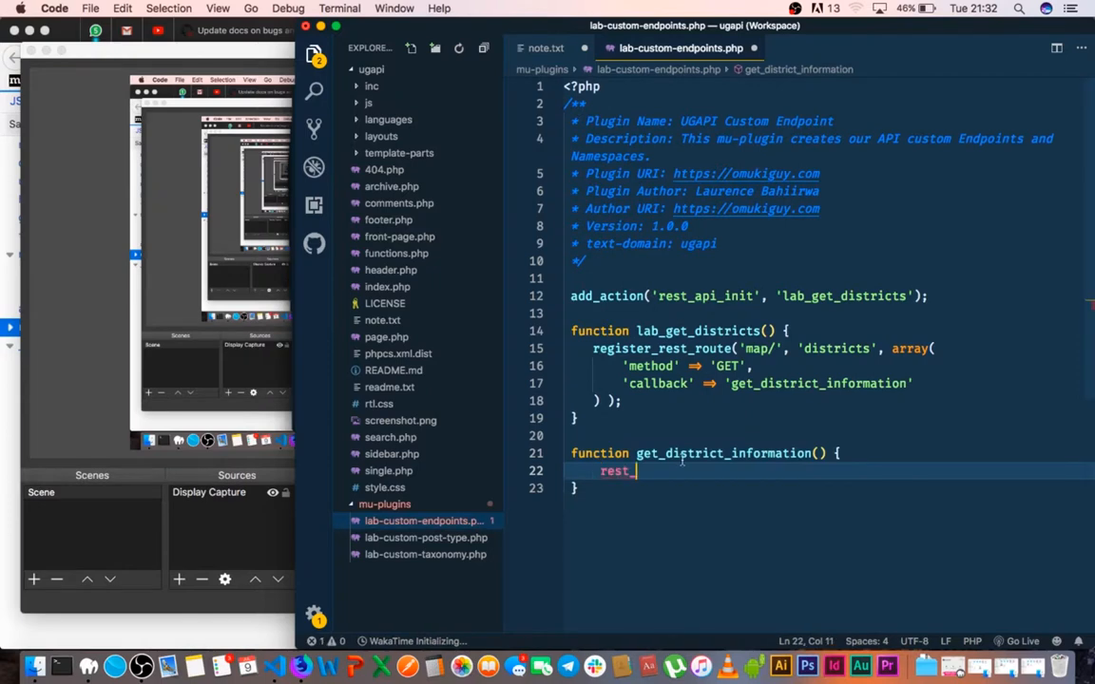
type("ensure_resp")
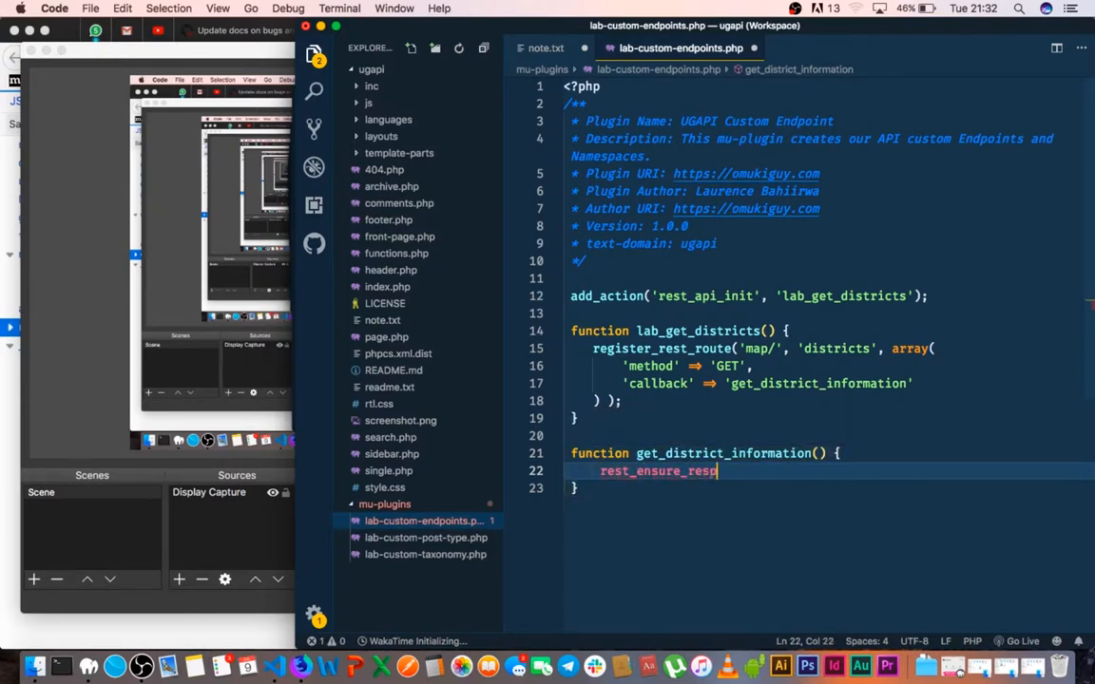
type("onse")
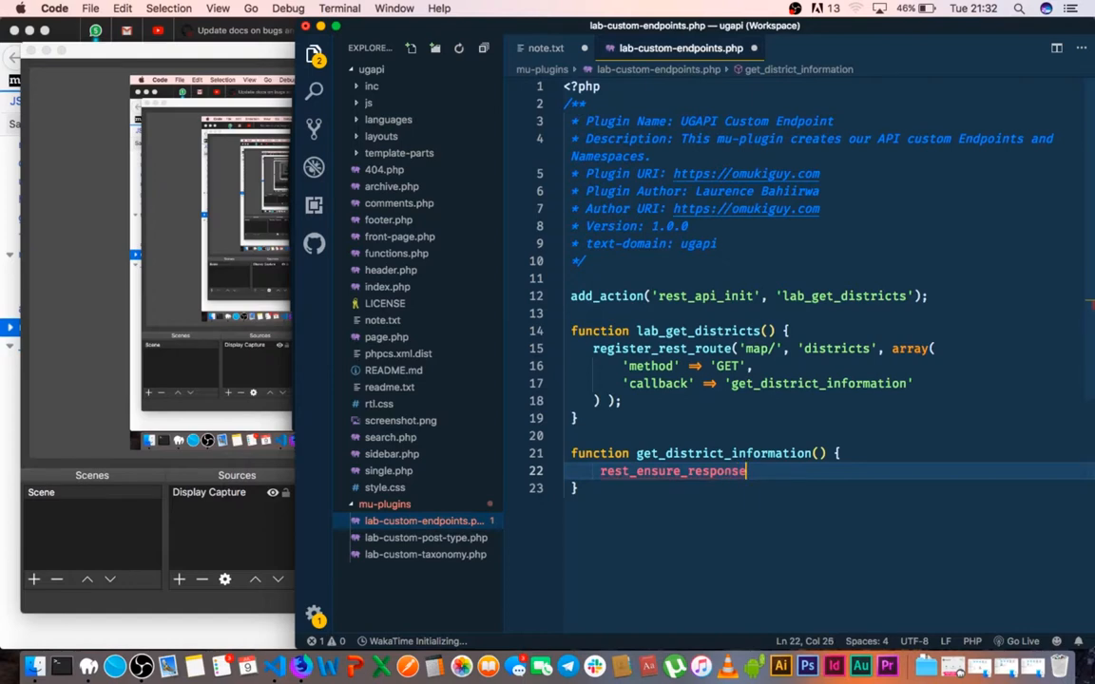
type("();")
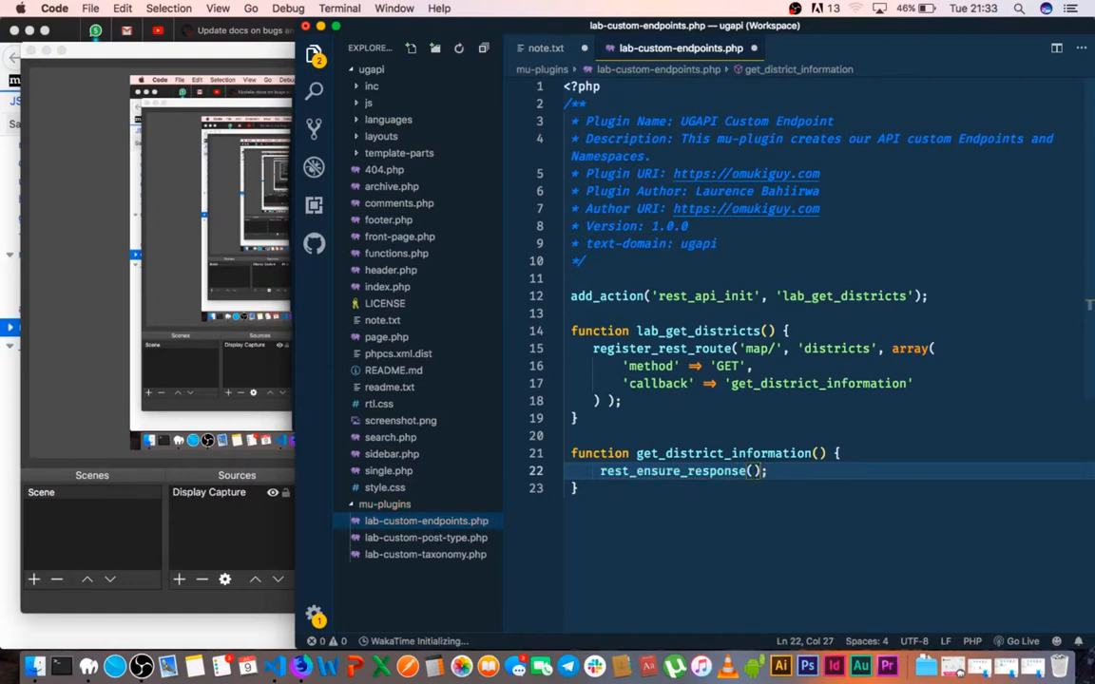
type("'")
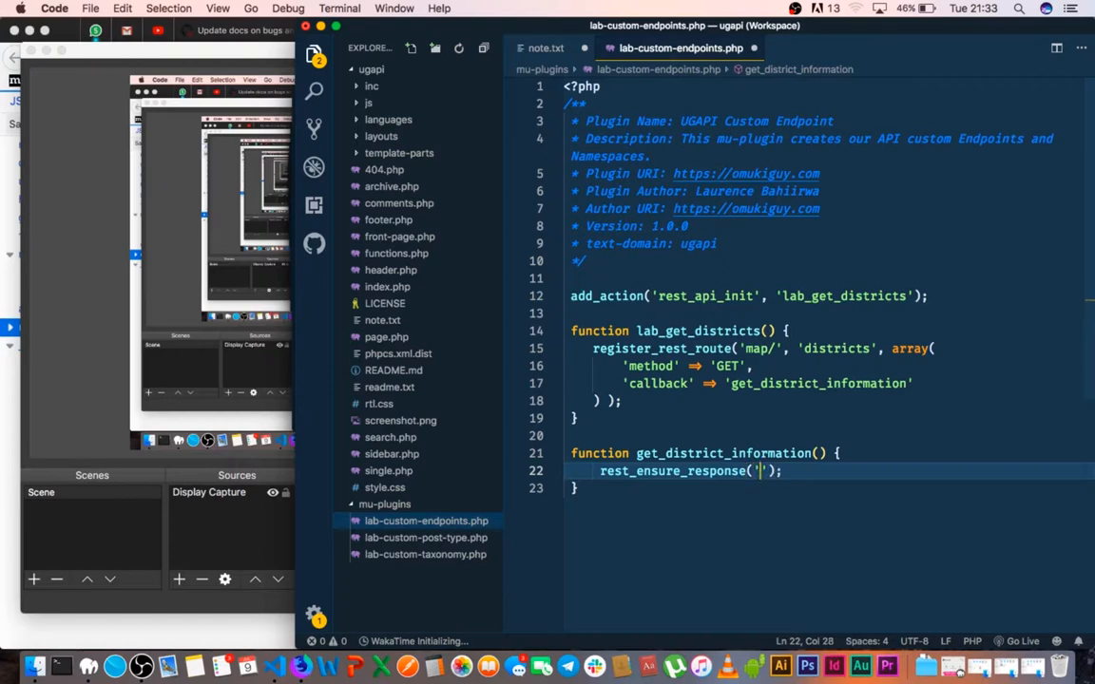
type("API")
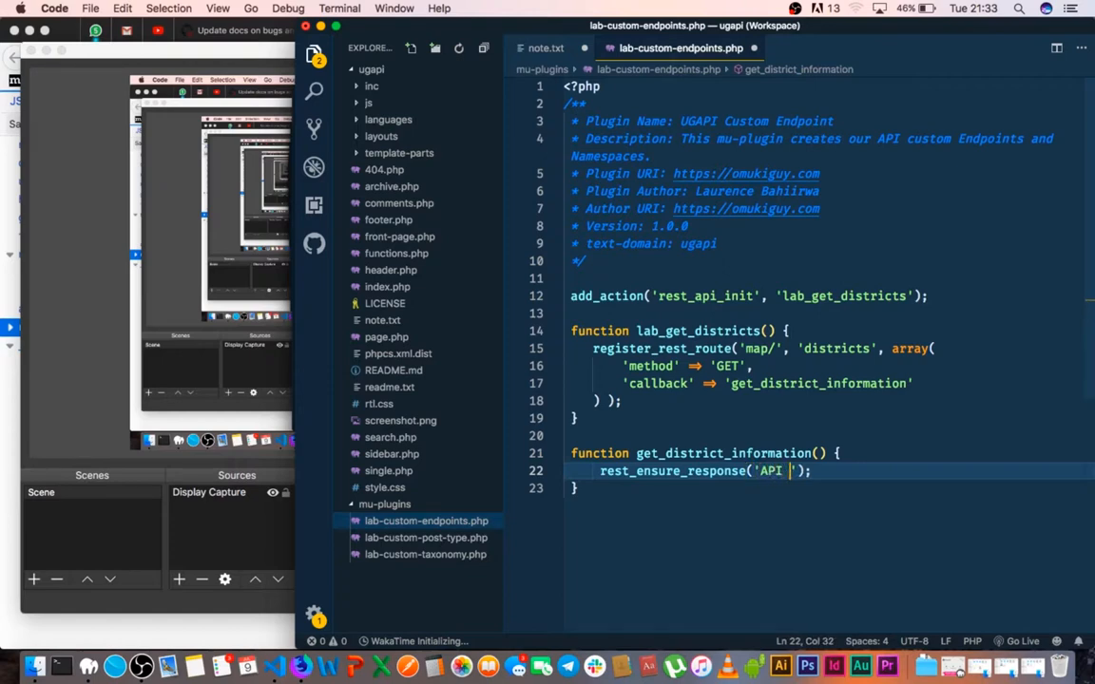
type("works!")
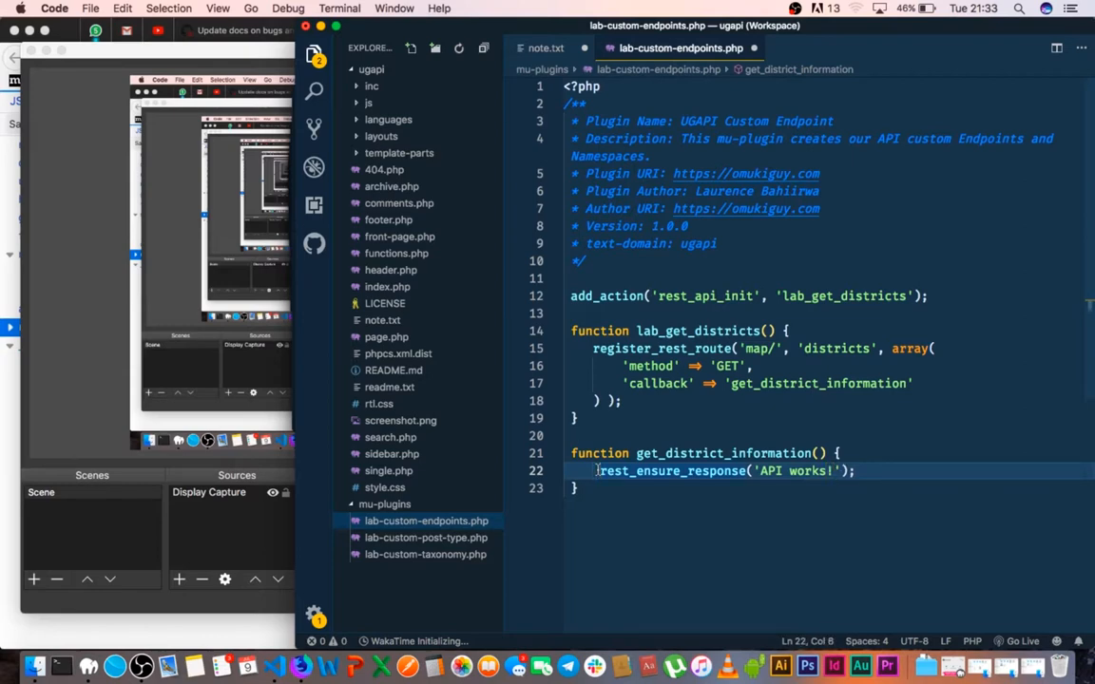
type("return")
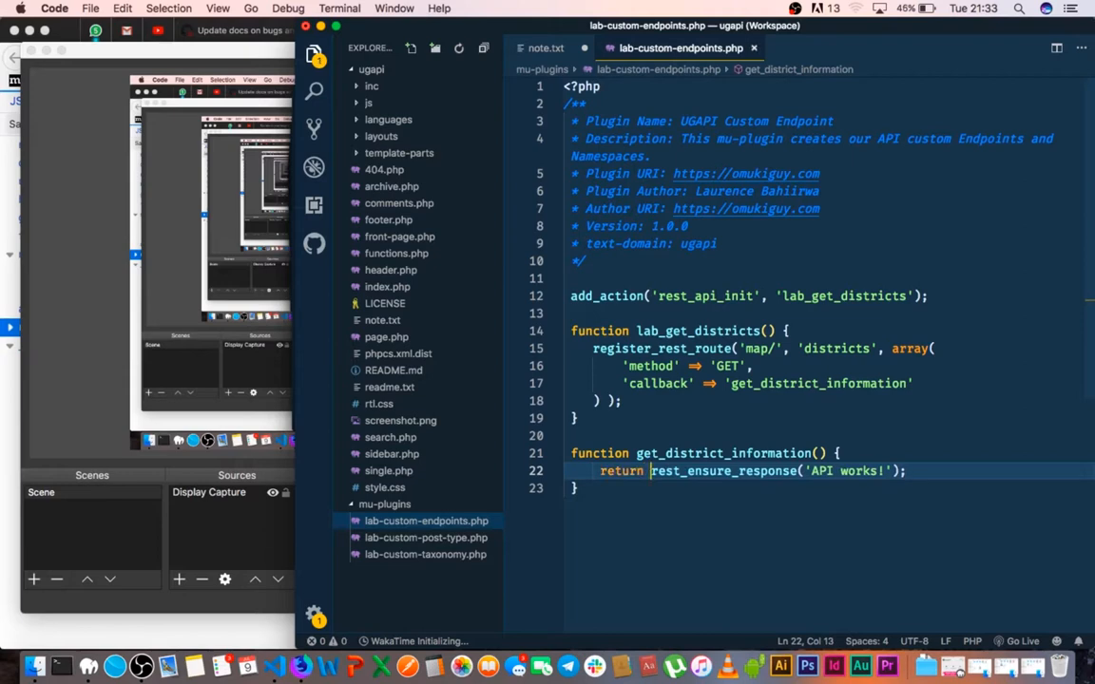
mouse_move(302, 662)
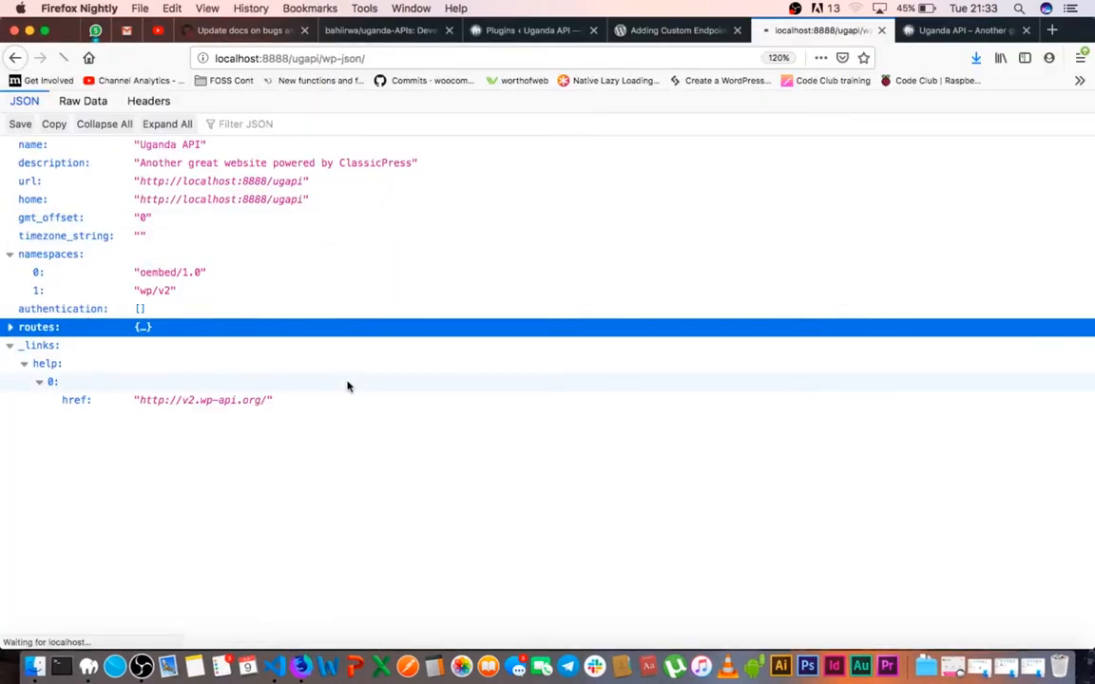
- Expand routes, collapse the /oembed/1.0 details and scroll down to the /map/districts GET route
left_click(10, 327)
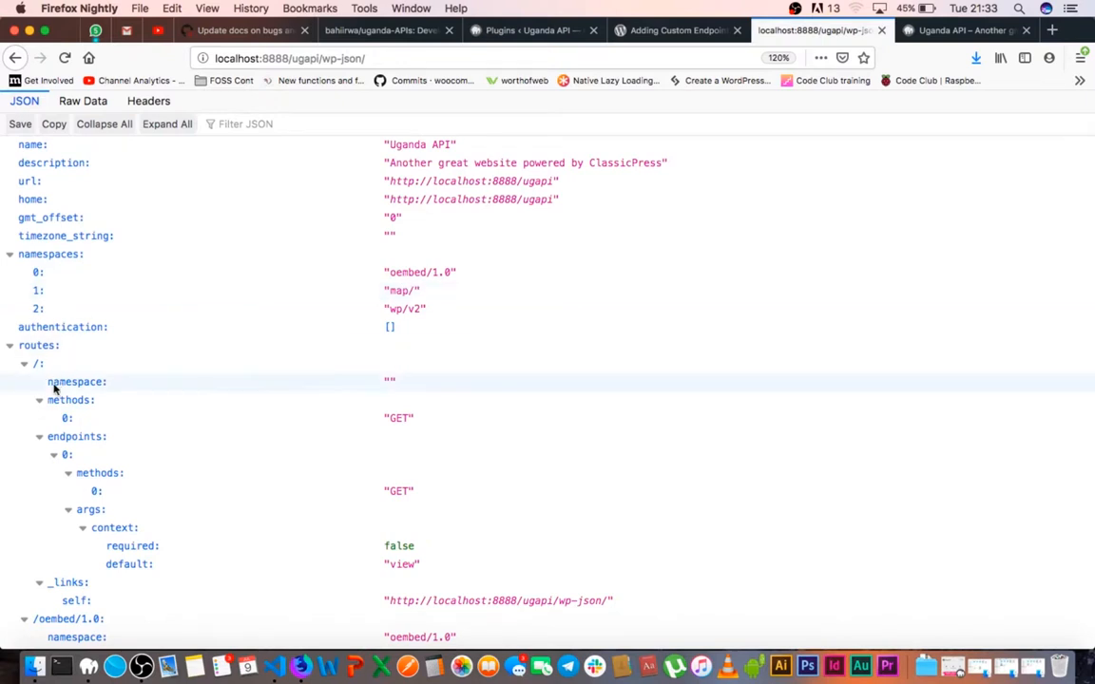
left_click(25, 345)
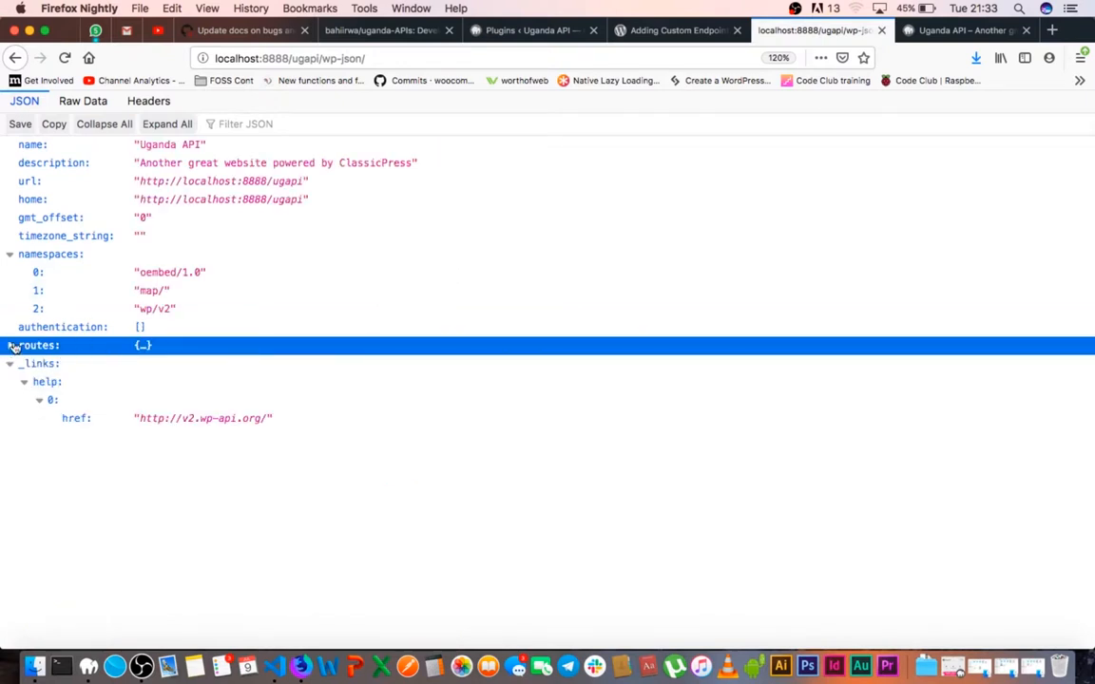
left_click(9, 345)
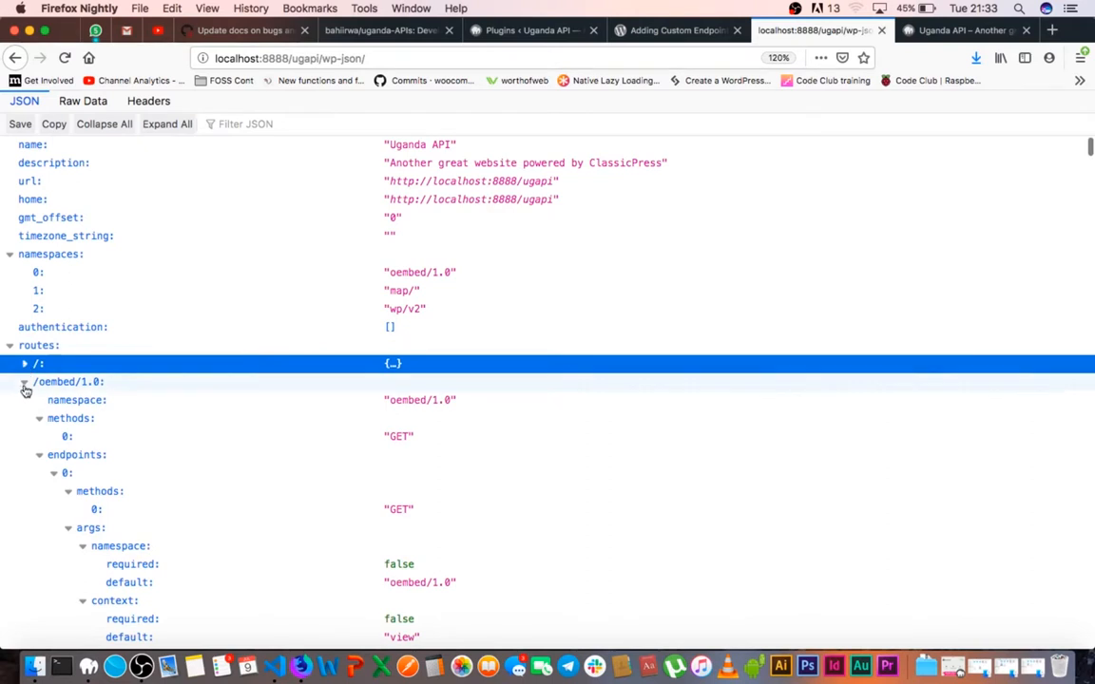
left_click(24, 381)
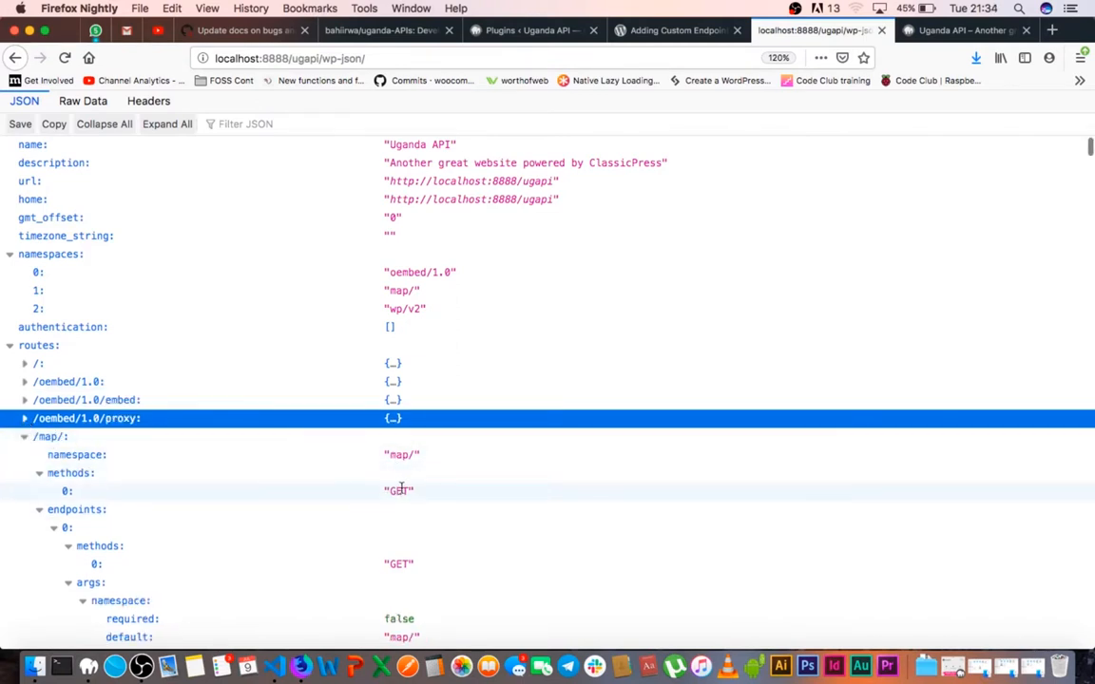
scroll("down", 3)
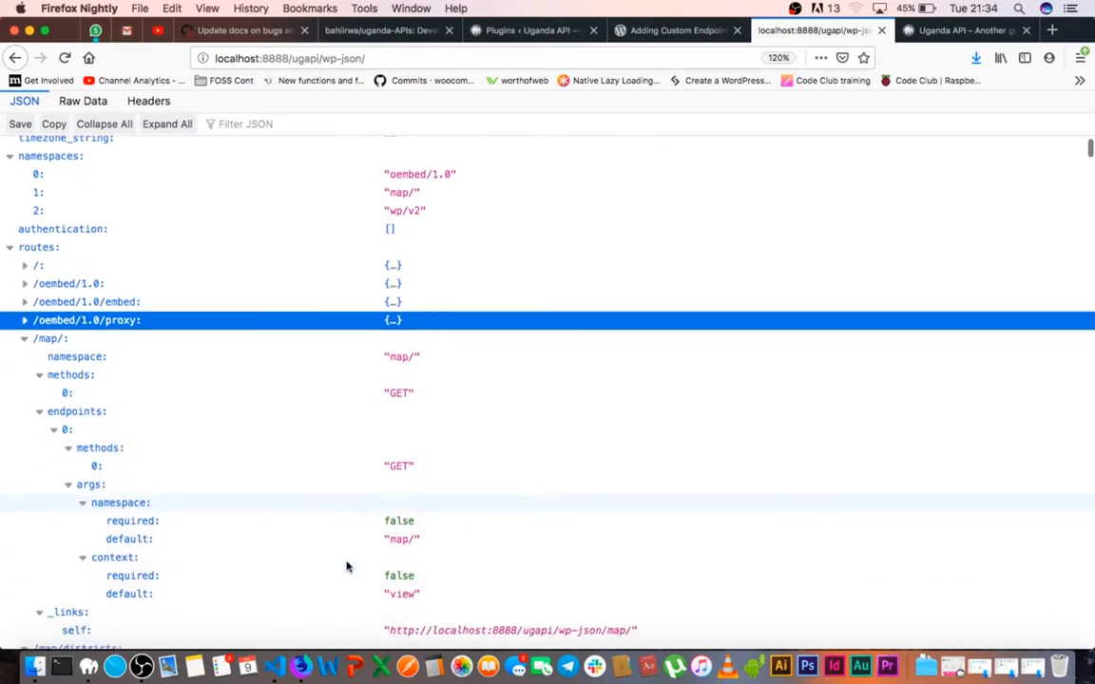
scroll("down", 3)
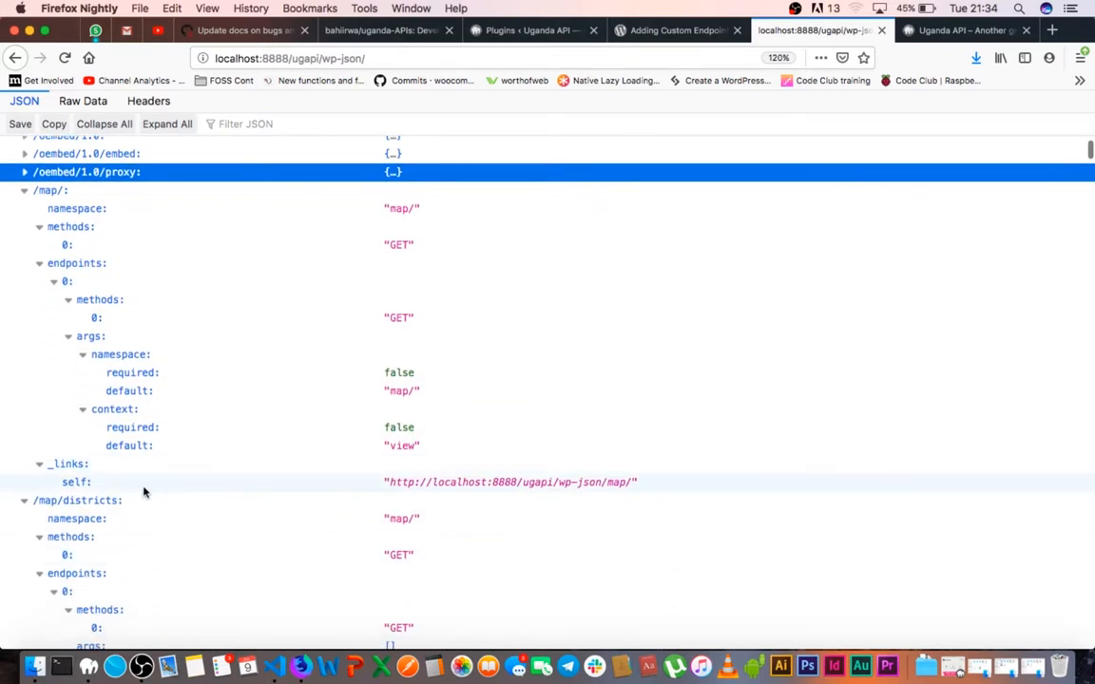
scroll("down", 3)
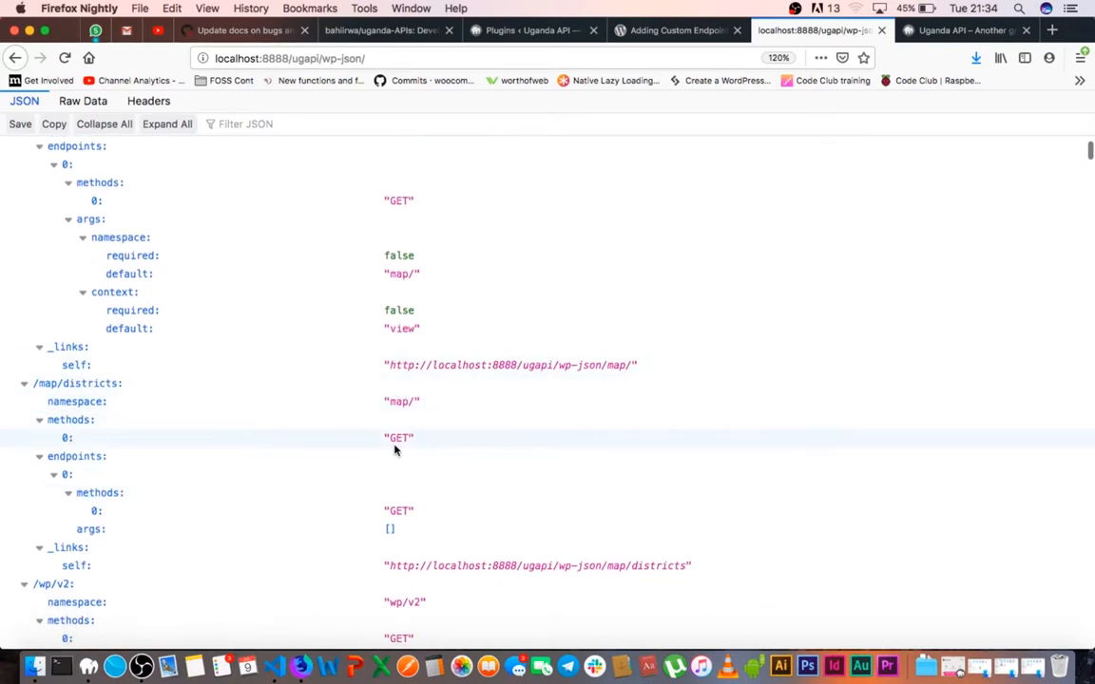
mouse_move(345, 541)
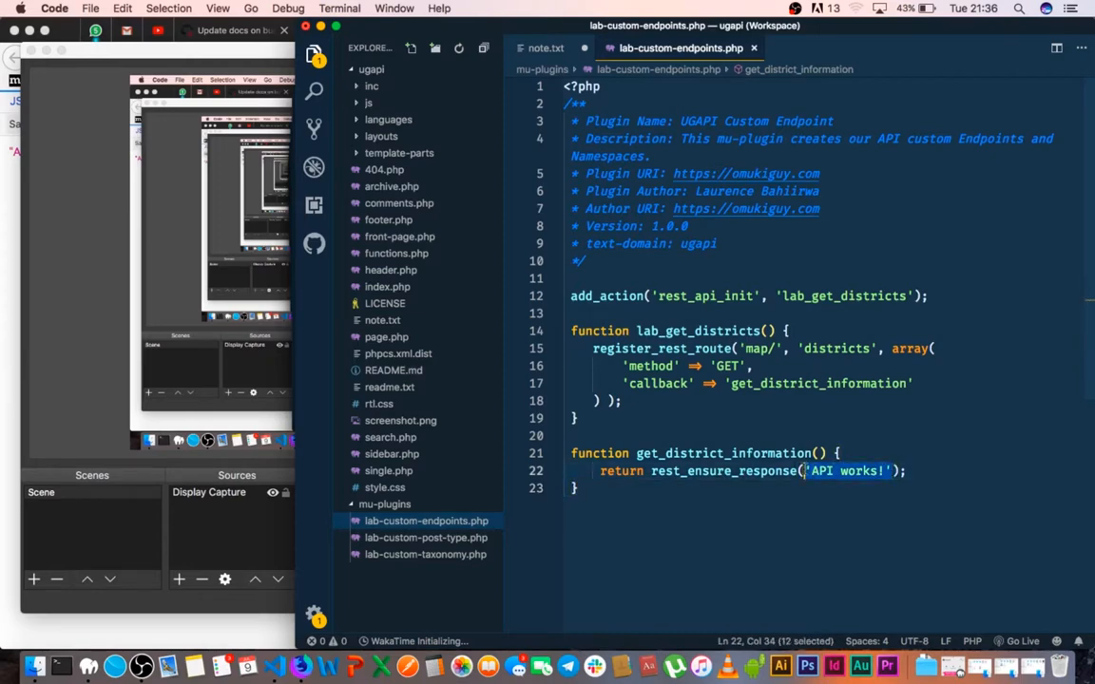
- Define $details = [] at the top of get_district_information, fixing the $detials typo and array() form
type("$detials")
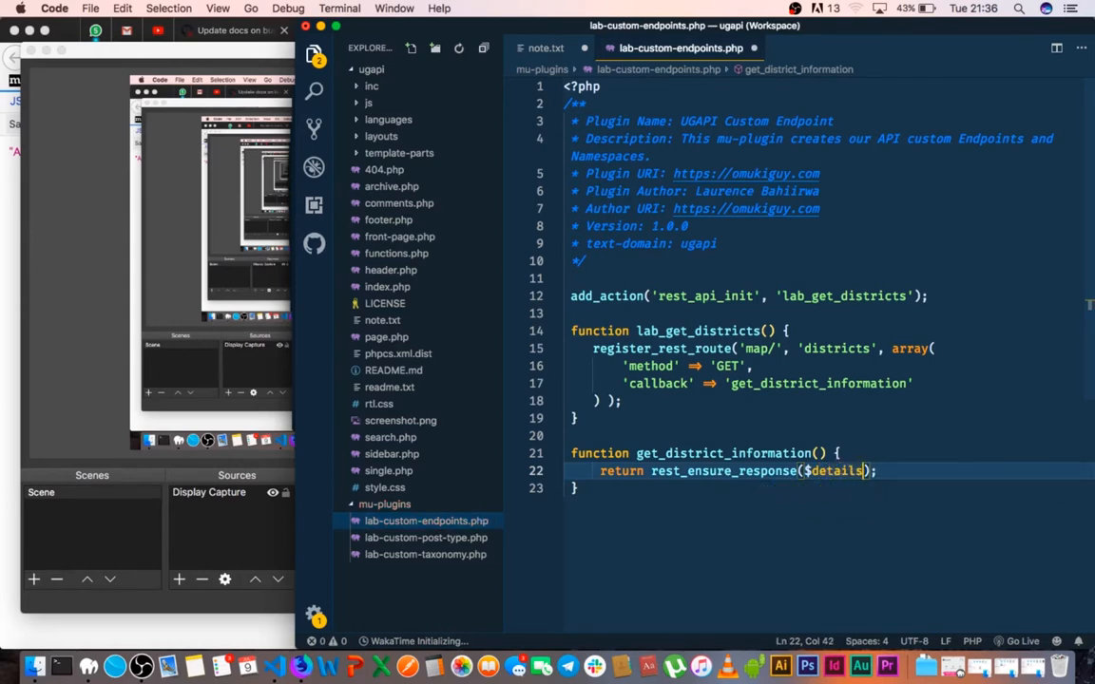
double_click(834, 470)
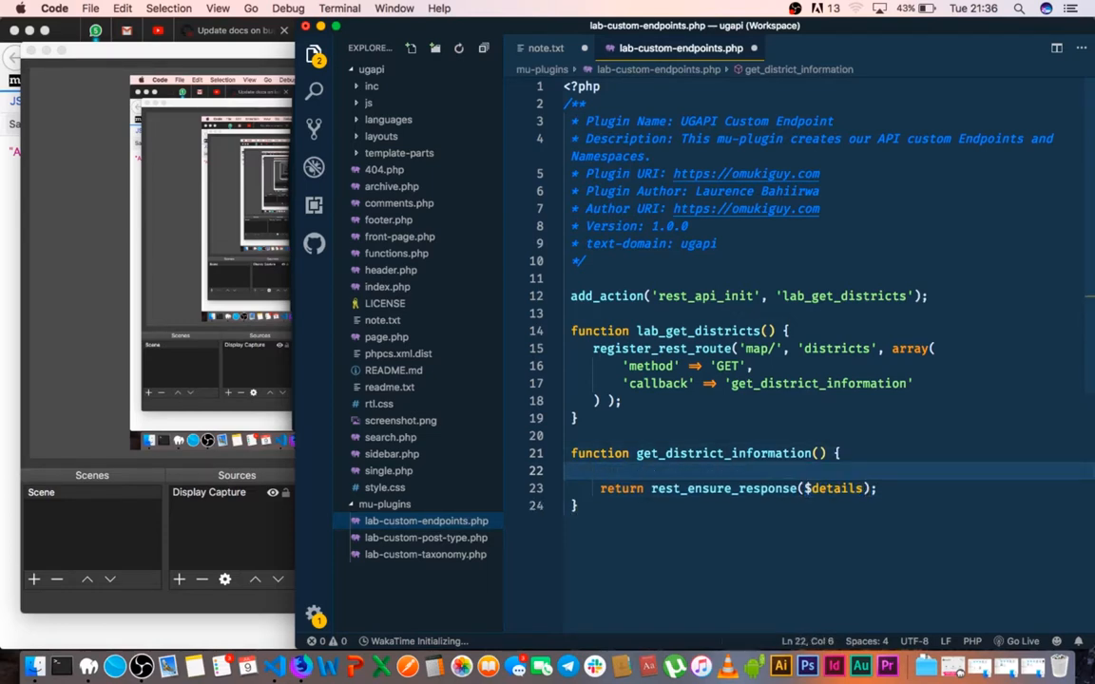
type("$details")
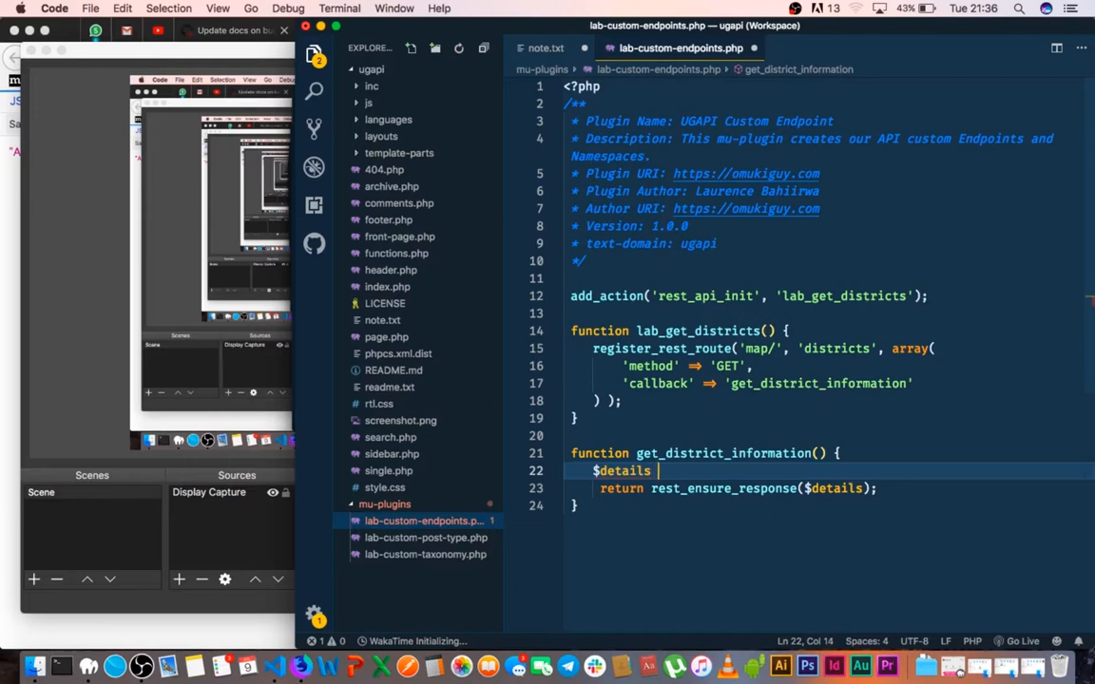
type("= array();")
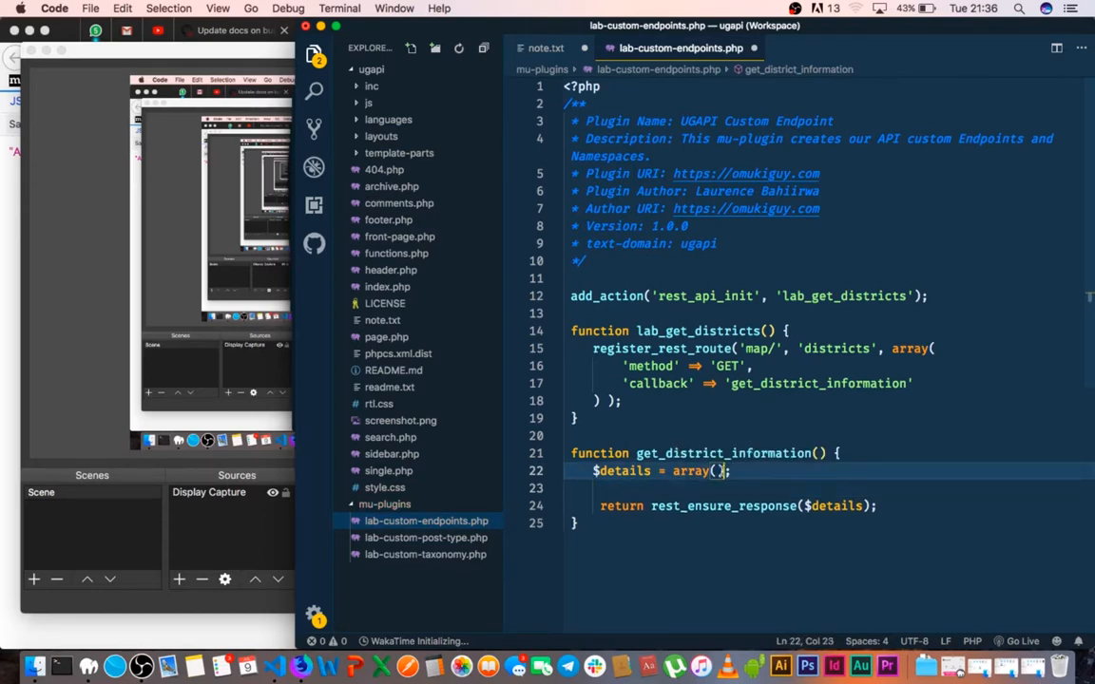
double_click(689, 470)
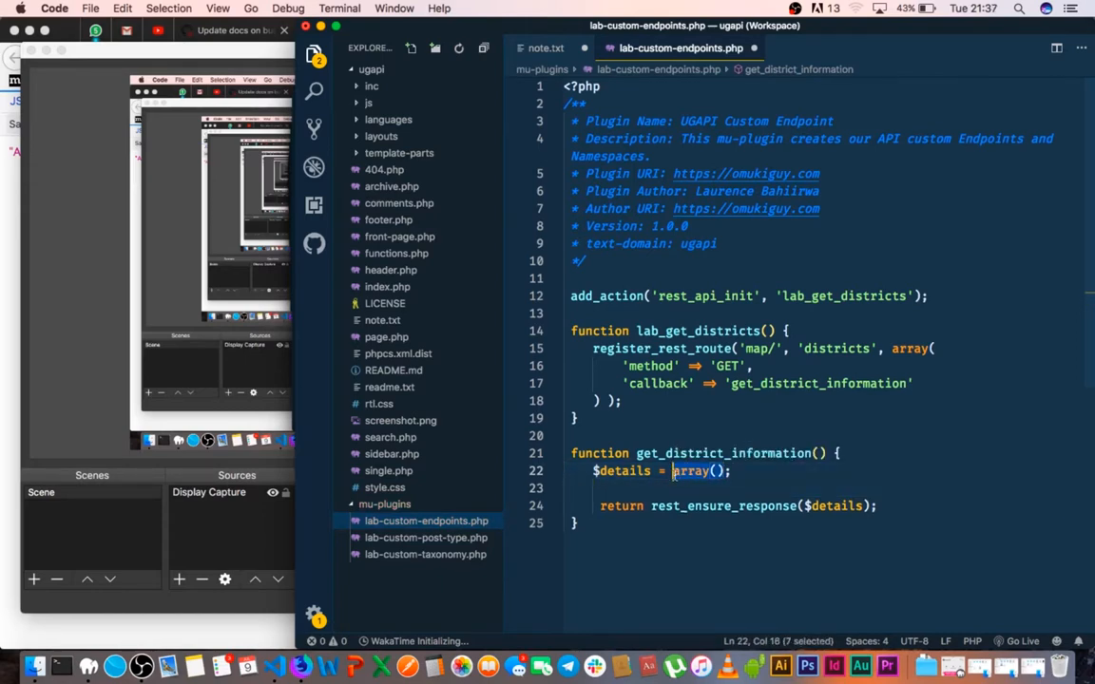
type("[]")
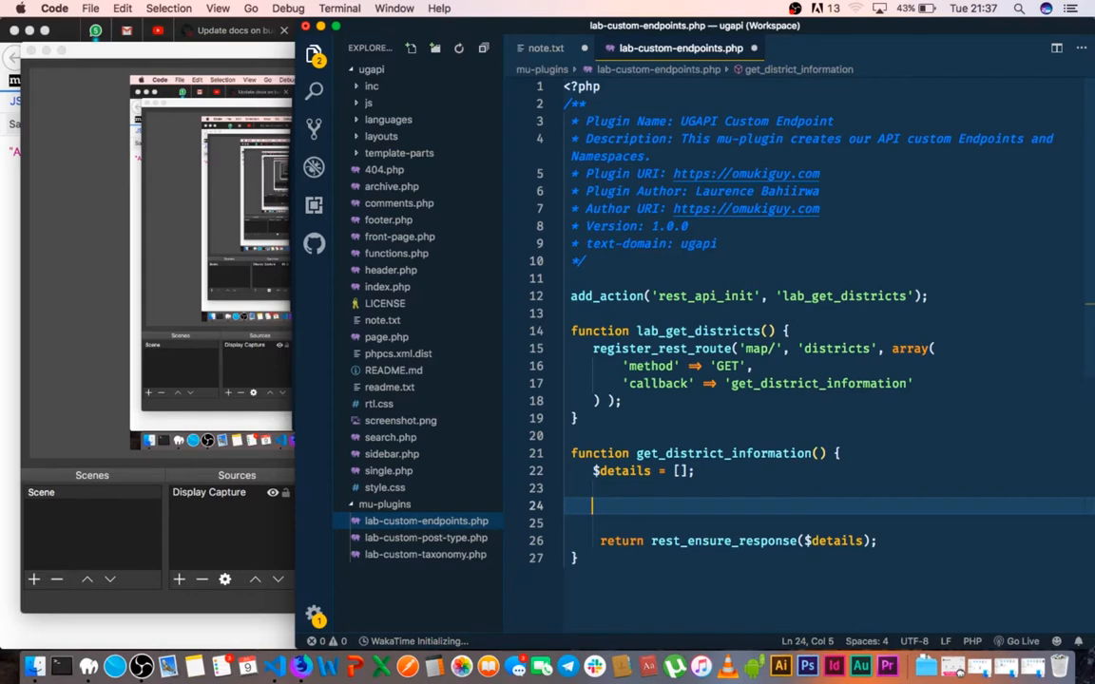
- Write $terms = get_terms(array('taxonomy' => 'district')); confirming the taxonomy name in the taxonomy plugin
type("$terms")
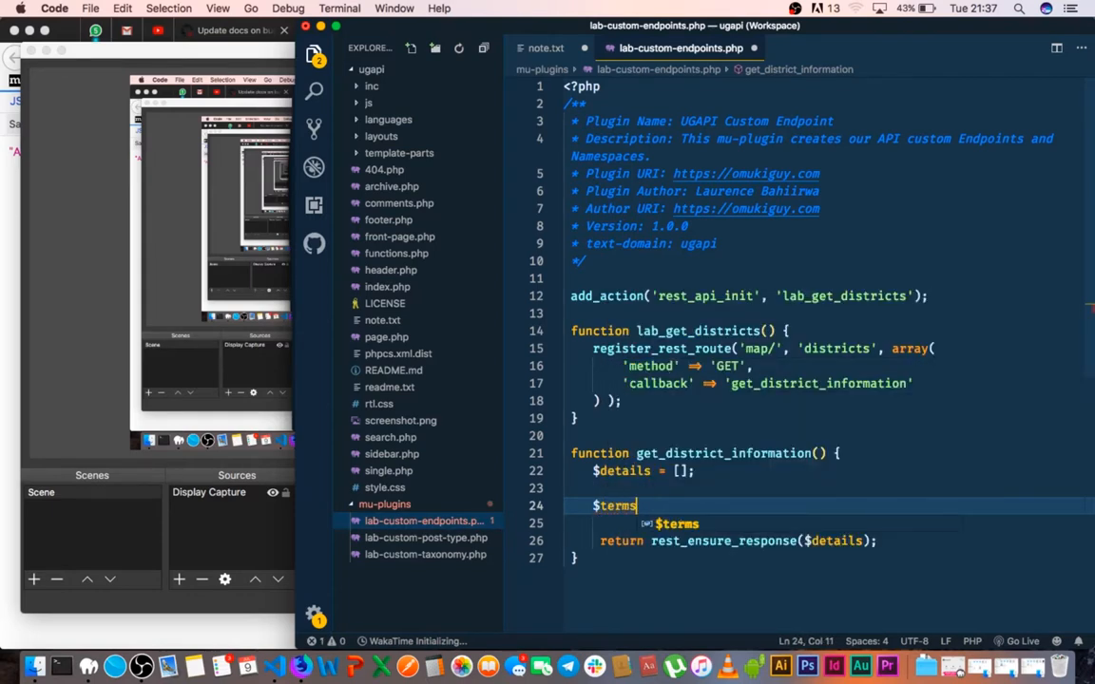
type("=")
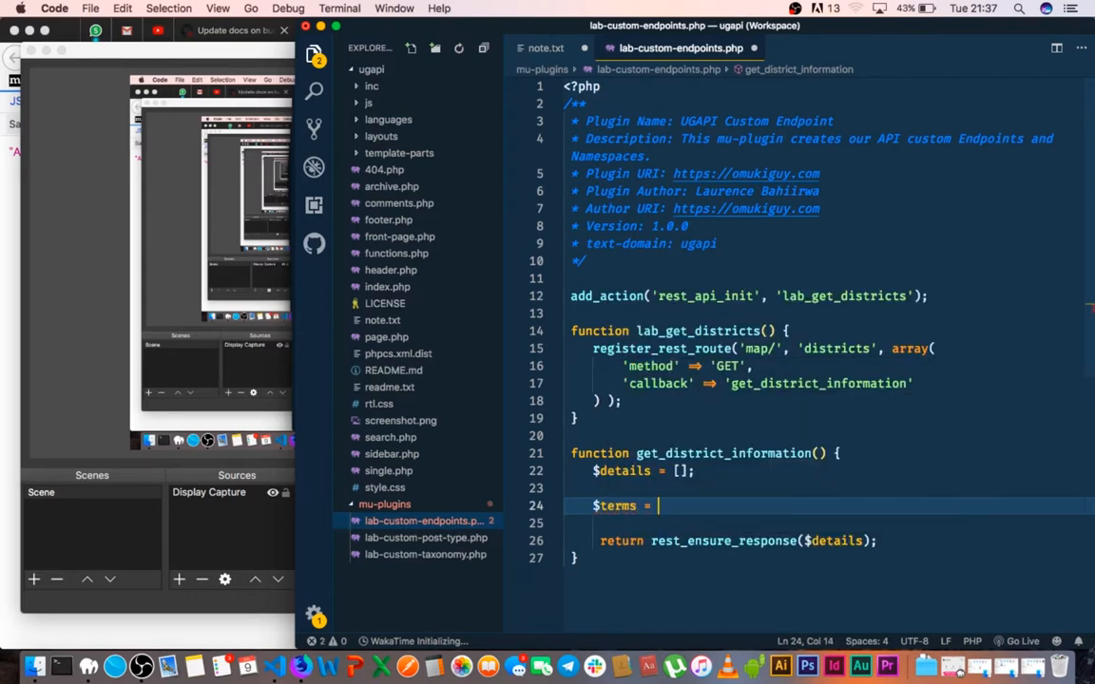
type("get_terms")
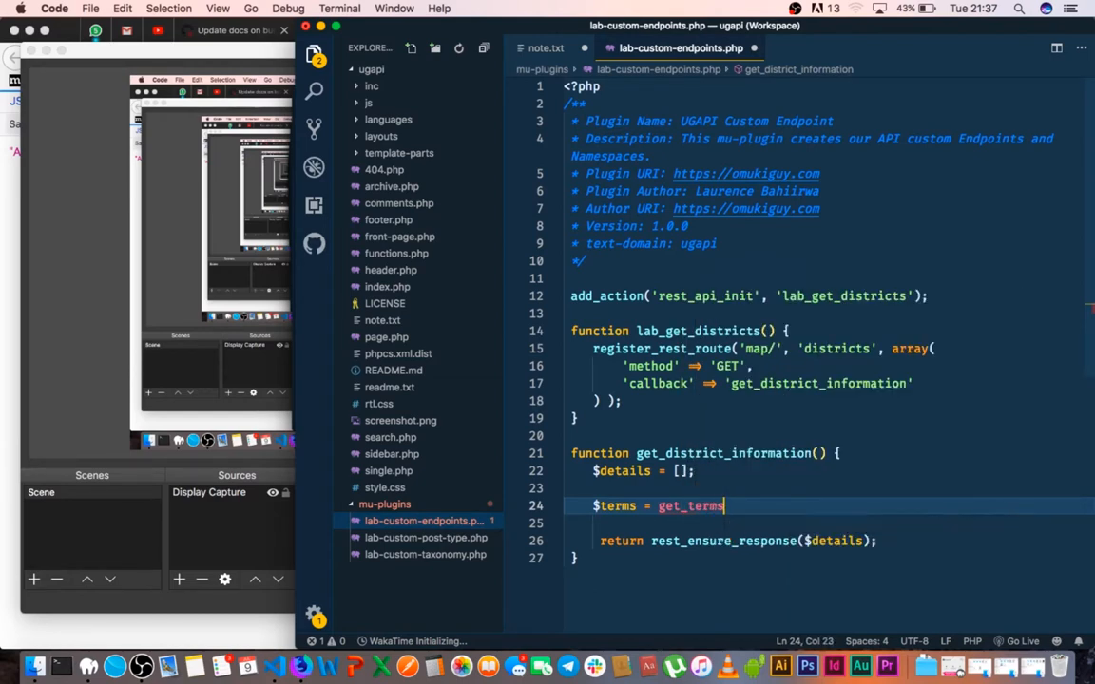
type("()")
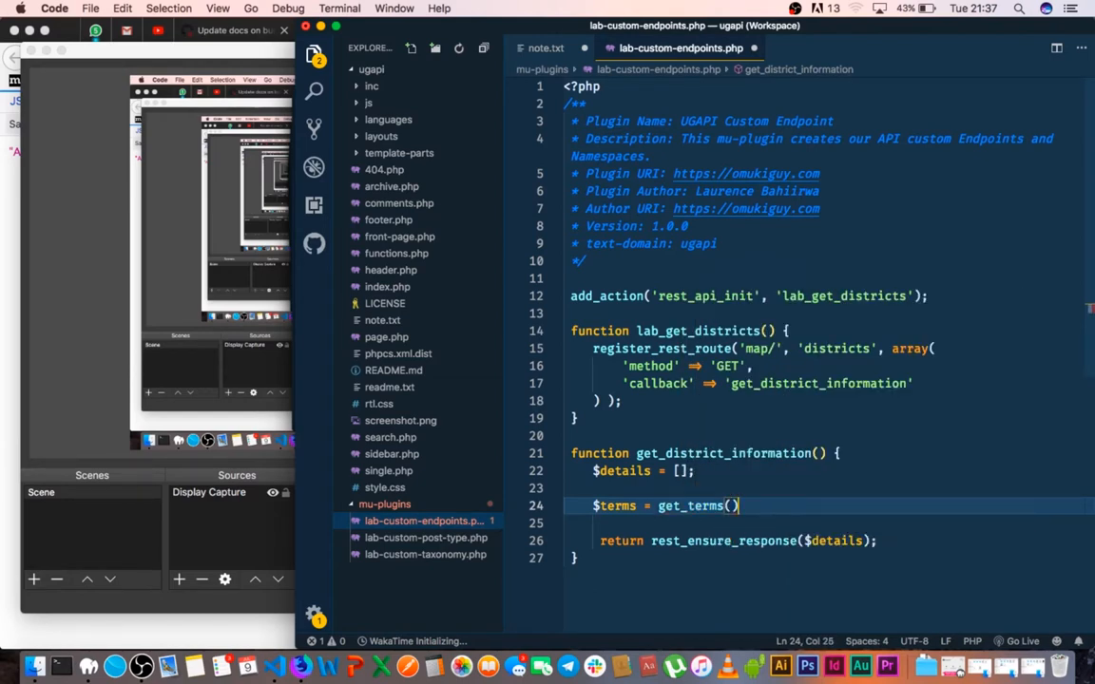
type(";")
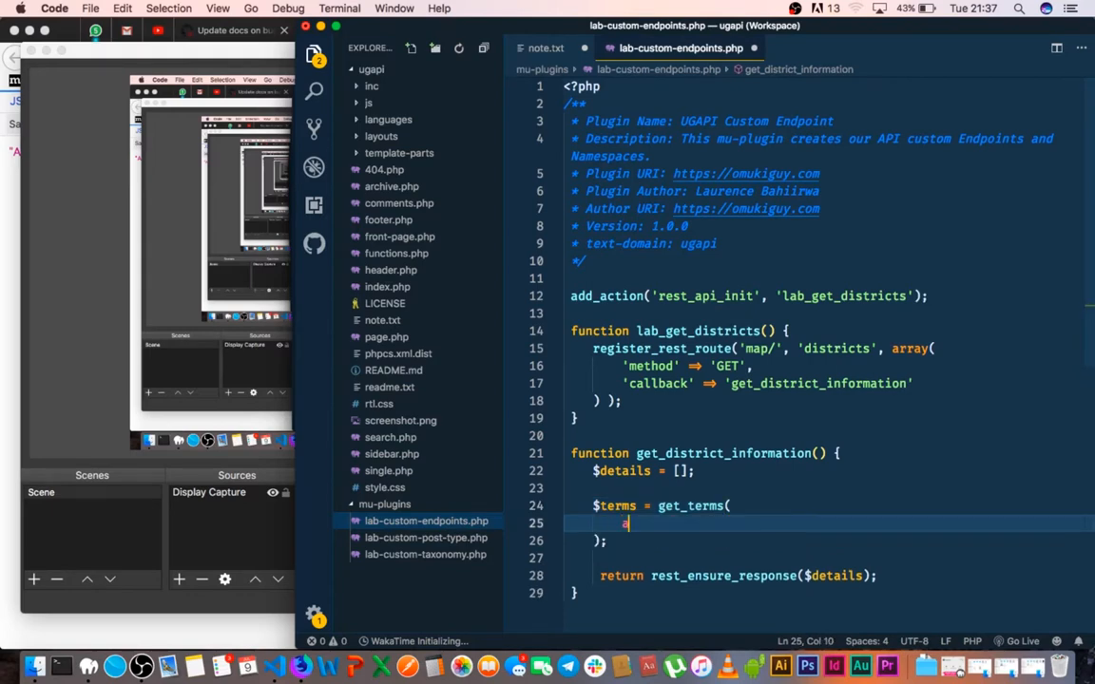
type("array(")
type("'taxono")
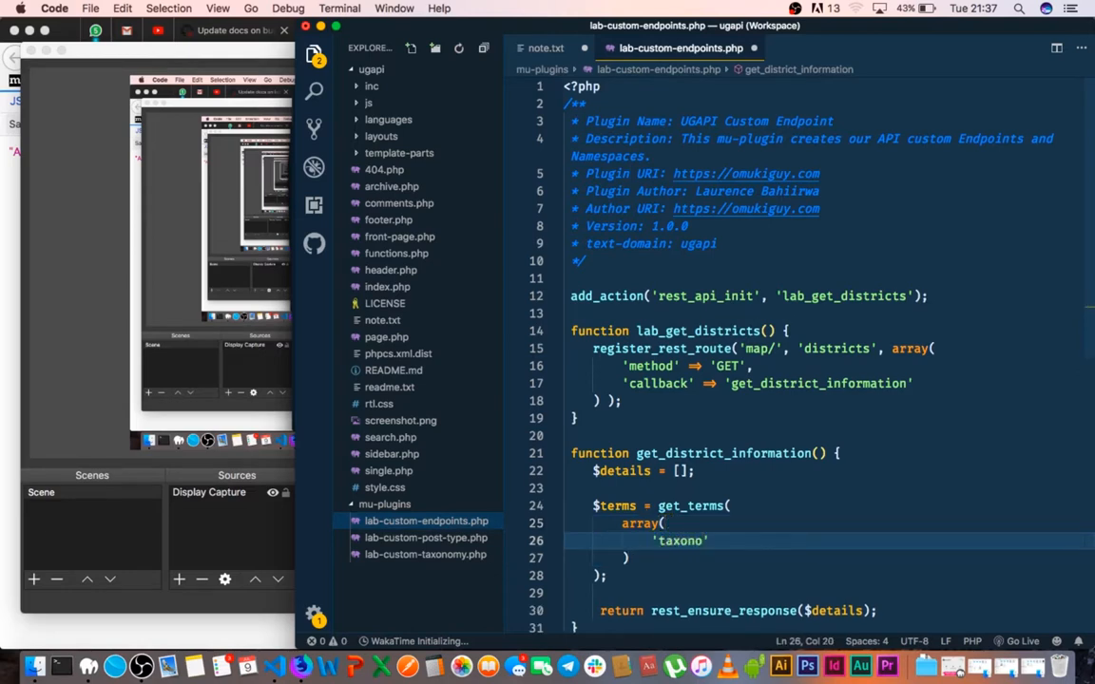
type("my")
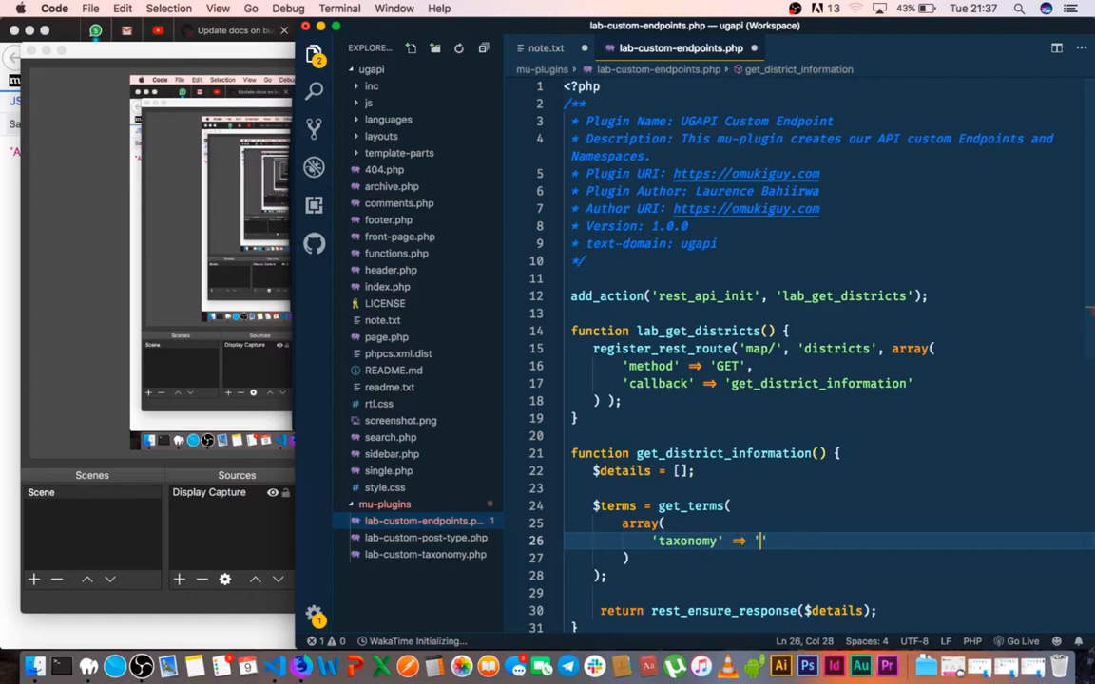
type("distr")
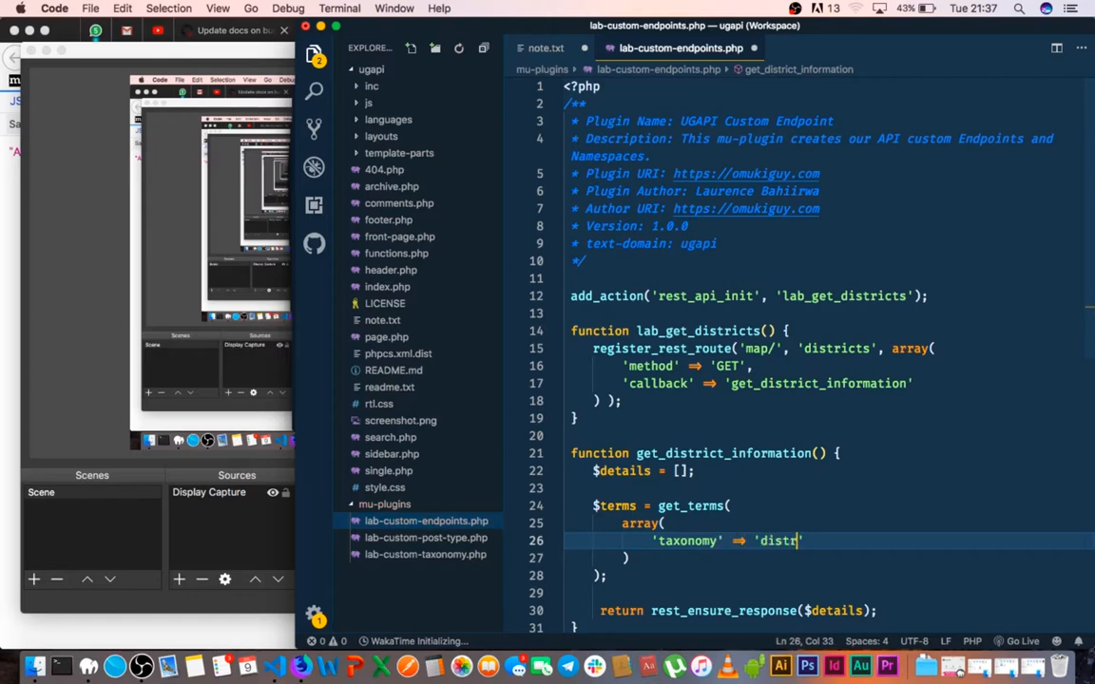
type("ict")
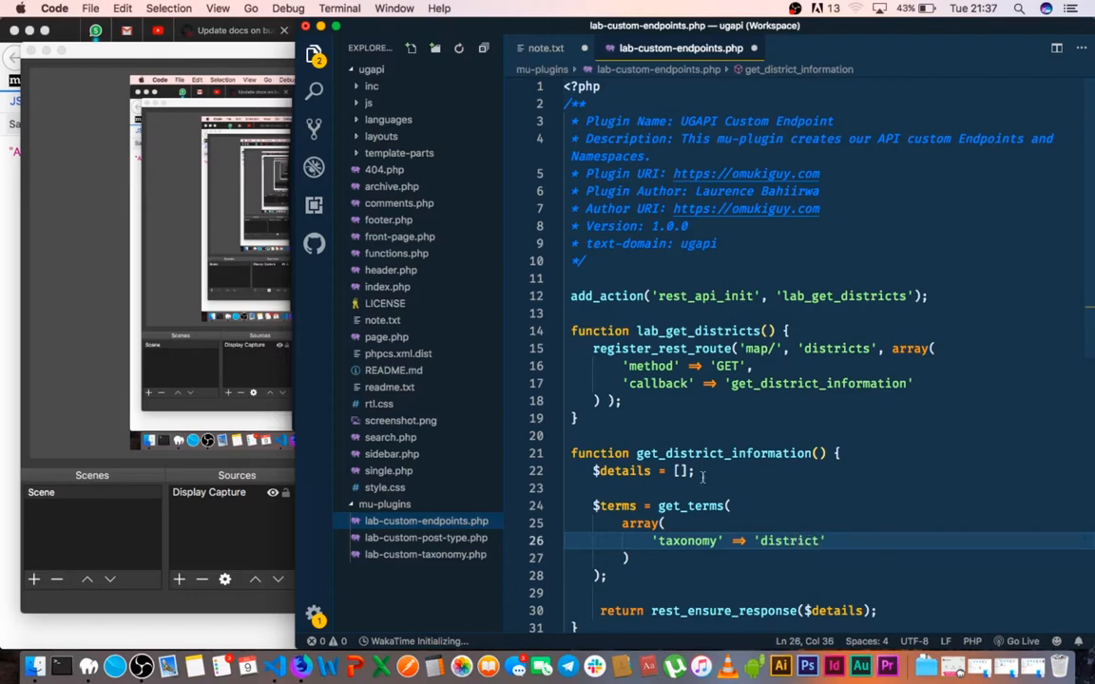
left_click(371, 68)
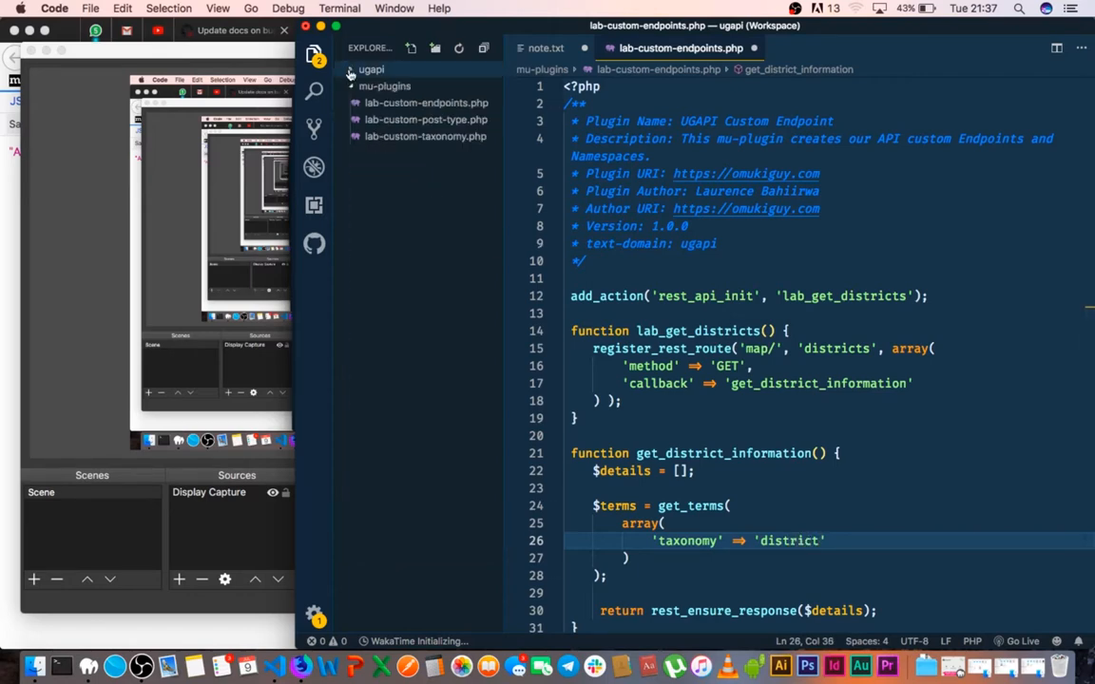
left_click(425, 136)
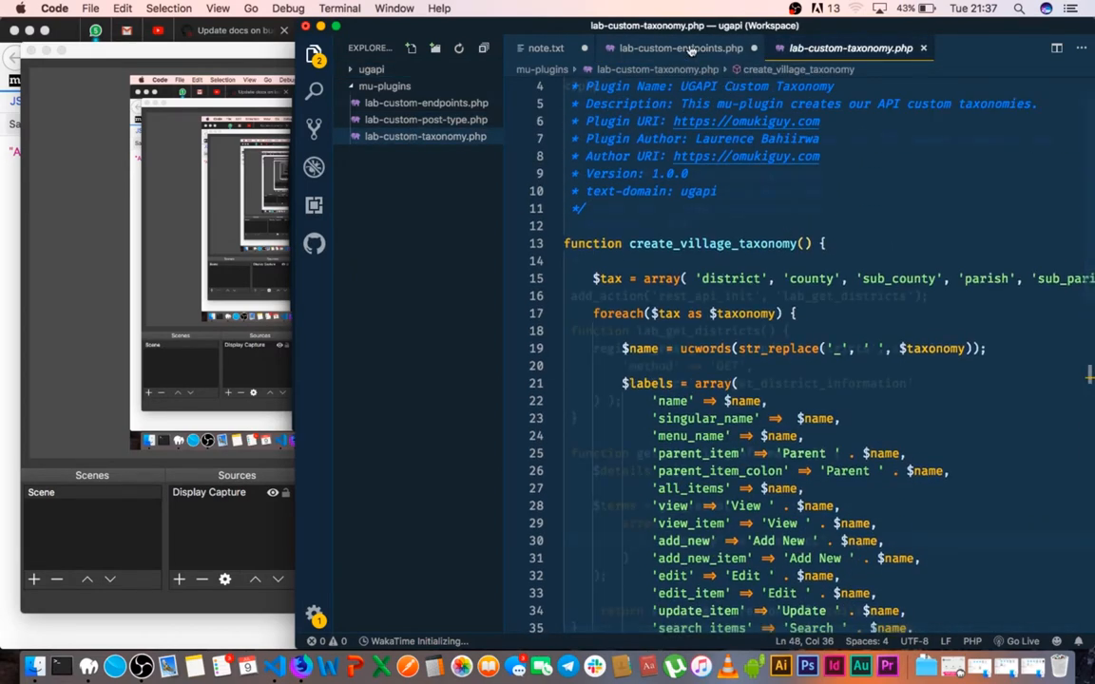
left_click(680, 47)
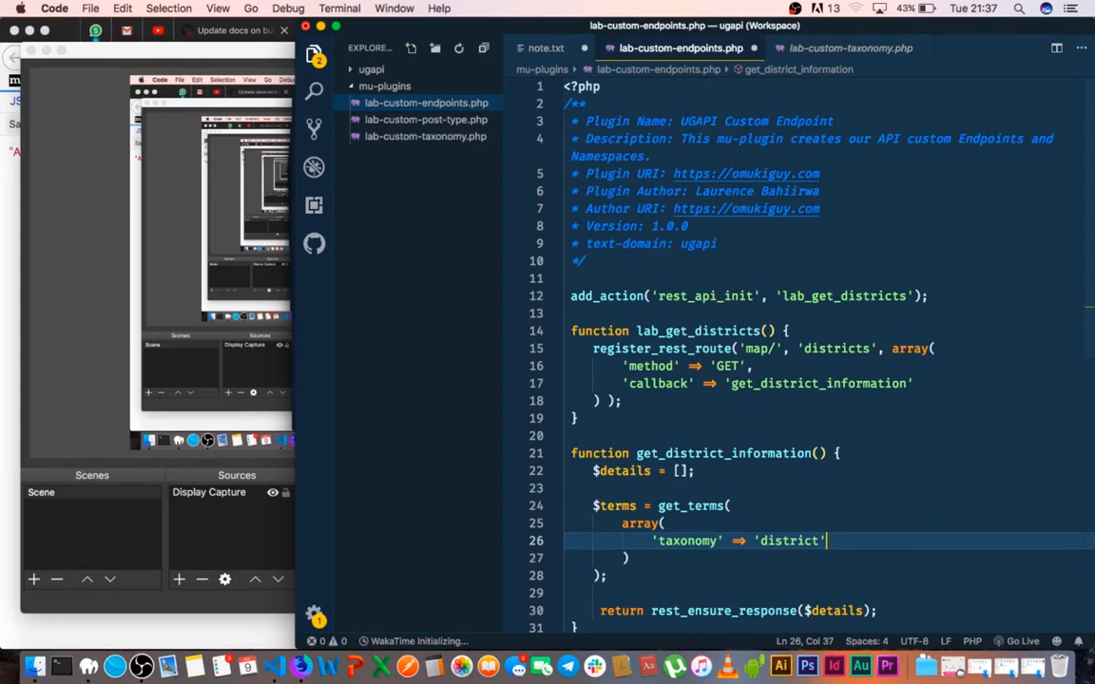
- Add 'hide_empty' => false to the get_terms arguments, checking note.txt for reference
key("Enter")
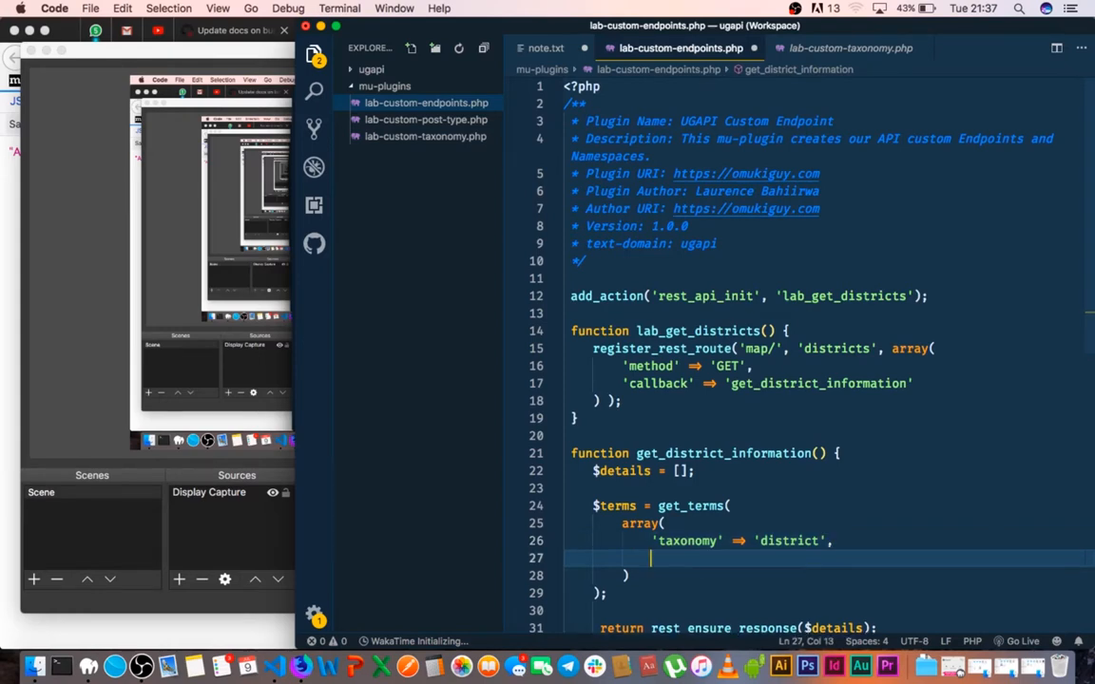
type("'")
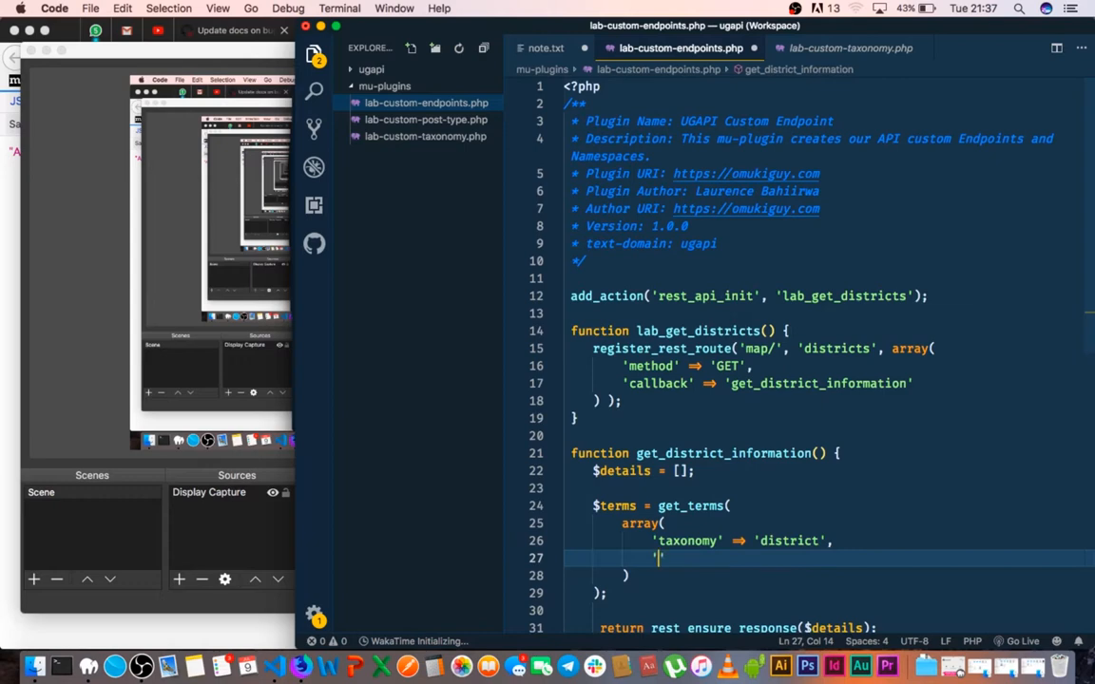
type("hide_empty' =")
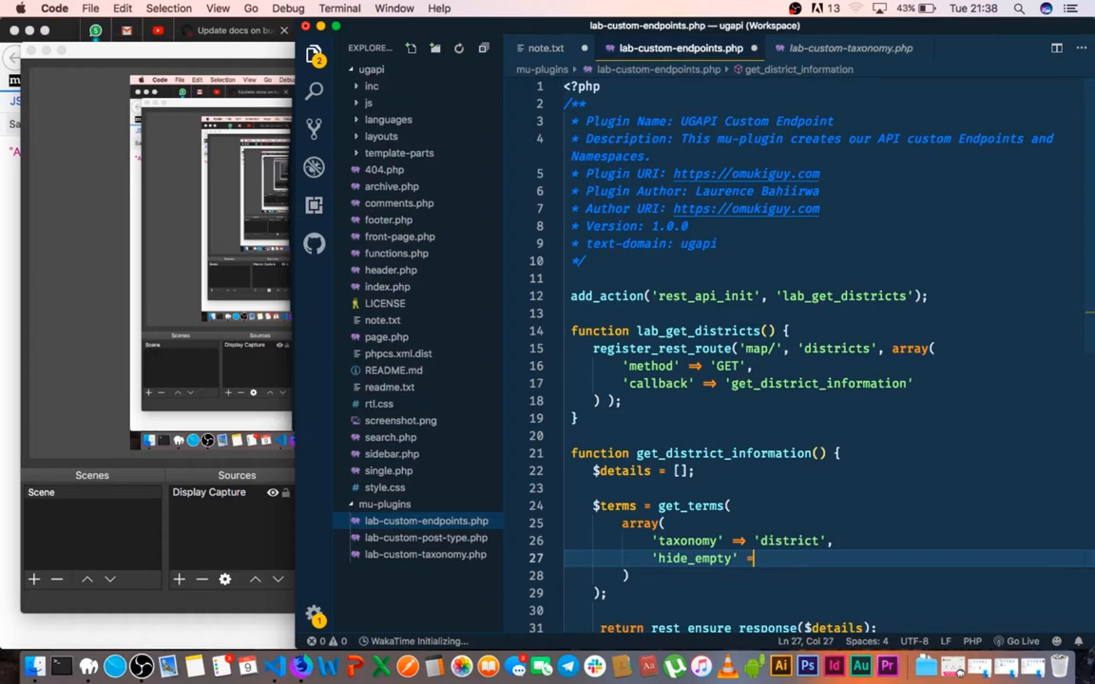
type("false")
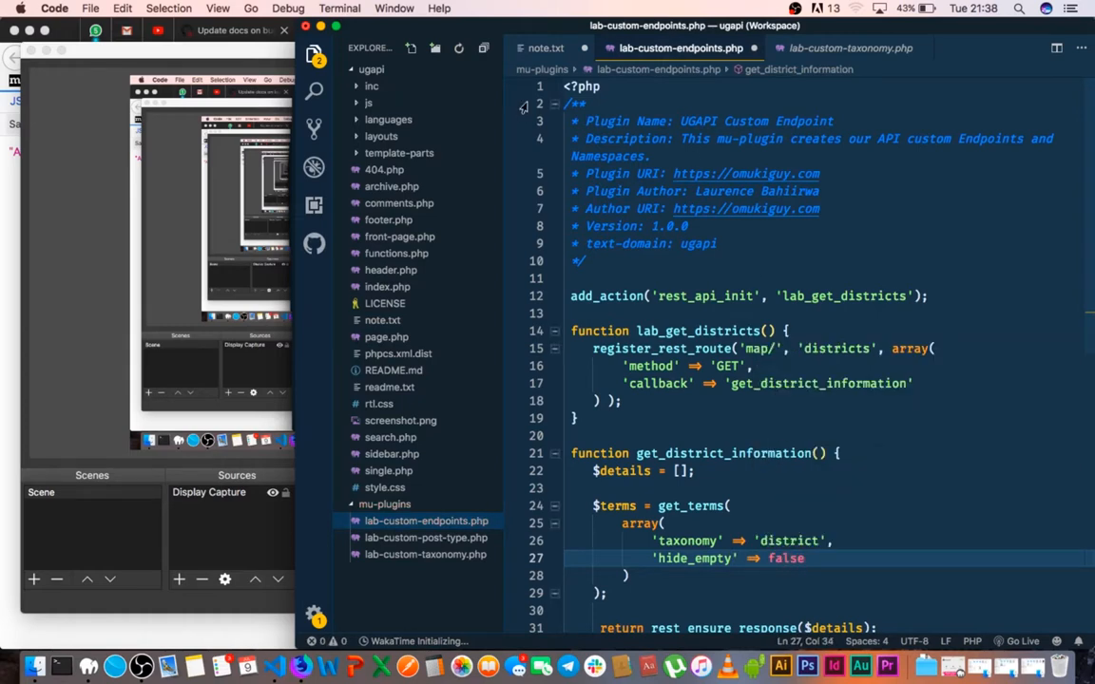
left_click(545, 48)
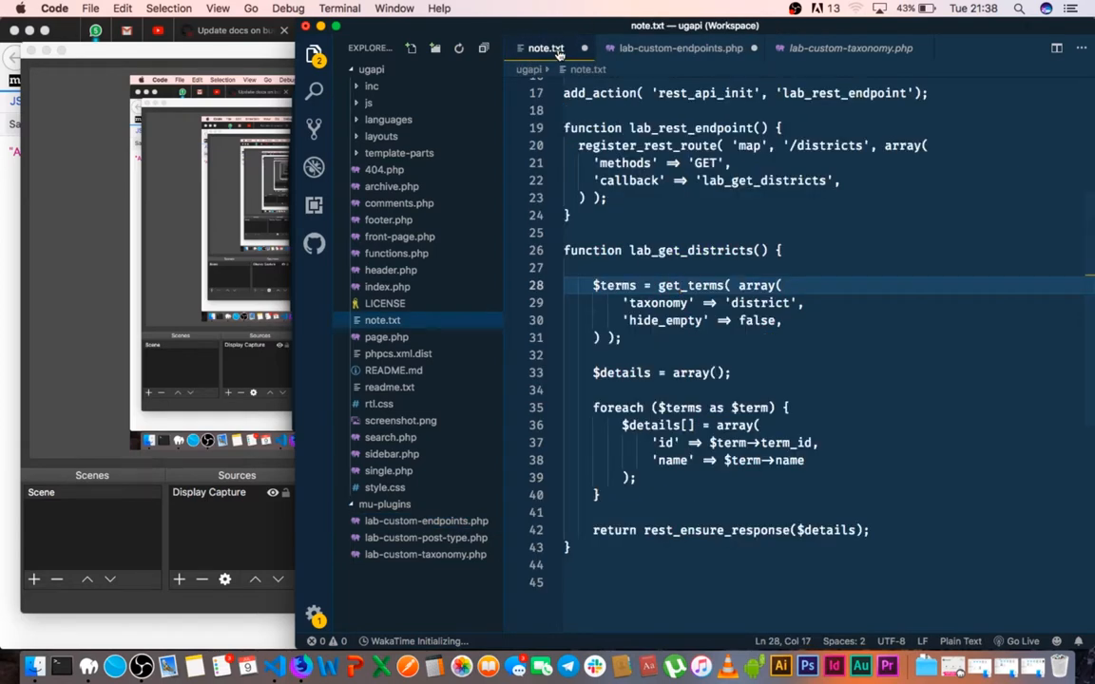
left_click(680, 48)
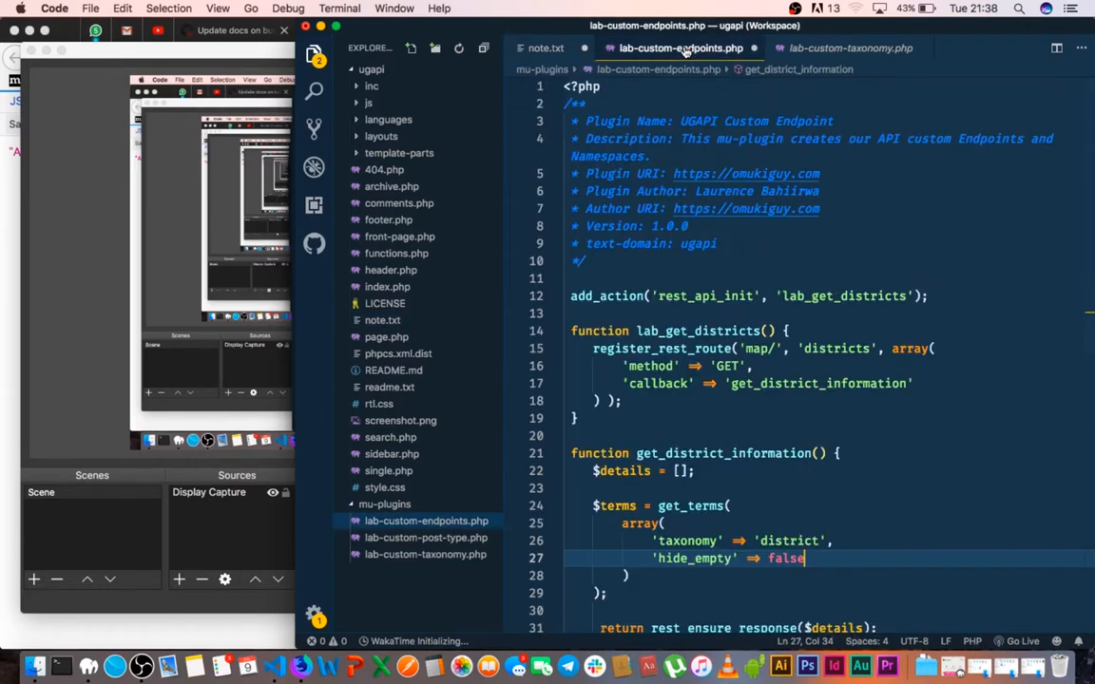
scroll("down", 3)
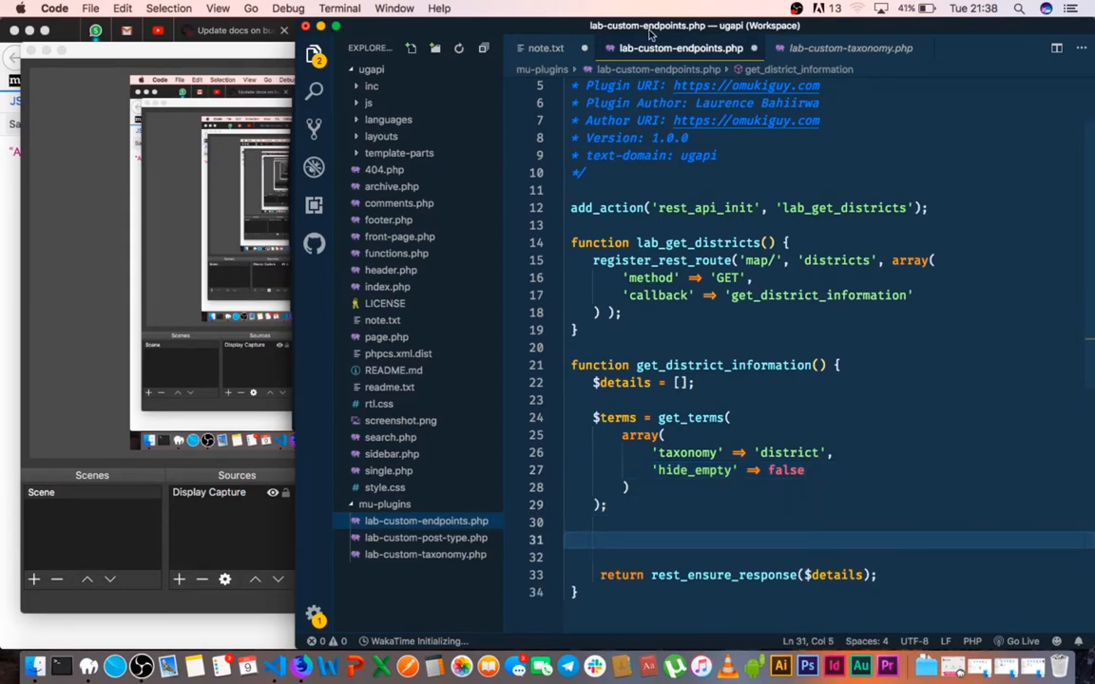
- Loop foreach over $terms adding $details[] = array('name' => $term->name
left_click(546, 48)
type("foreach(")
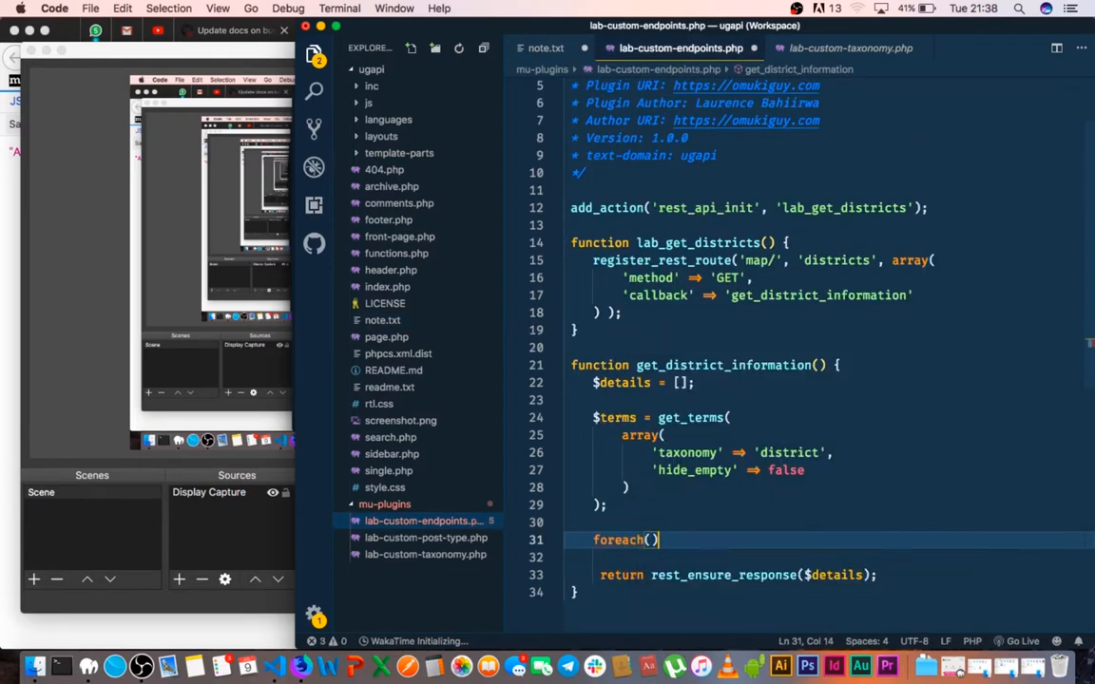
type("$terms as")
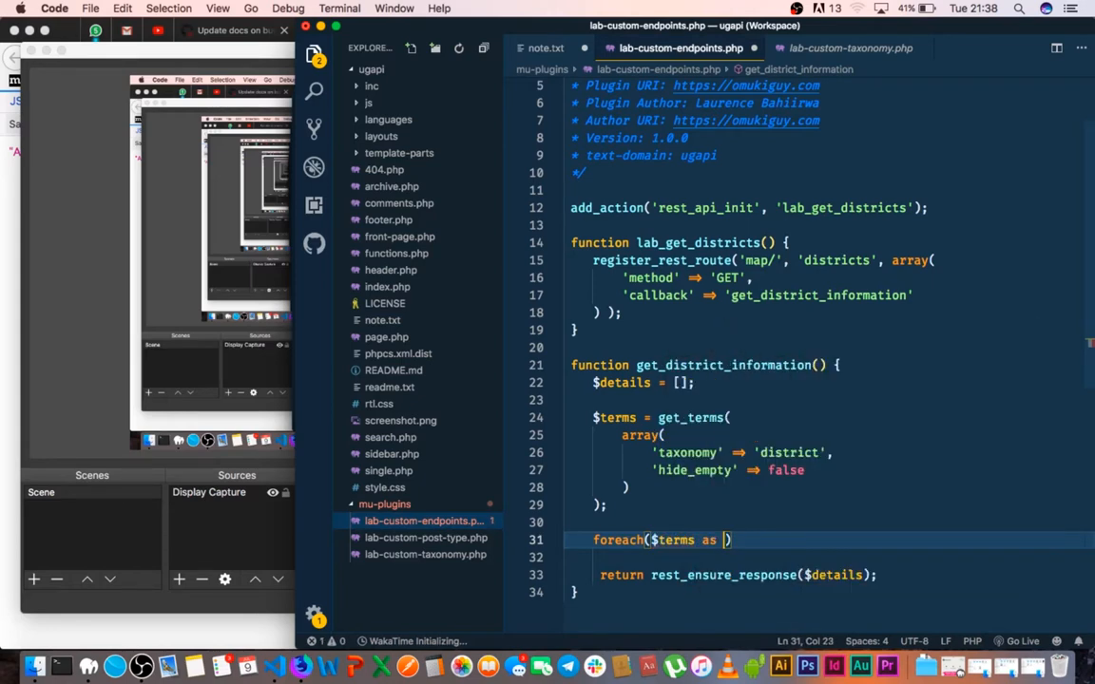
type("$term")
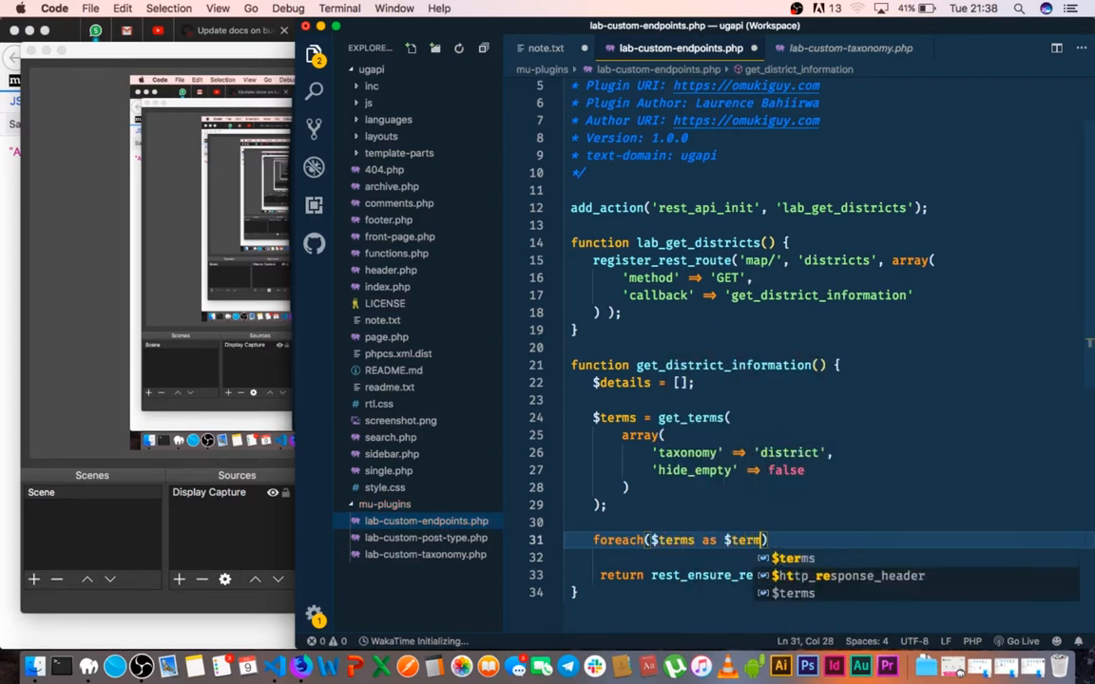
type("{")
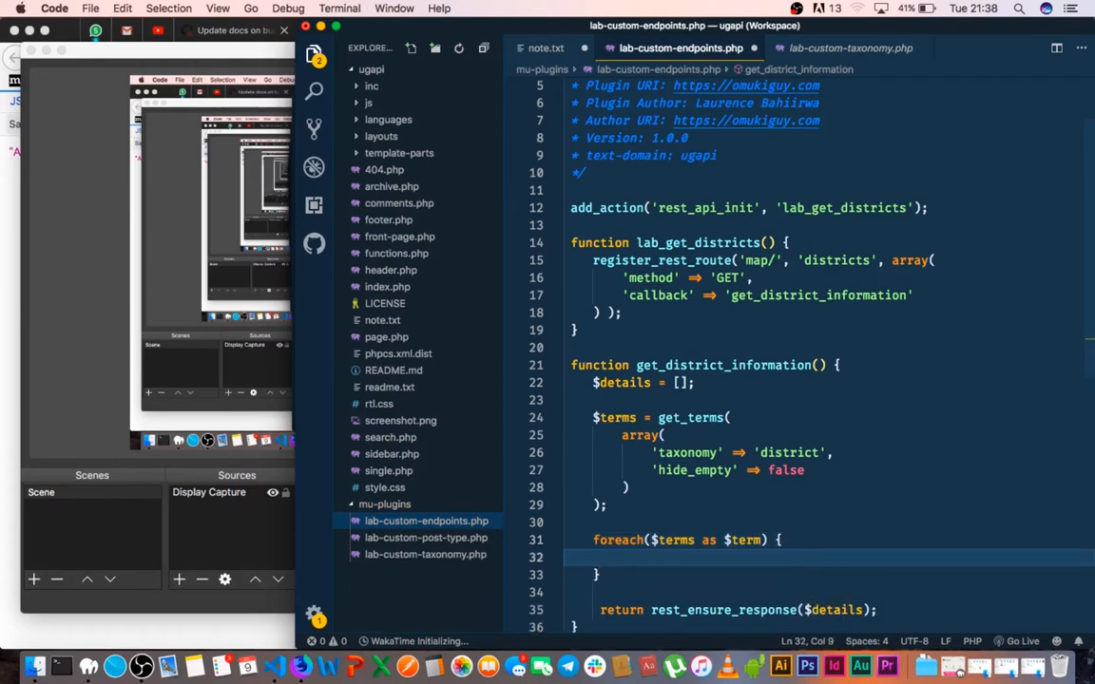
type("$details[] =>")
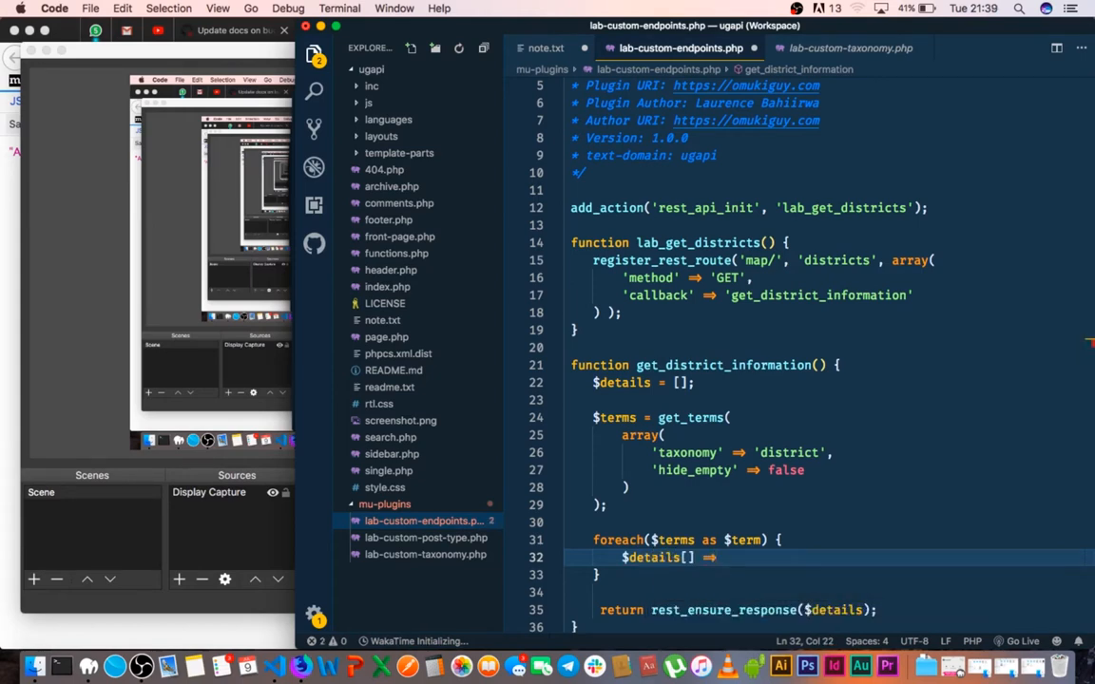
type("array(")
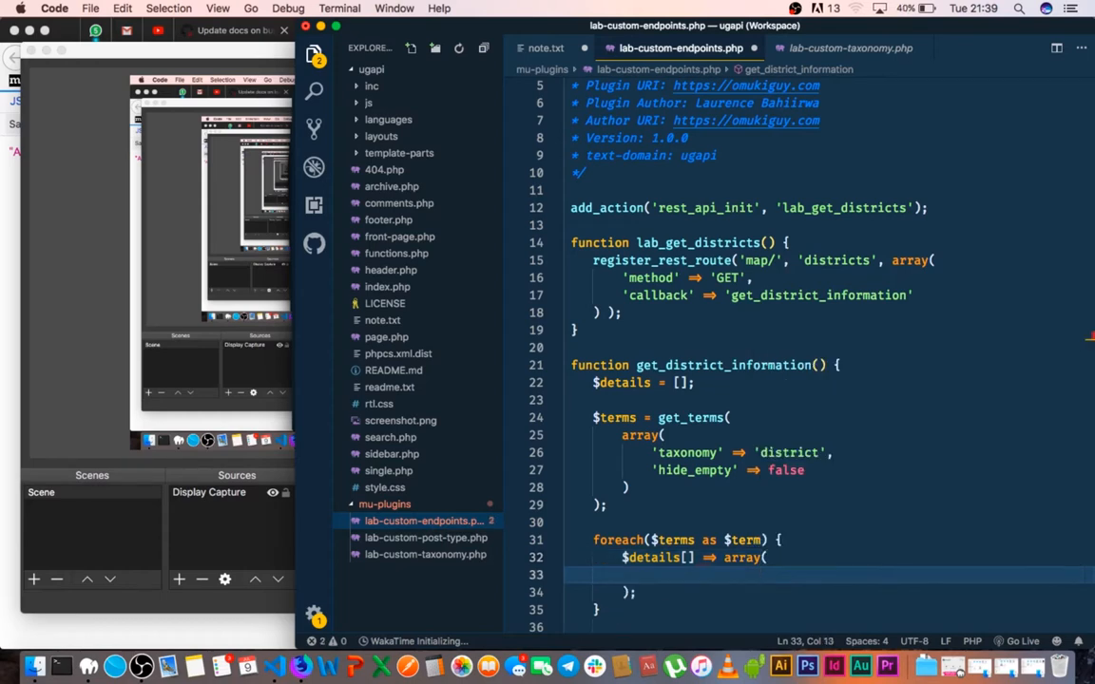
type("'name'")
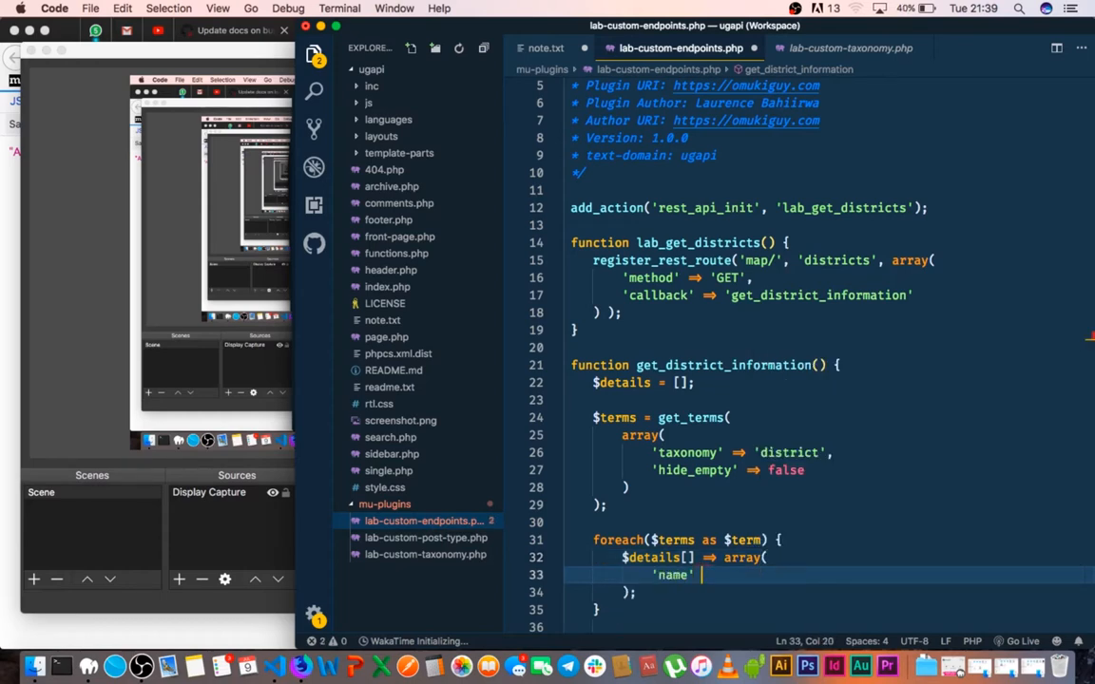
type("=>")
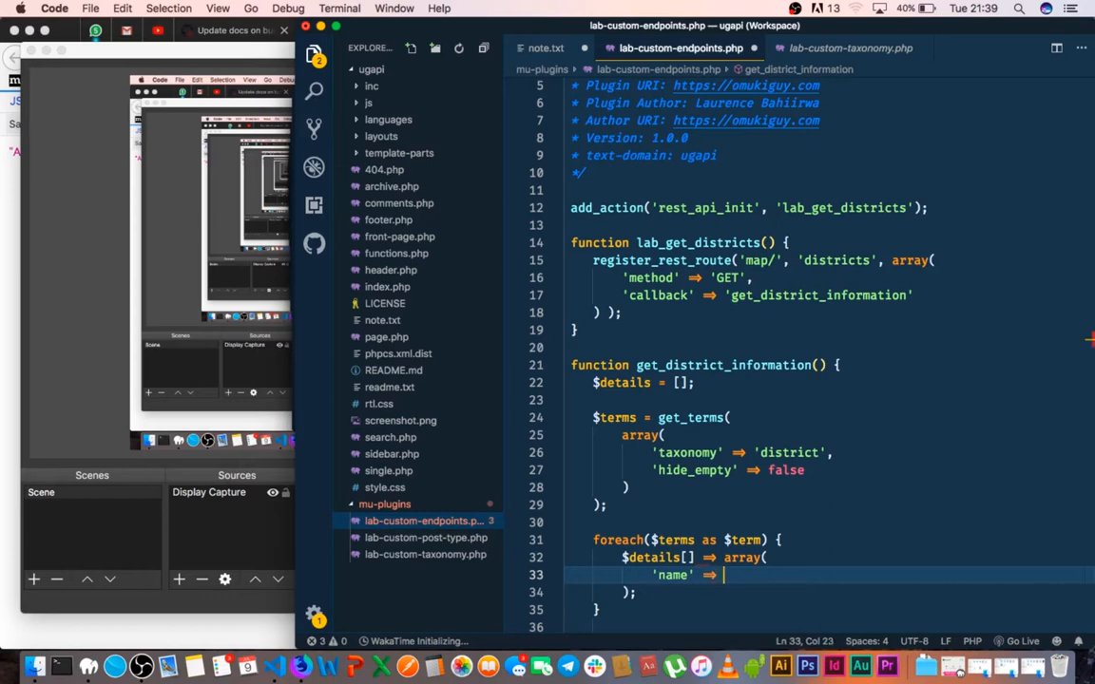
type("$term")
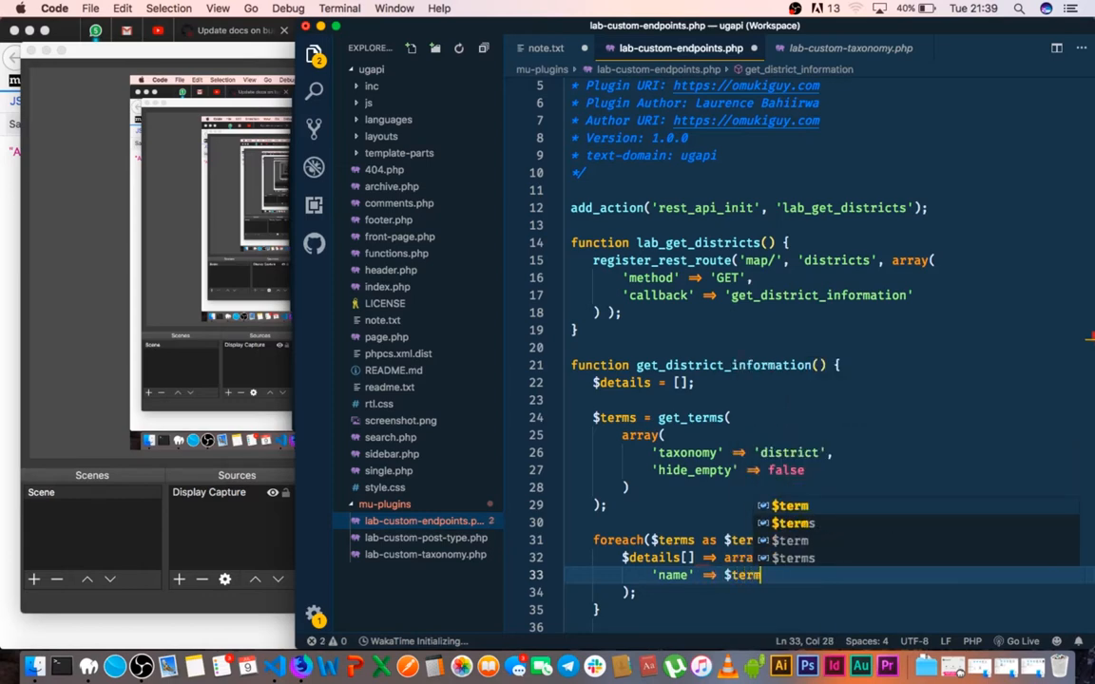
type("->")
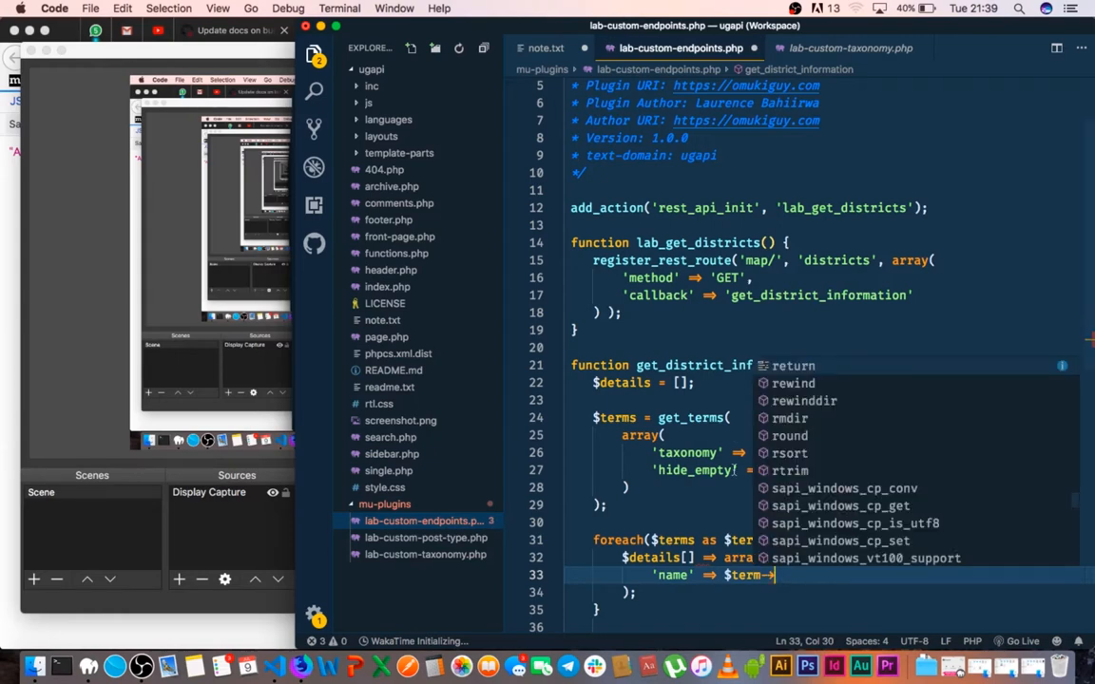
type("name")
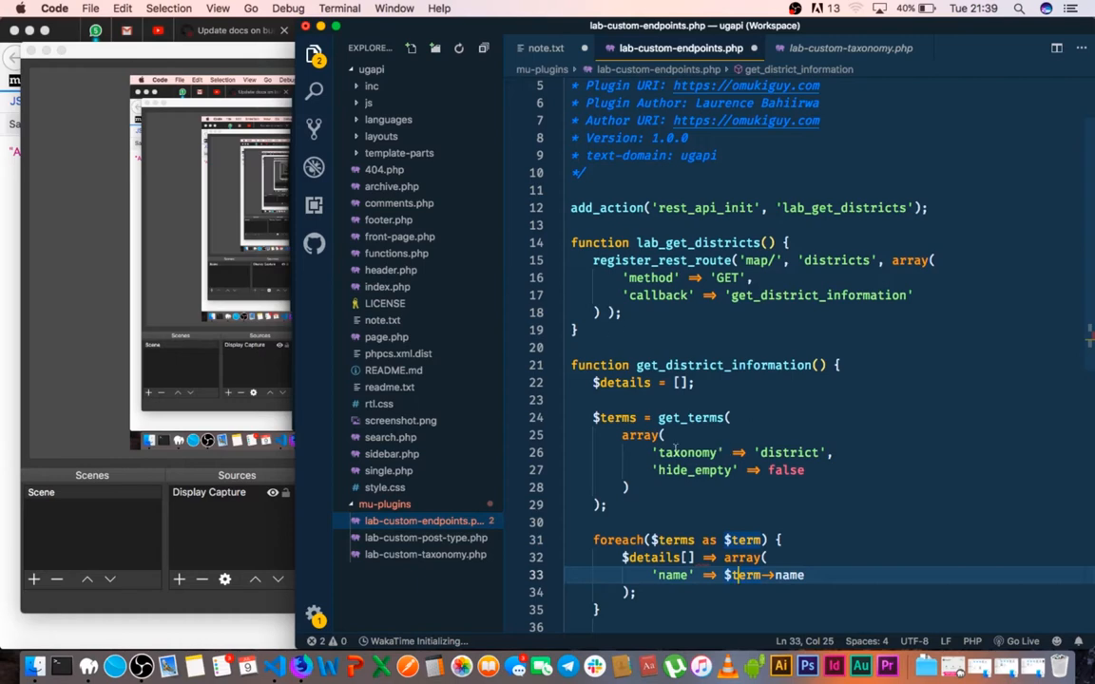
mouse_move(226, 601)
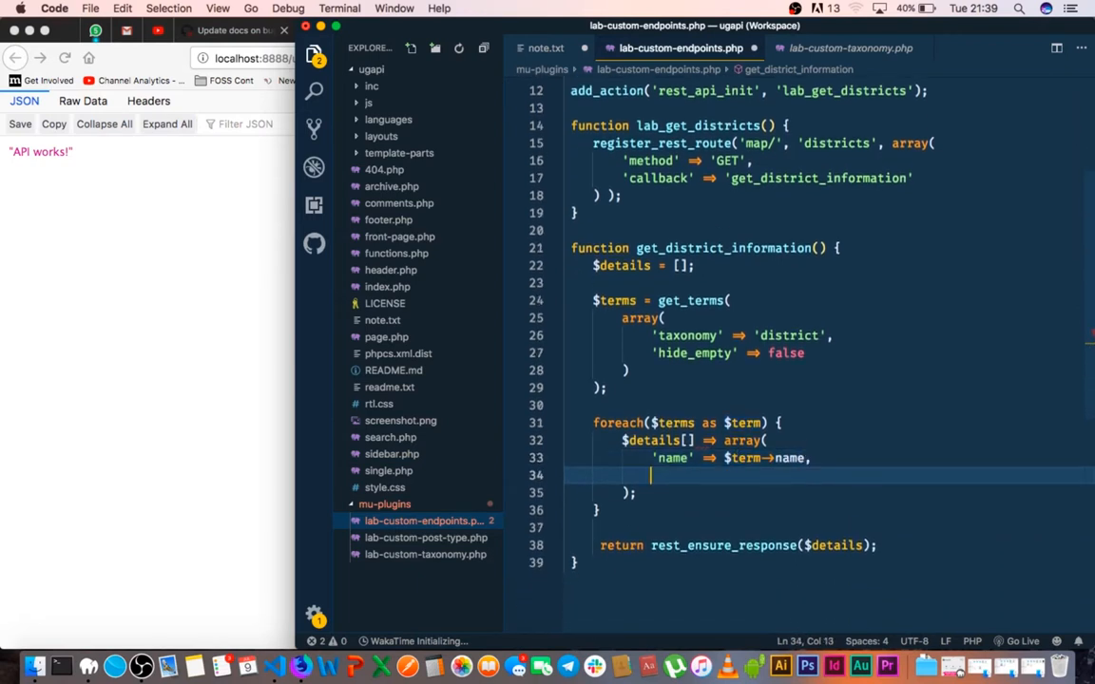
- Complete the entry with 'id' => $term->term_id);
type("'id")
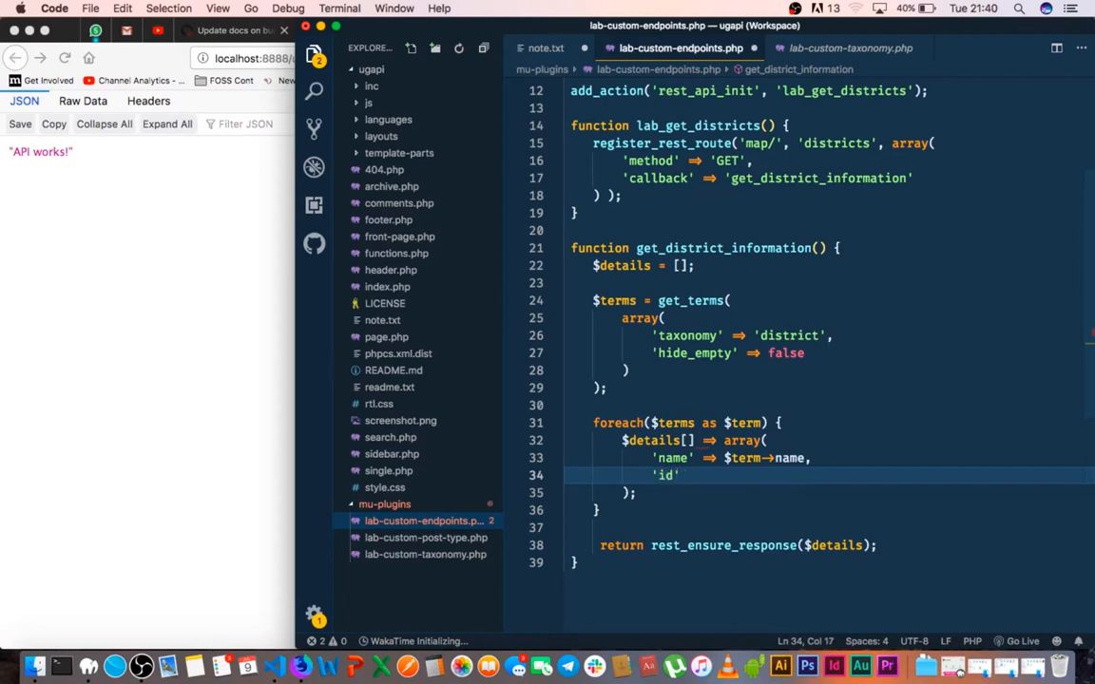
type("=>")
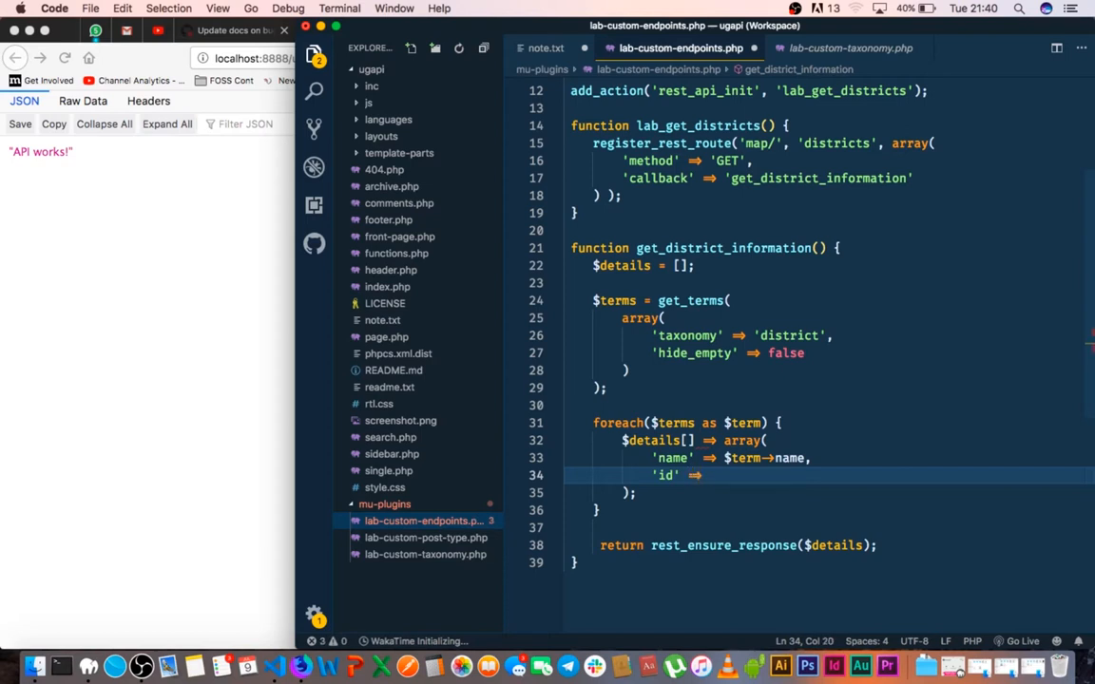
type("$term->term_i")
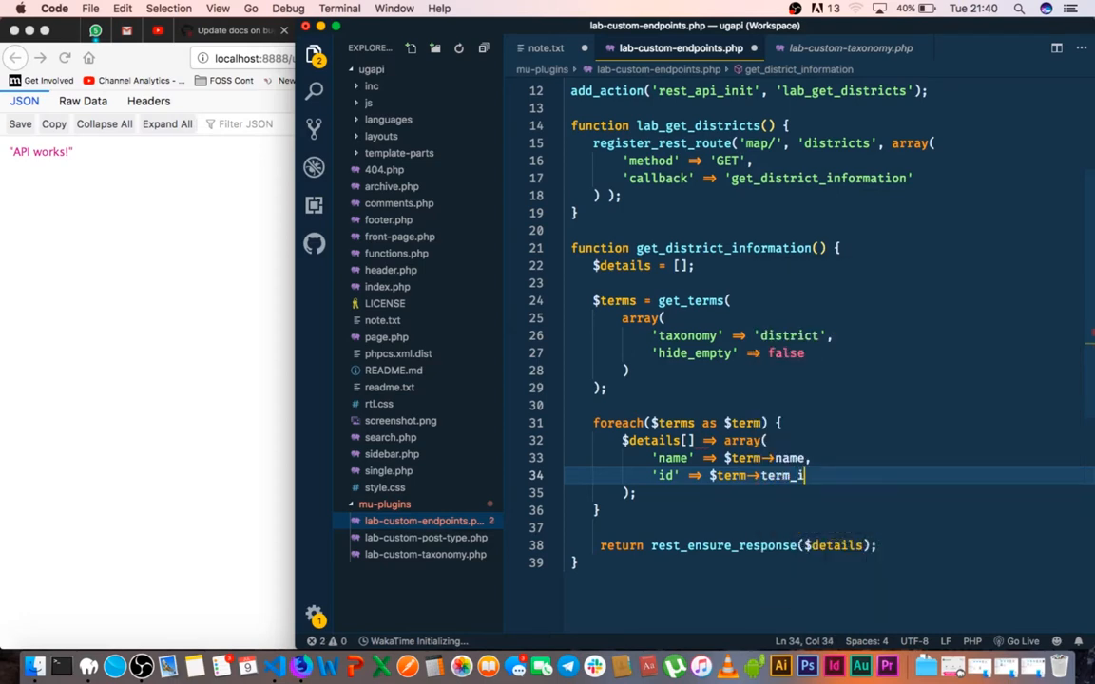
type("d")
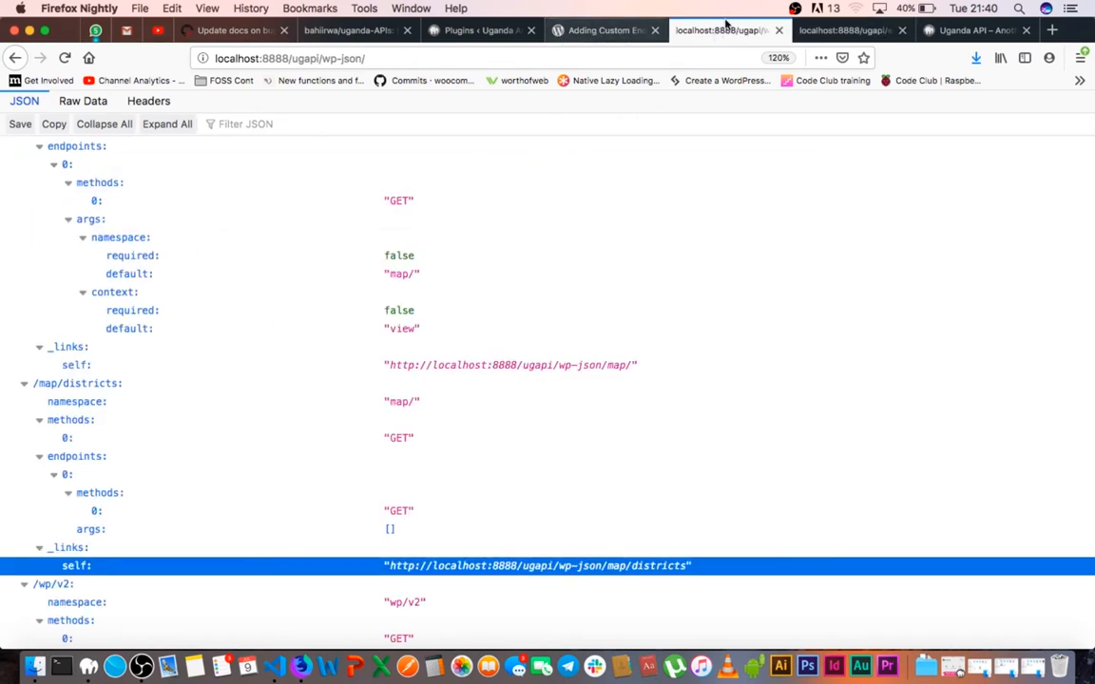
- In ClassicPress admin add a district named Arua, then switch to the map/districts output tab
left_click(480, 29)
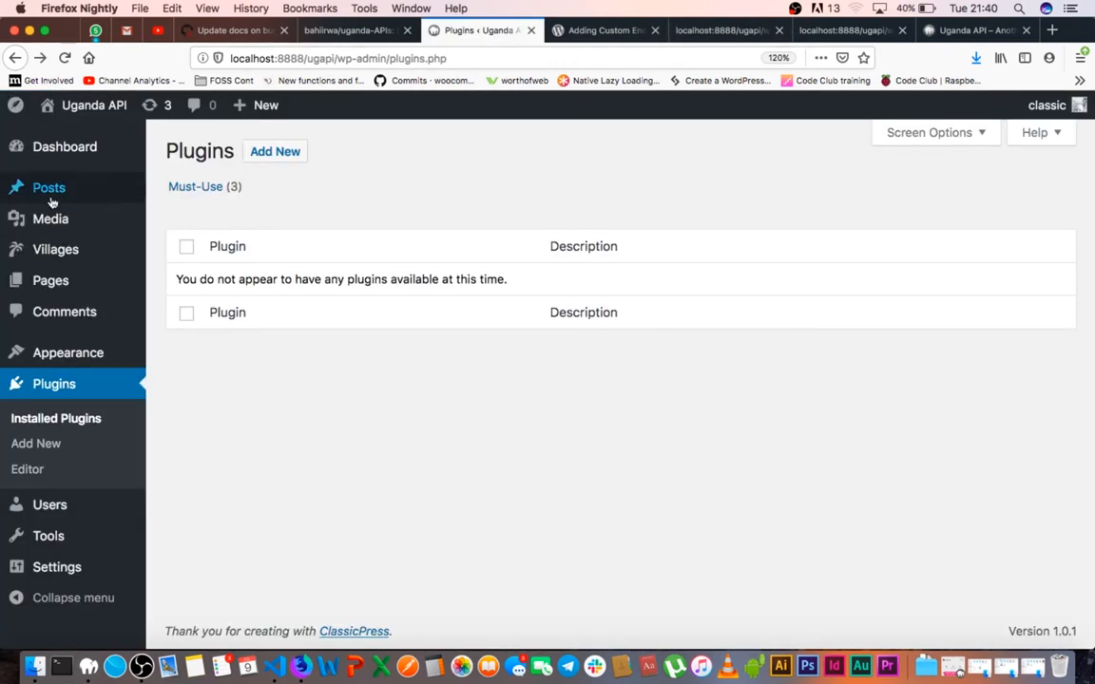
mouse_move(51, 218)
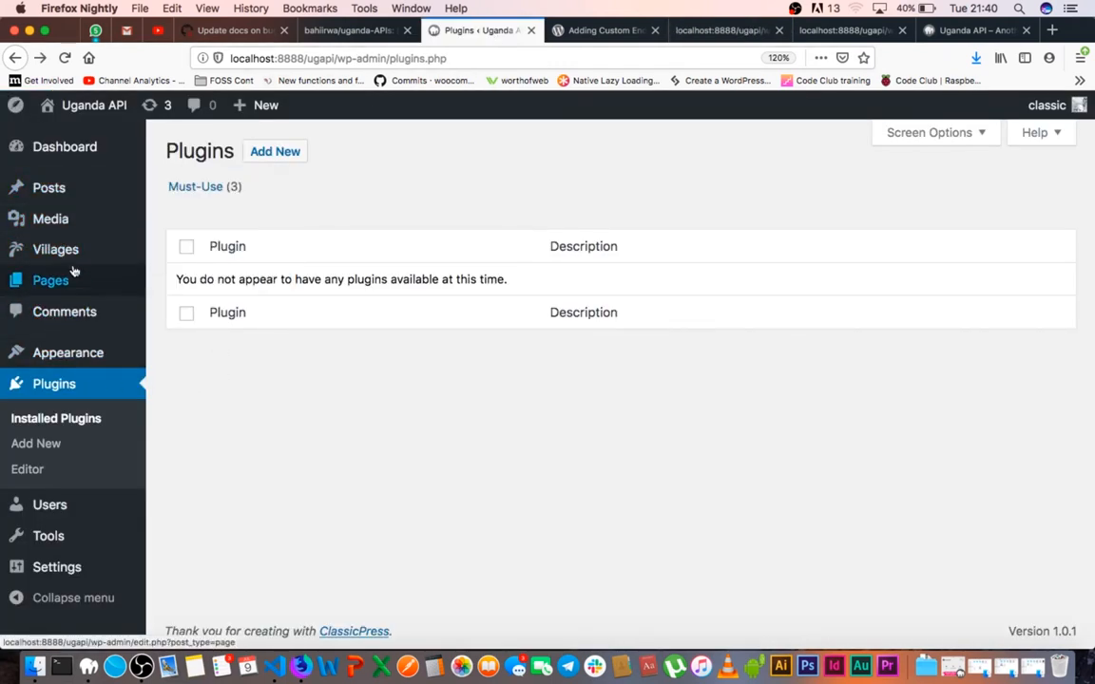
mouse_move(55, 249)
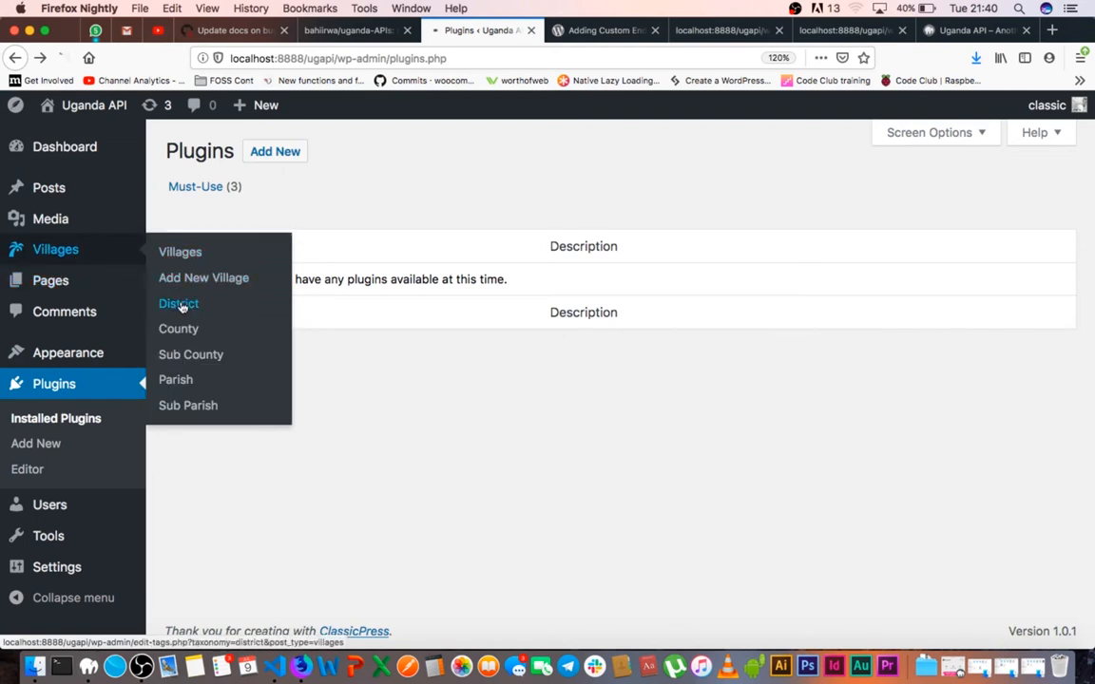
left_click(179, 303)
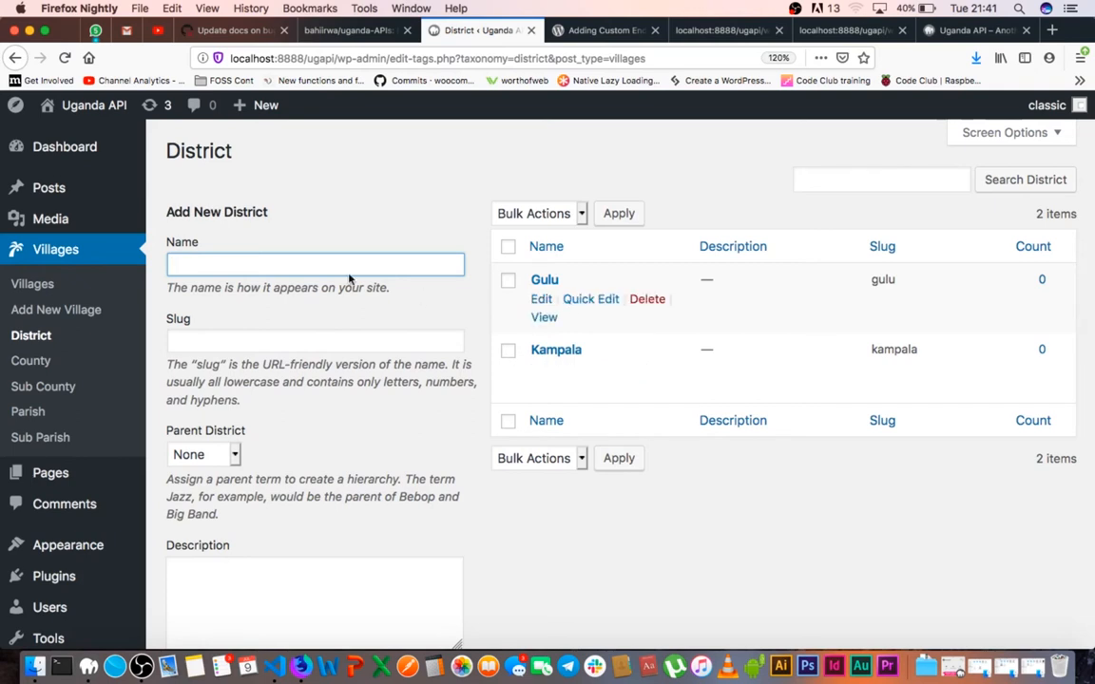
type("A")
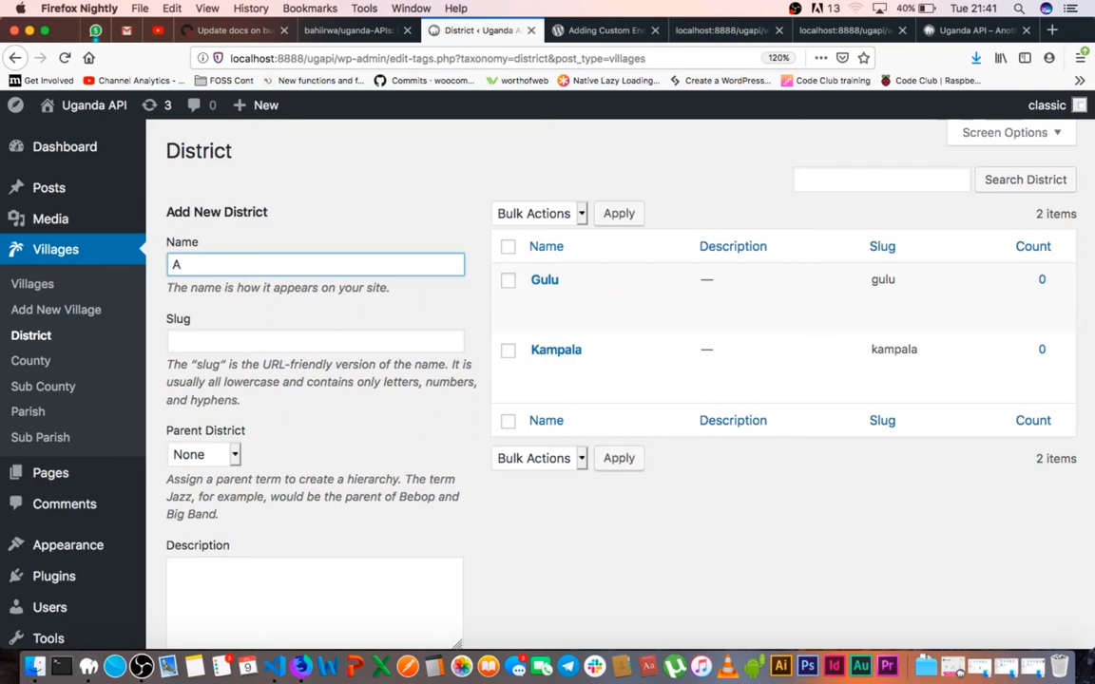
type("rua")
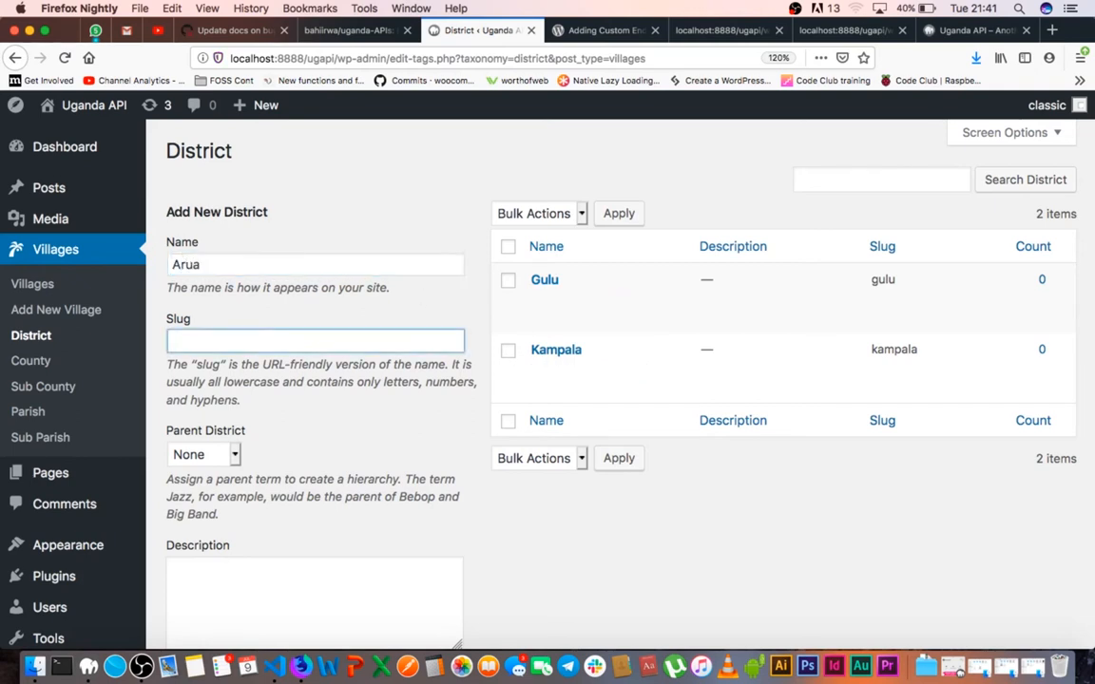
left_click(314, 599)
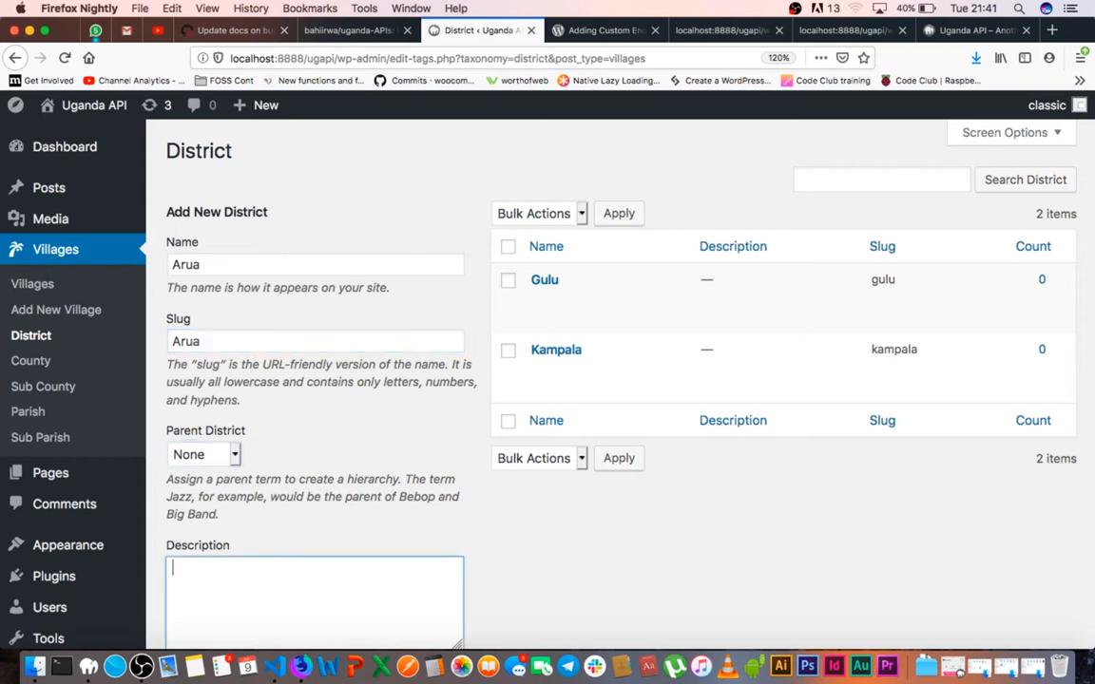
scroll("down", 3)
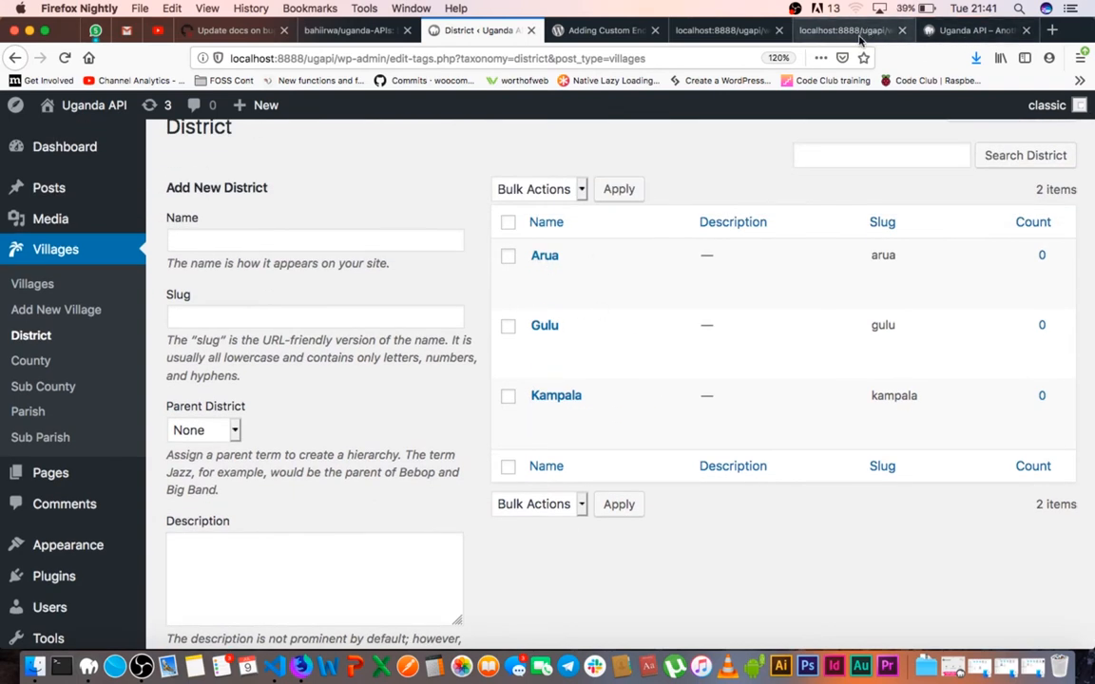
left_click(846, 30)
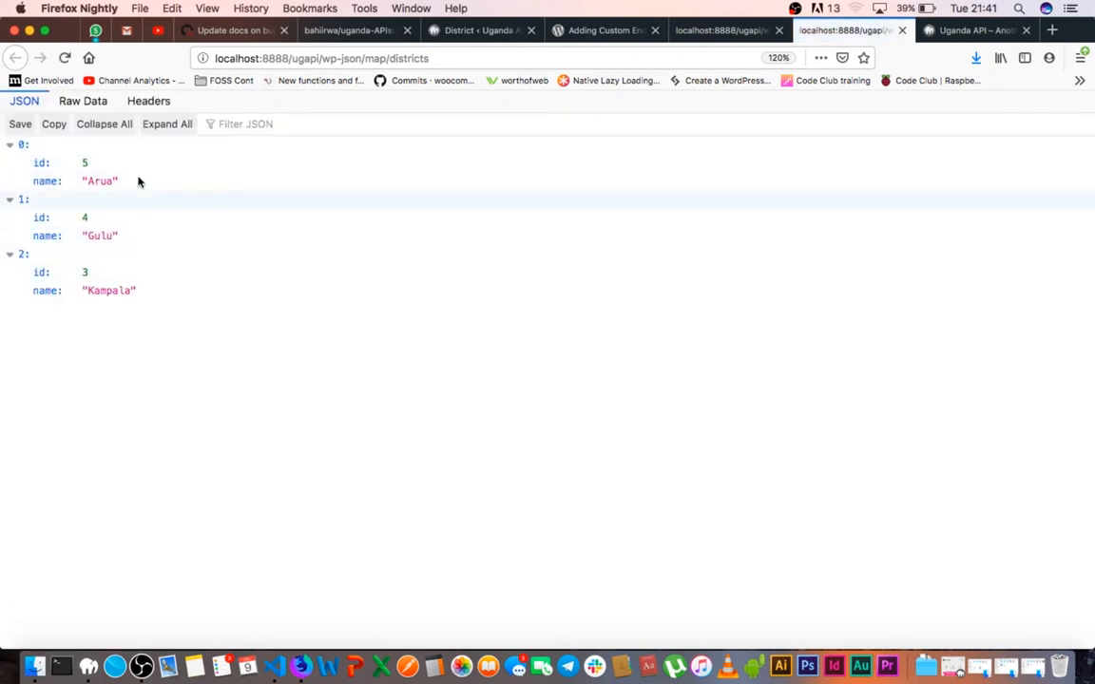
mouse_move(437, 274)
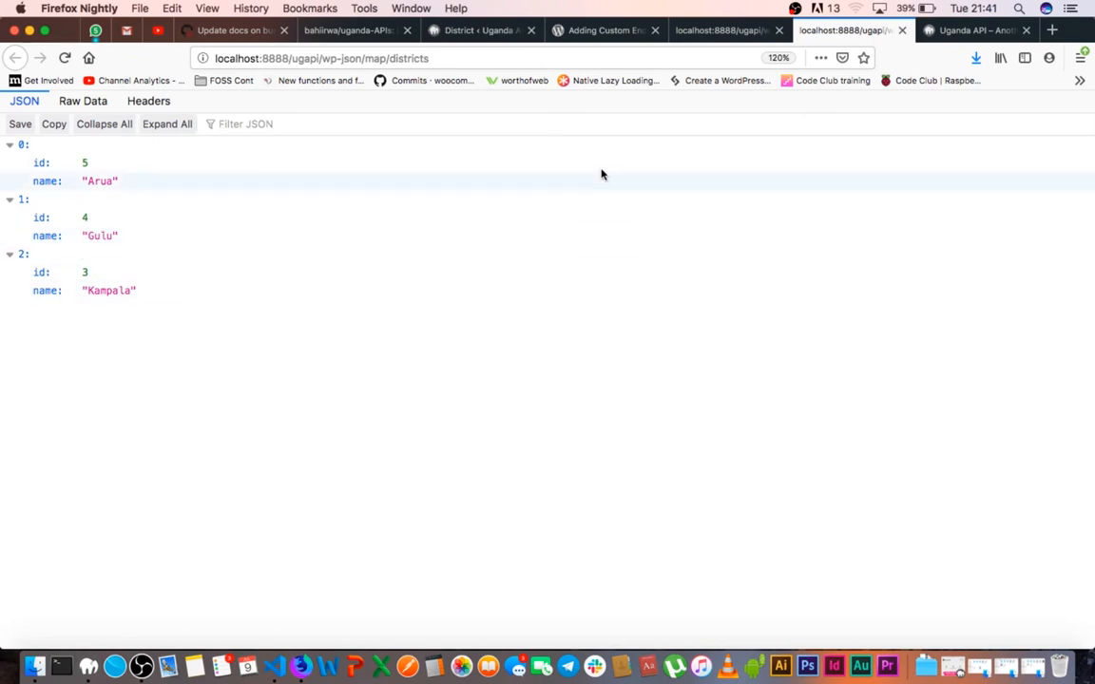
mouse_move(443, 450)
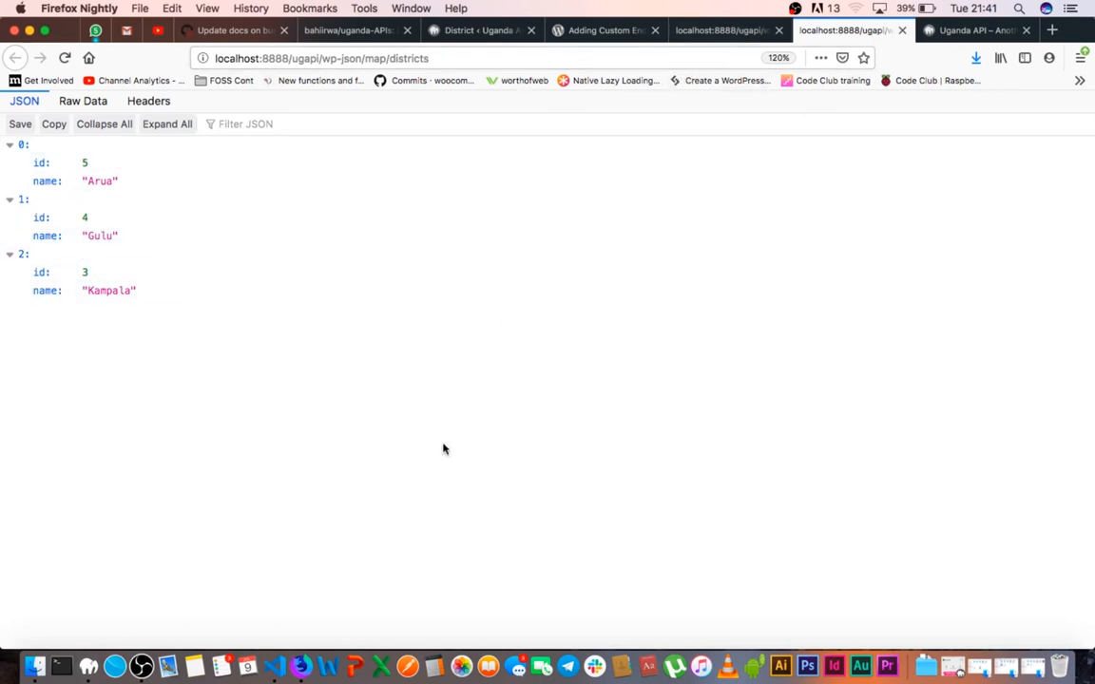
mouse_move(935, 484)
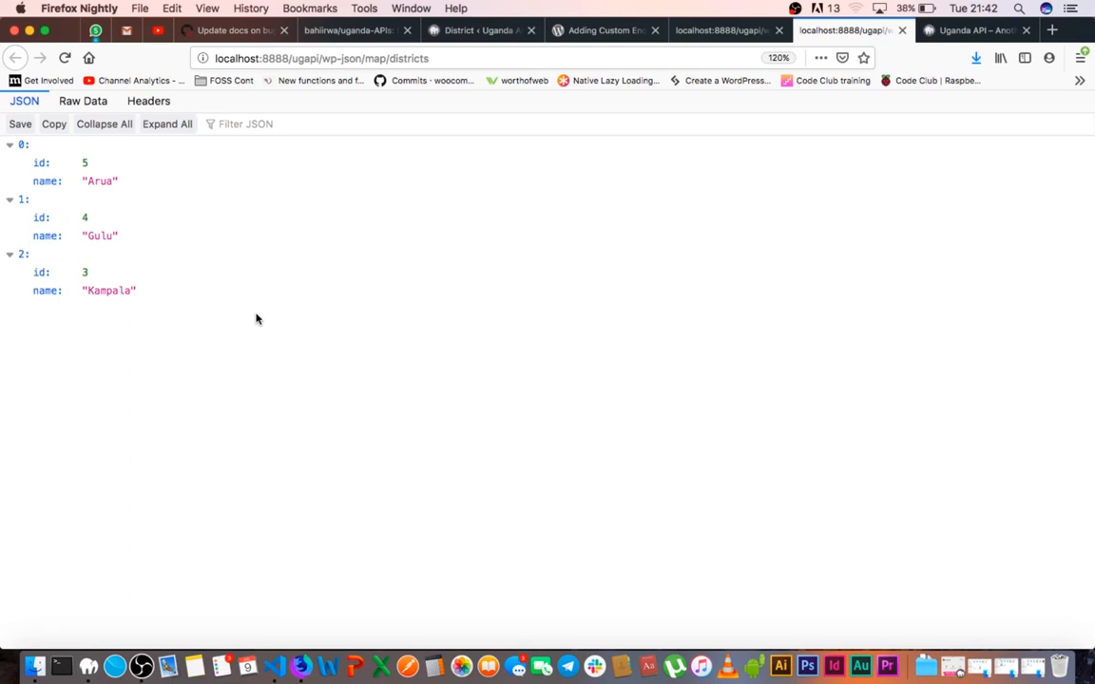
left_click(389, 58)
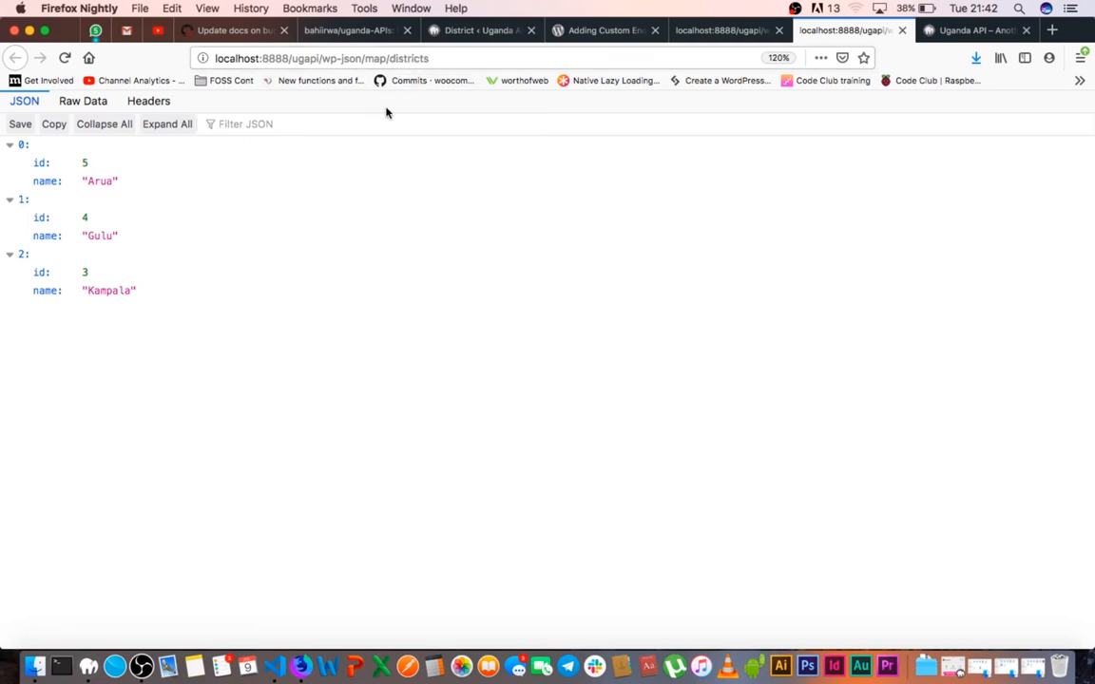
mouse_move(430, 254)
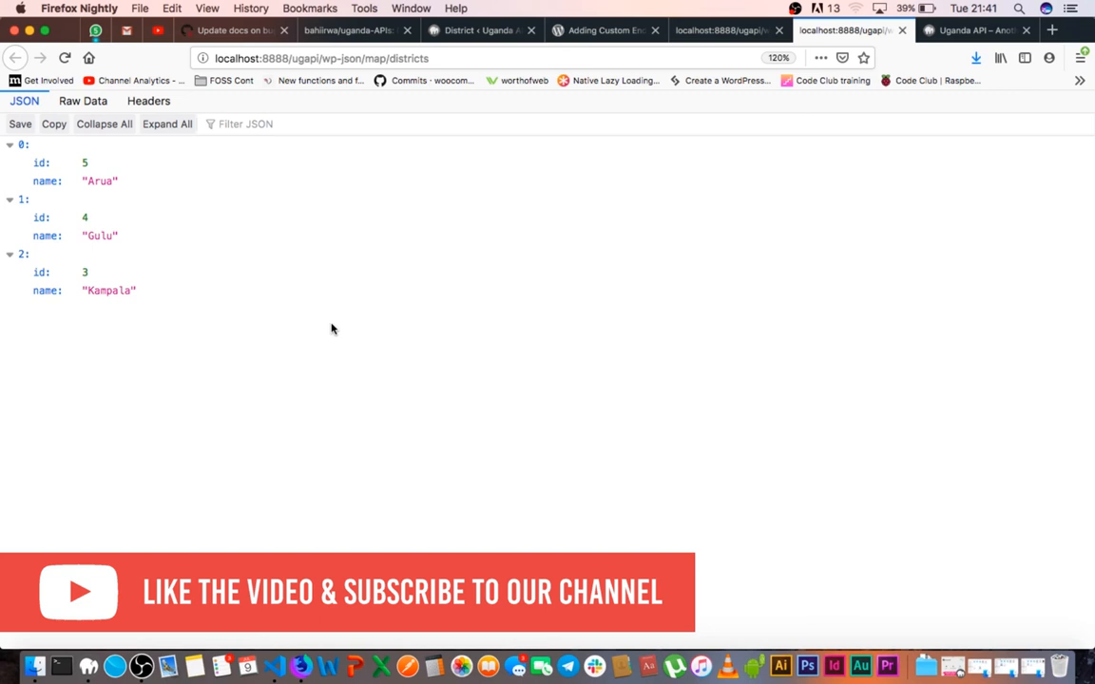
mouse_move(185, 475)
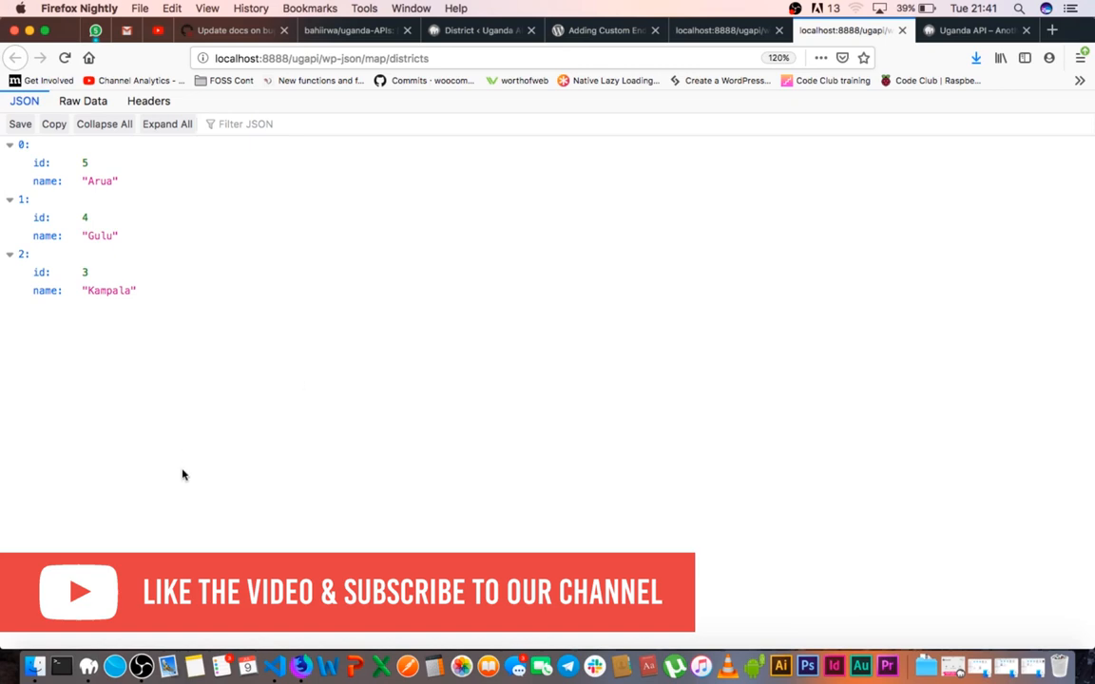